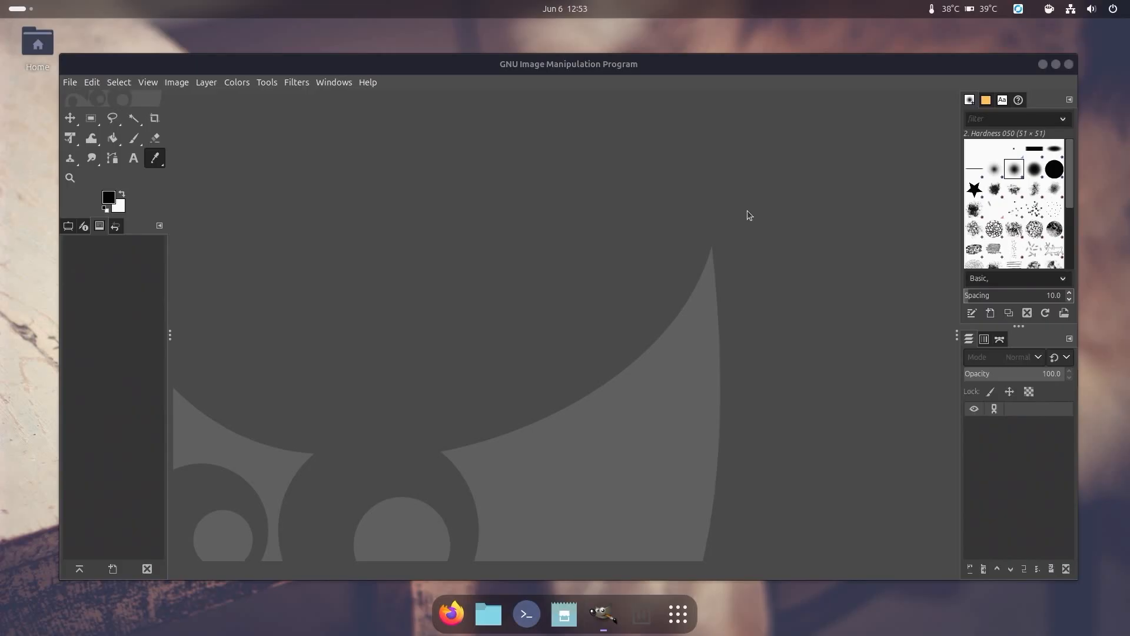
{"action": "mouse_move", "coordinate": [648, 417]}
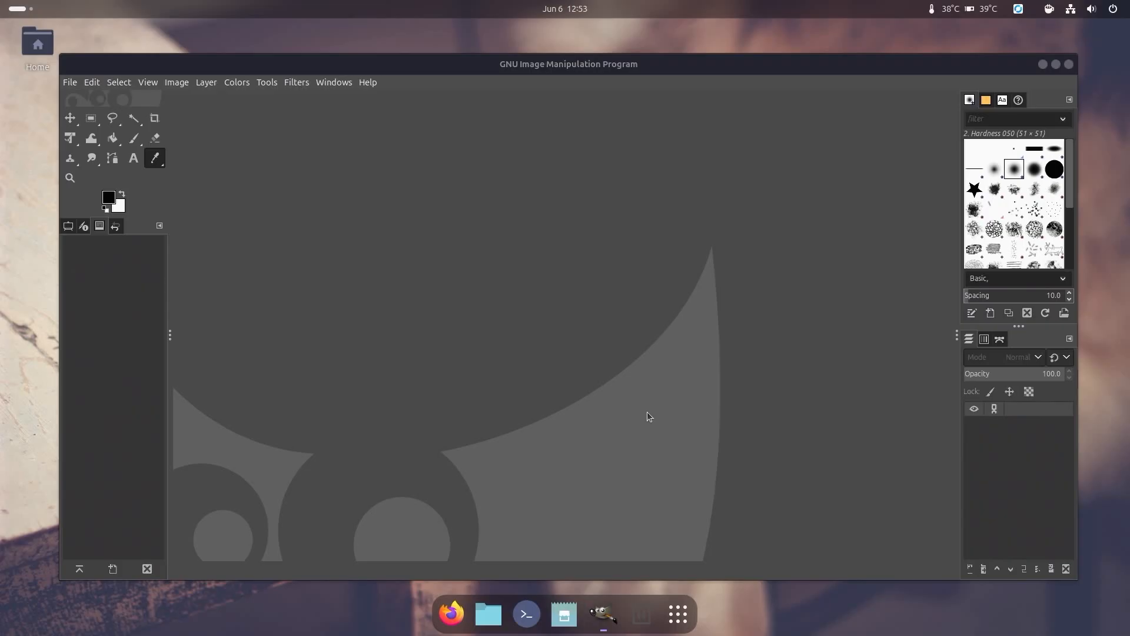
{"action": "mouse_move", "coordinate": [802, 69]}
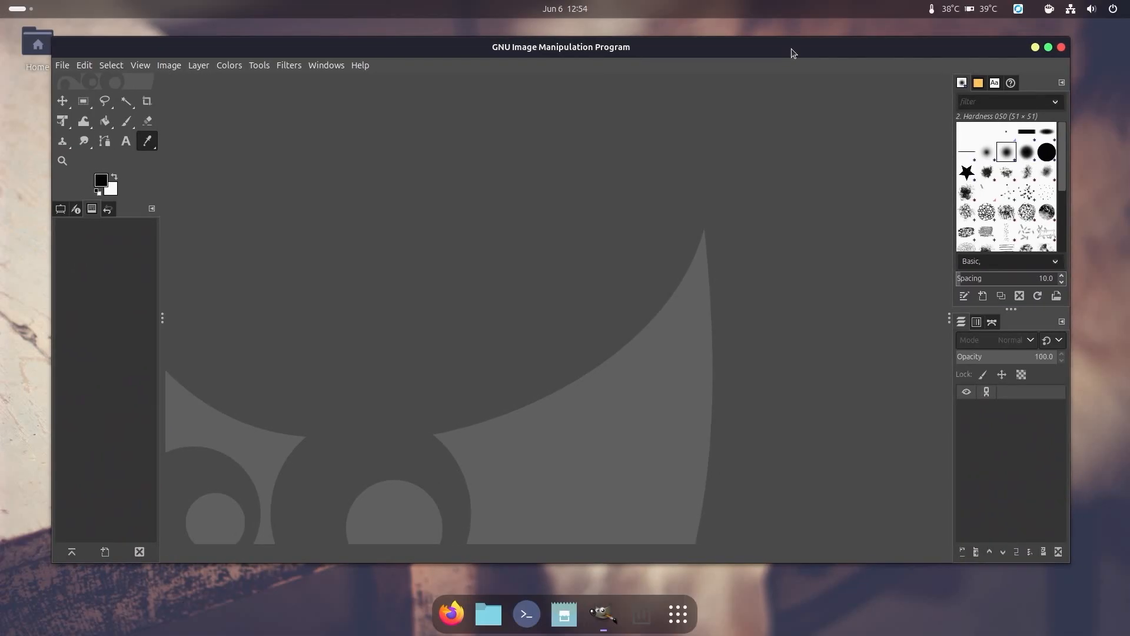
{"action": "mouse_move", "coordinate": [559, 303]}
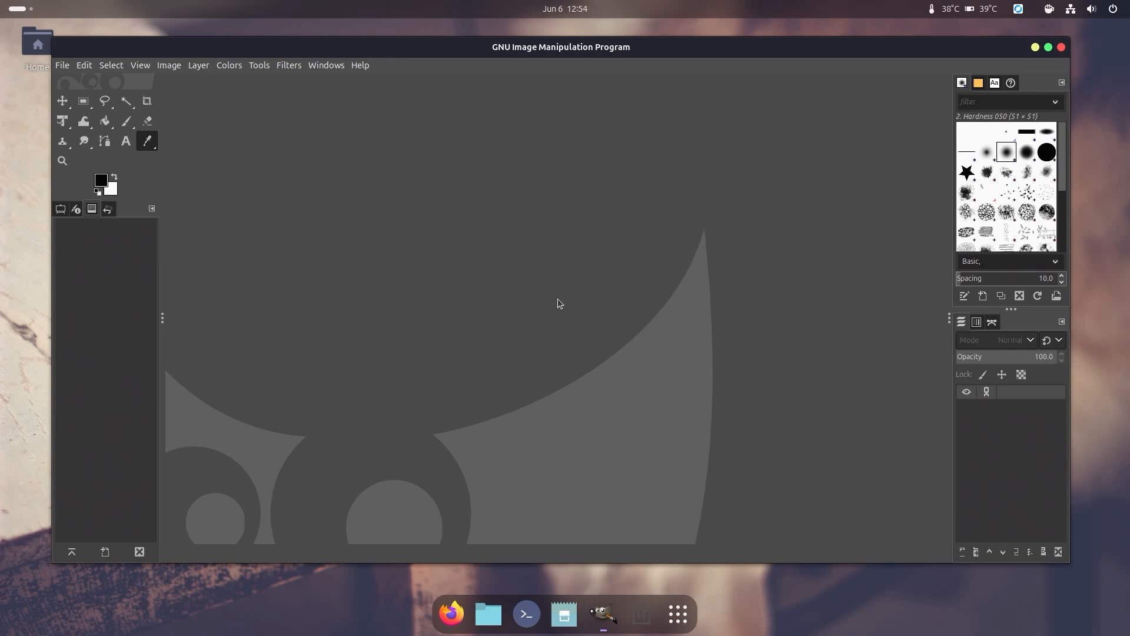
{"action": "mouse_move", "coordinate": [482, 248]}
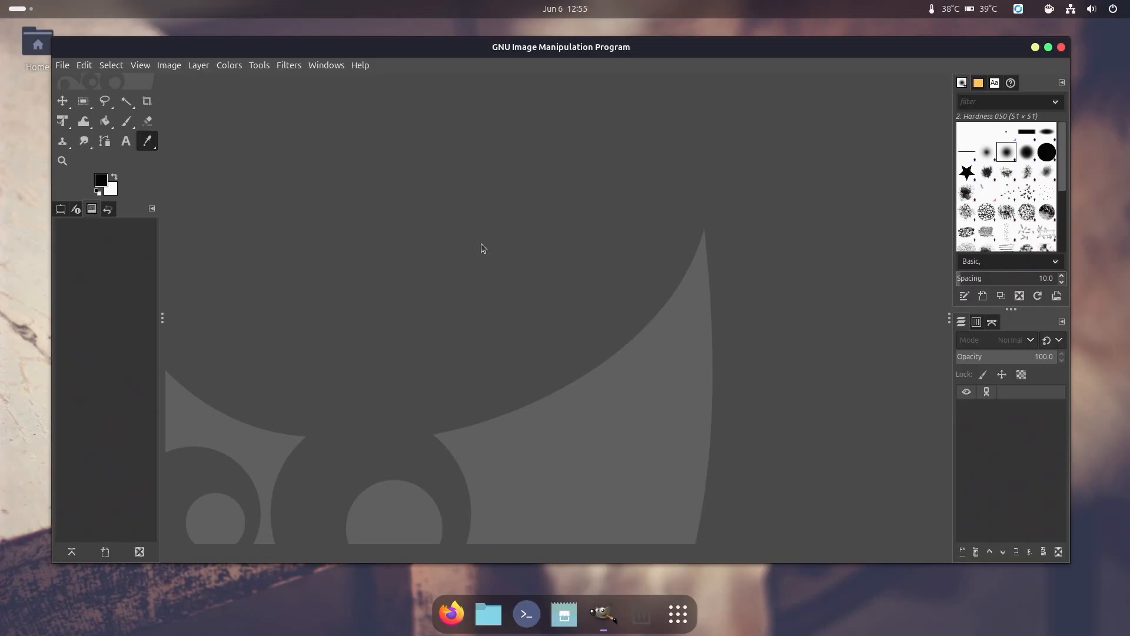
{"action": "mouse_move", "coordinate": [184, 147]}
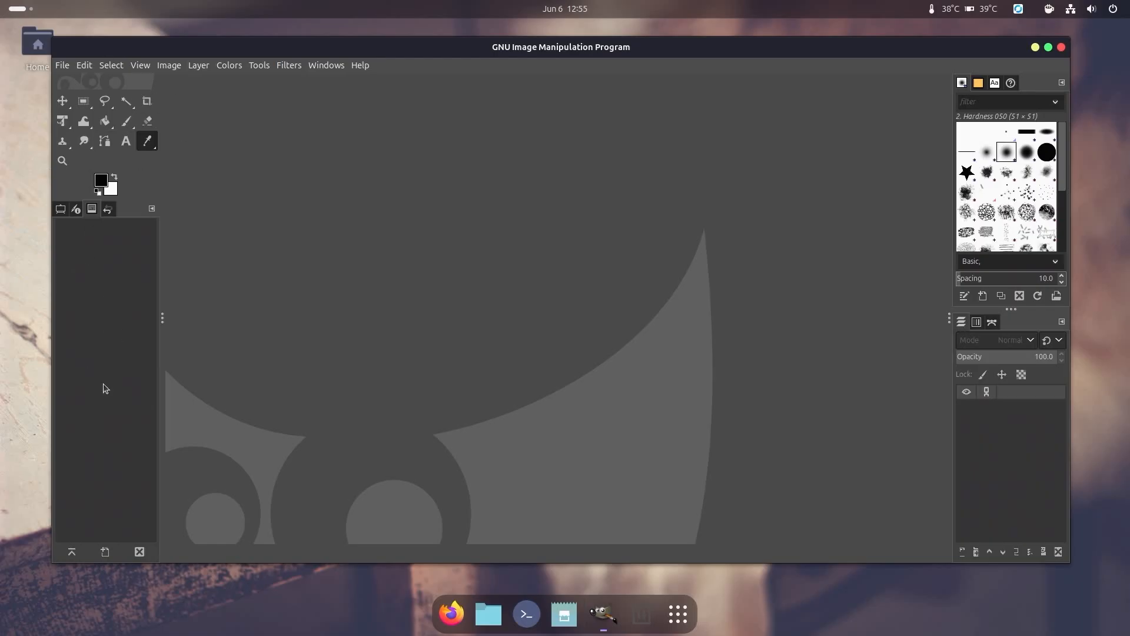
{"action": "mouse_move", "coordinate": [963, 178]}
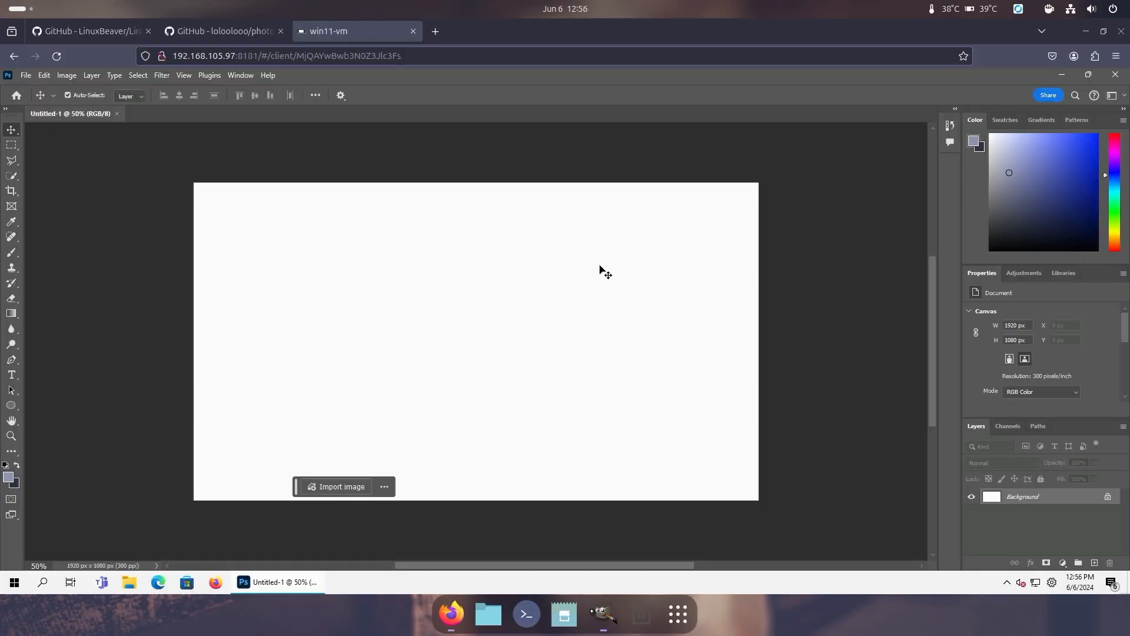
{"action": "mouse_move", "coordinate": [925, 282]}
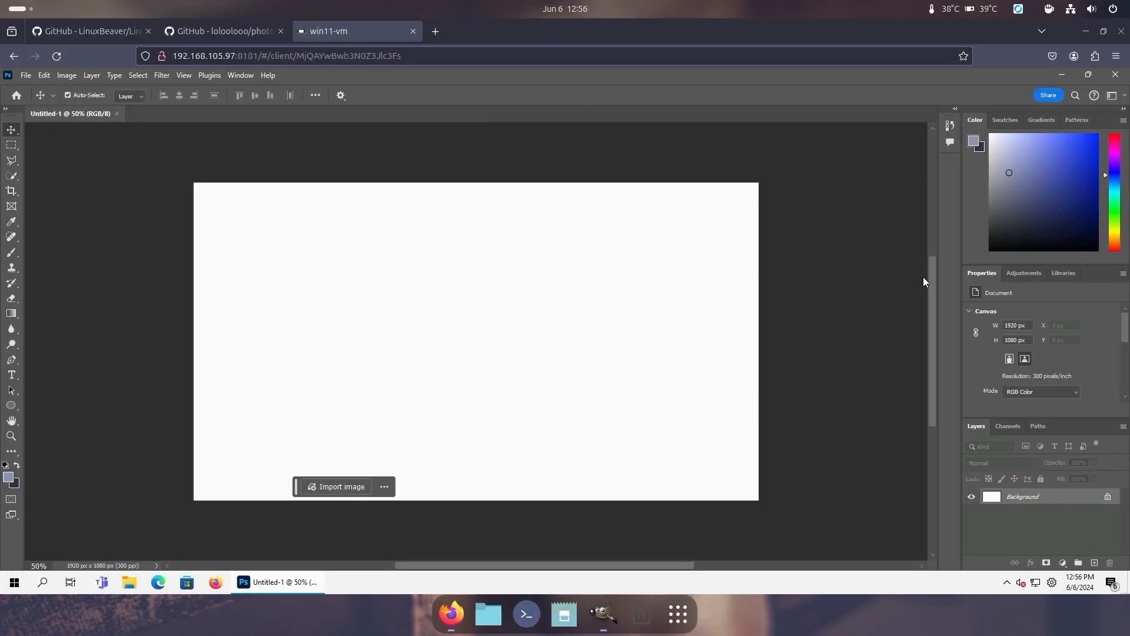
{"action": "mouse_move", "coordinate": [294, 123]}
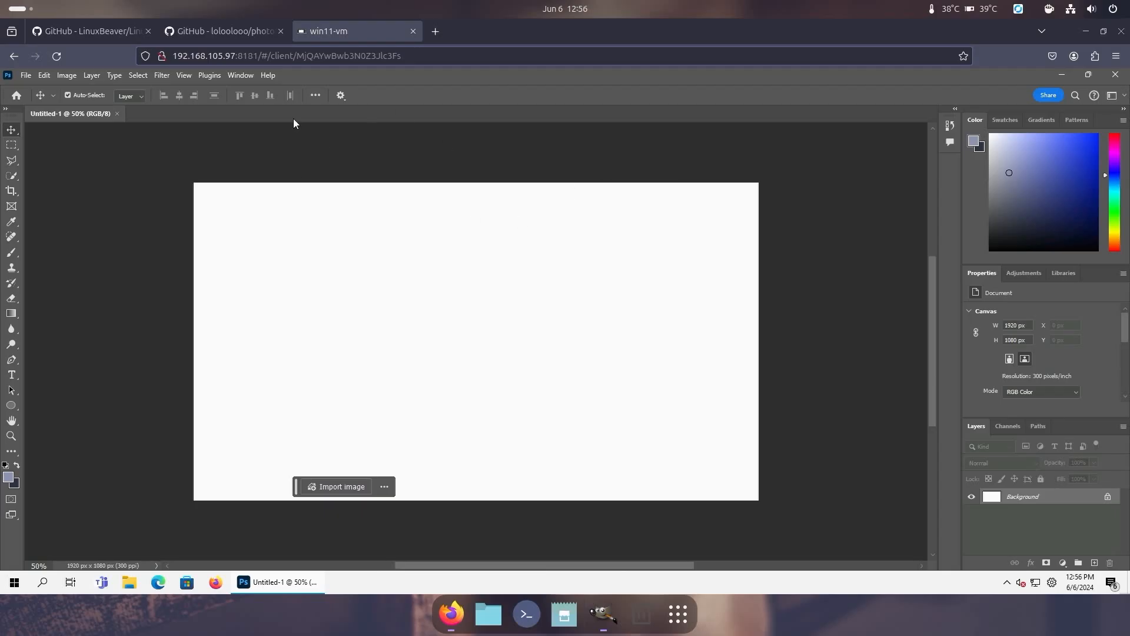
{"action": "mouse_move", "coordinate": [10, 454]}
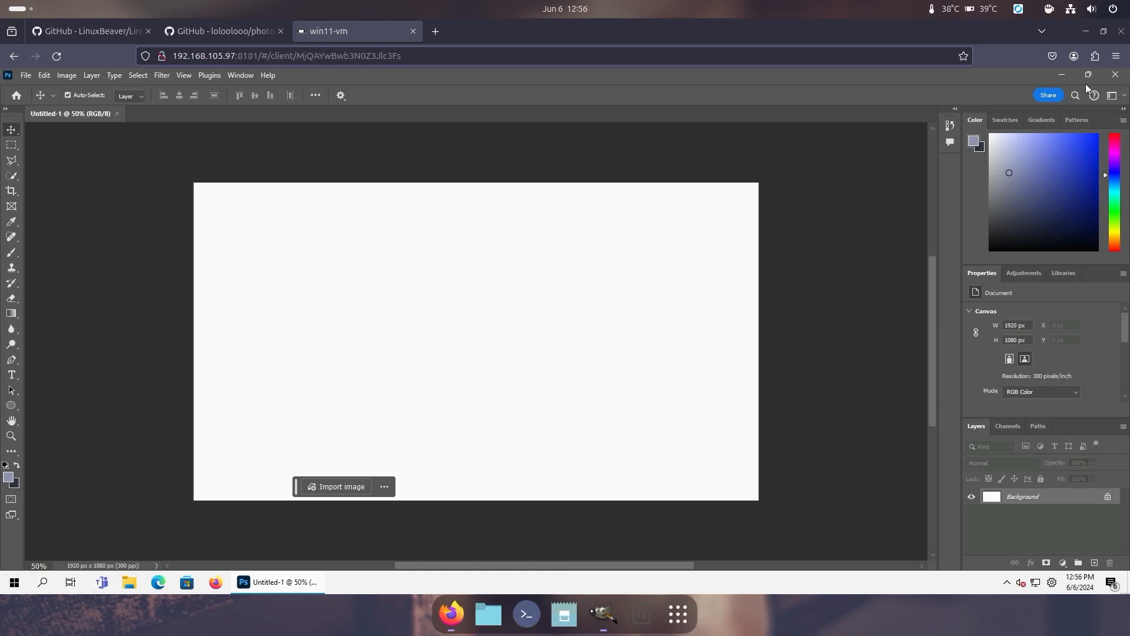
{"action": "mouse_move", "coordinate": [1037, 353]}
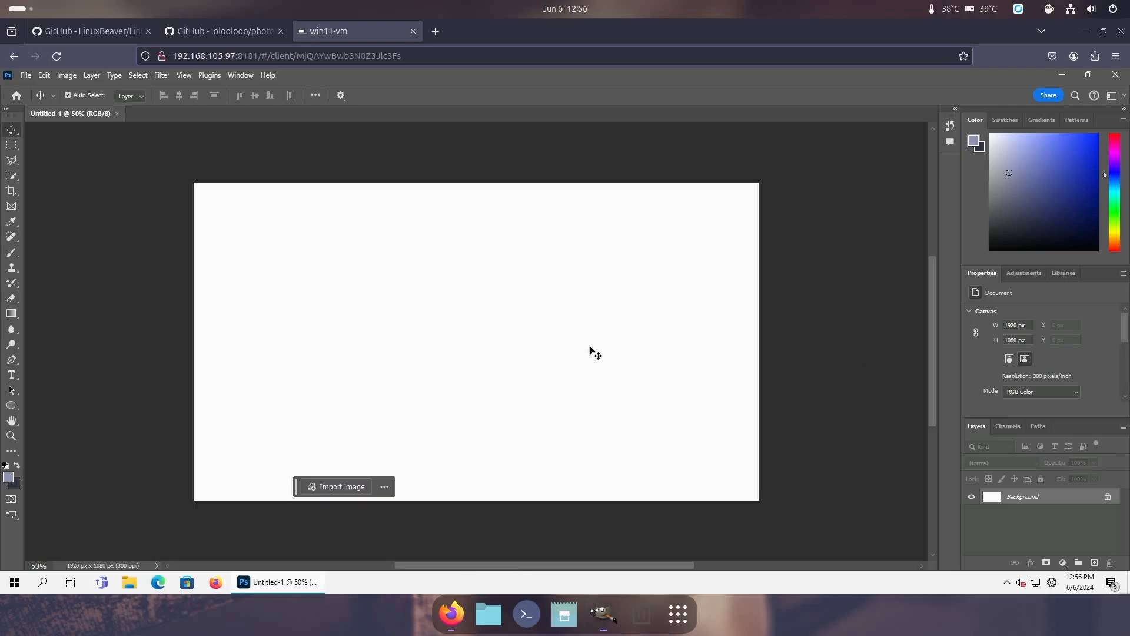
{"action": "mouse_move", "coordinate": [813, 256]}
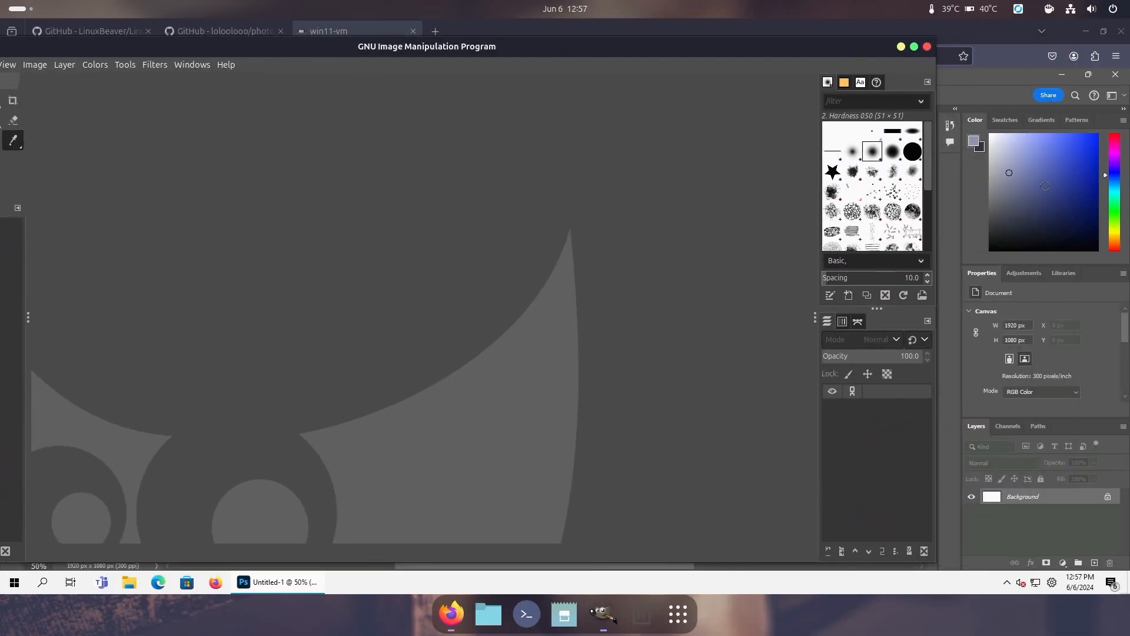
Close the Document History tab in the upper dock.
{"action": "left_click", "coordinate": [927, 81]}
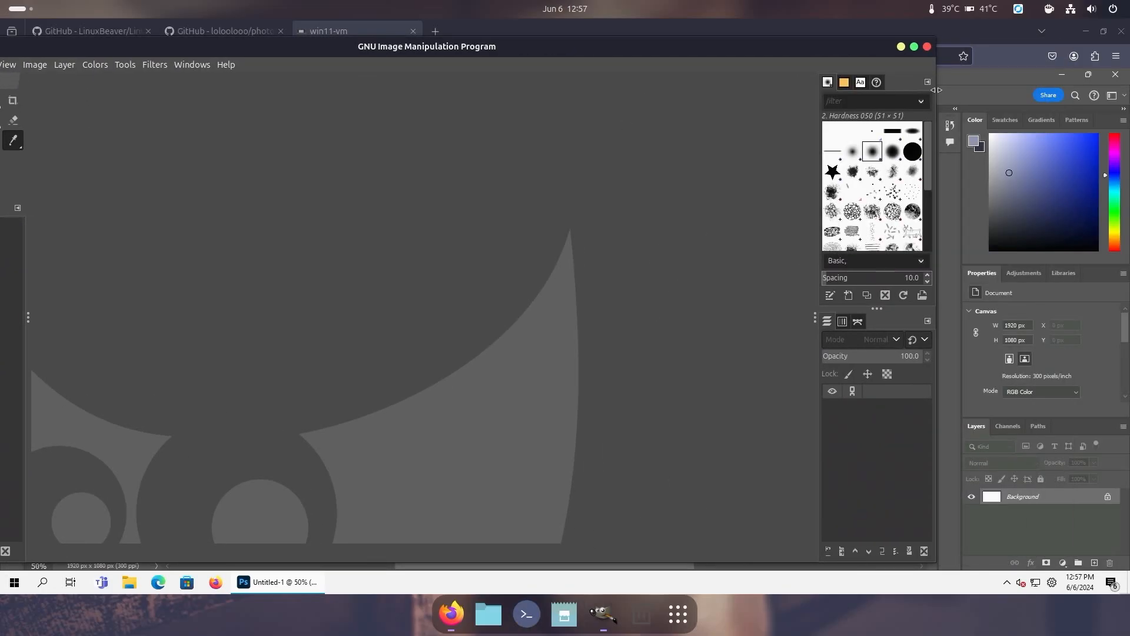
{"action": "left_click", "coordinate": [927, 82]}
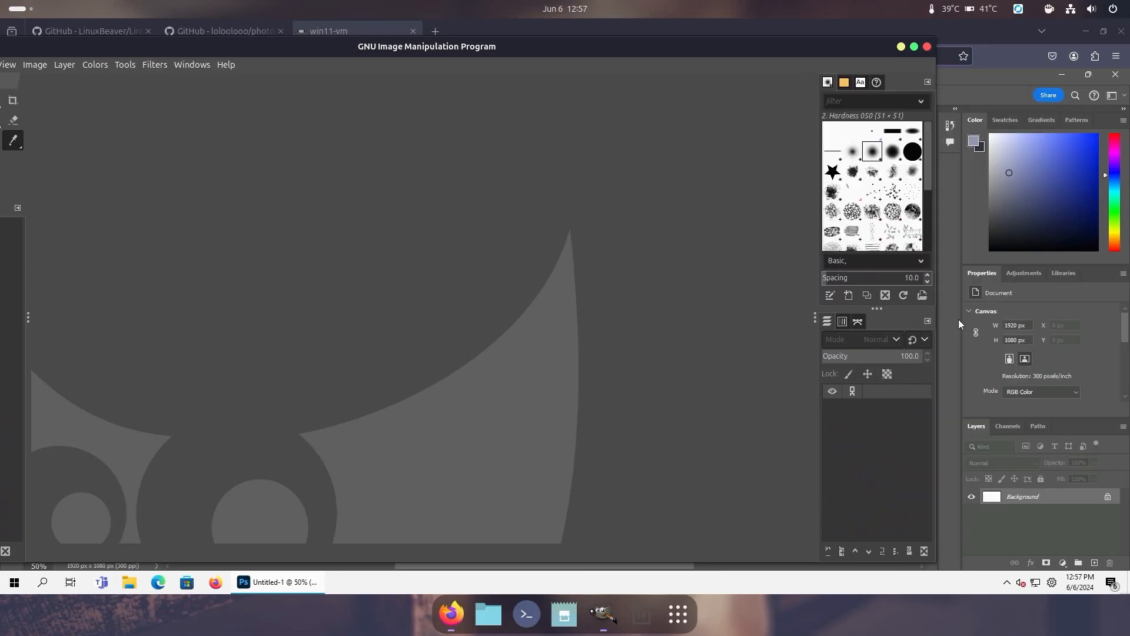
{"action": "left_click", "coordinate": [891, 82]}
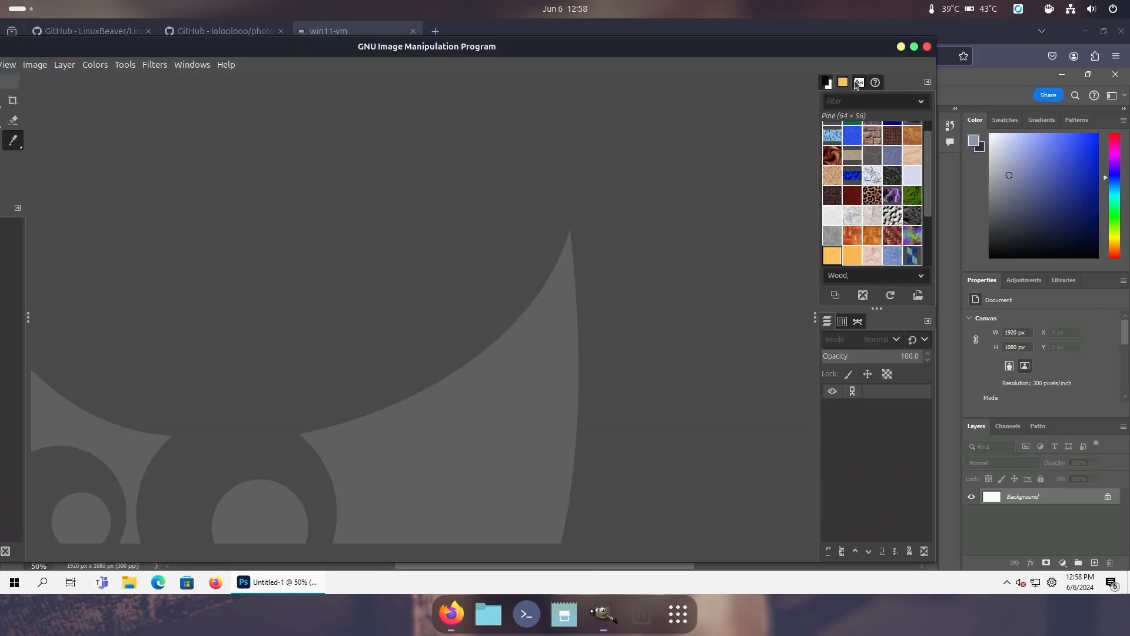
{"action": "left_click", "coordinate": [858, 83]}
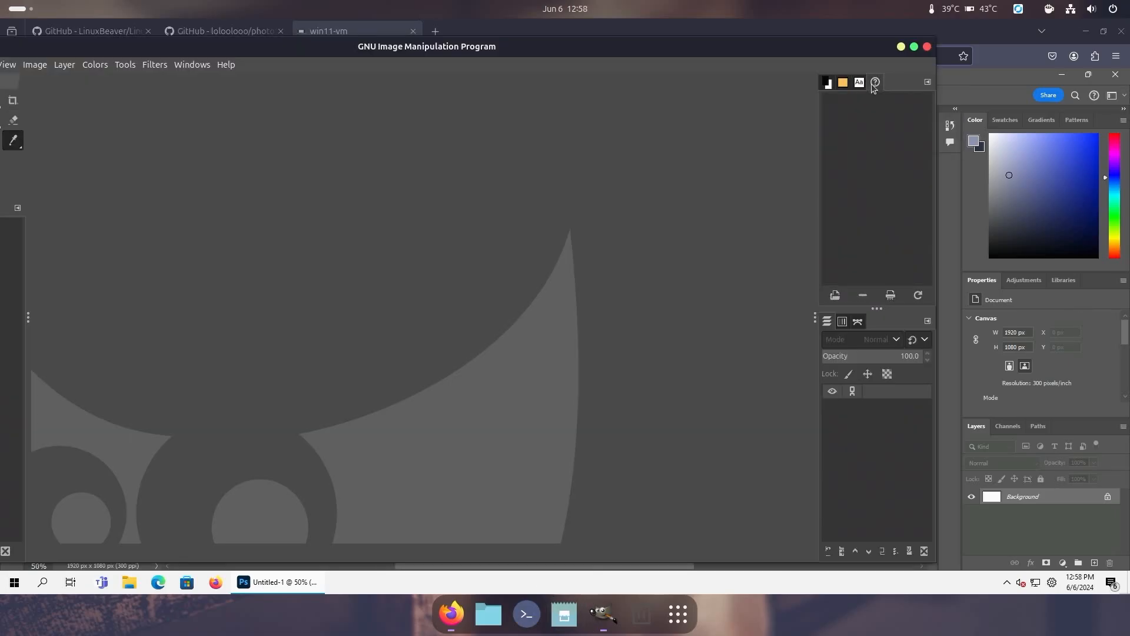
{"action": "left_click", "coordinate": [875, 83]}
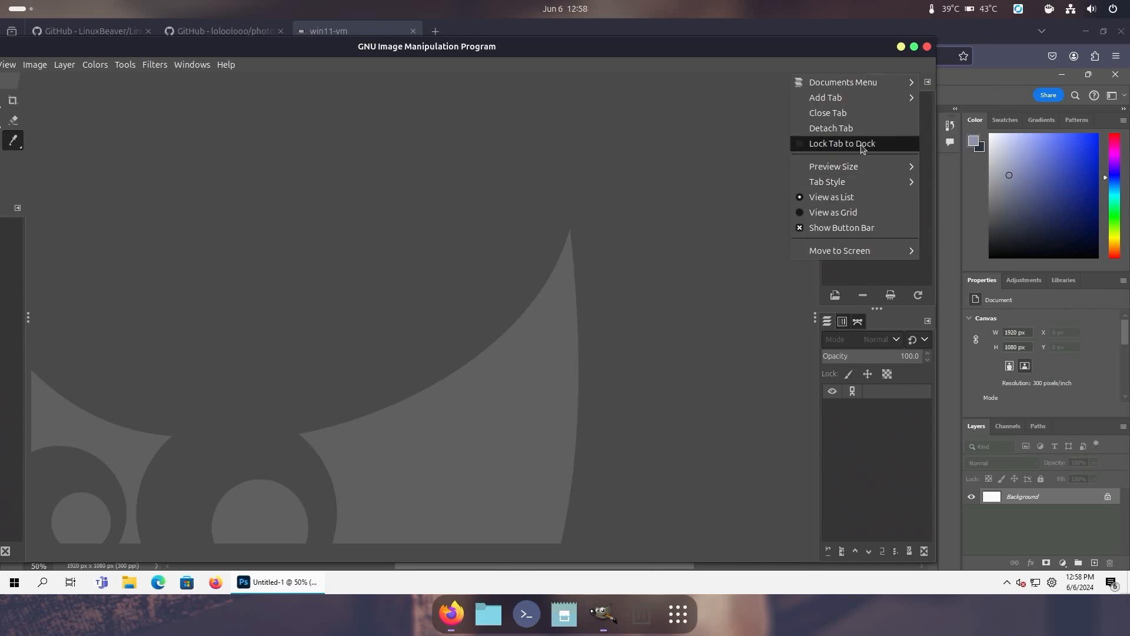
{"action": "left_click", "coordinate": [858, 82]}
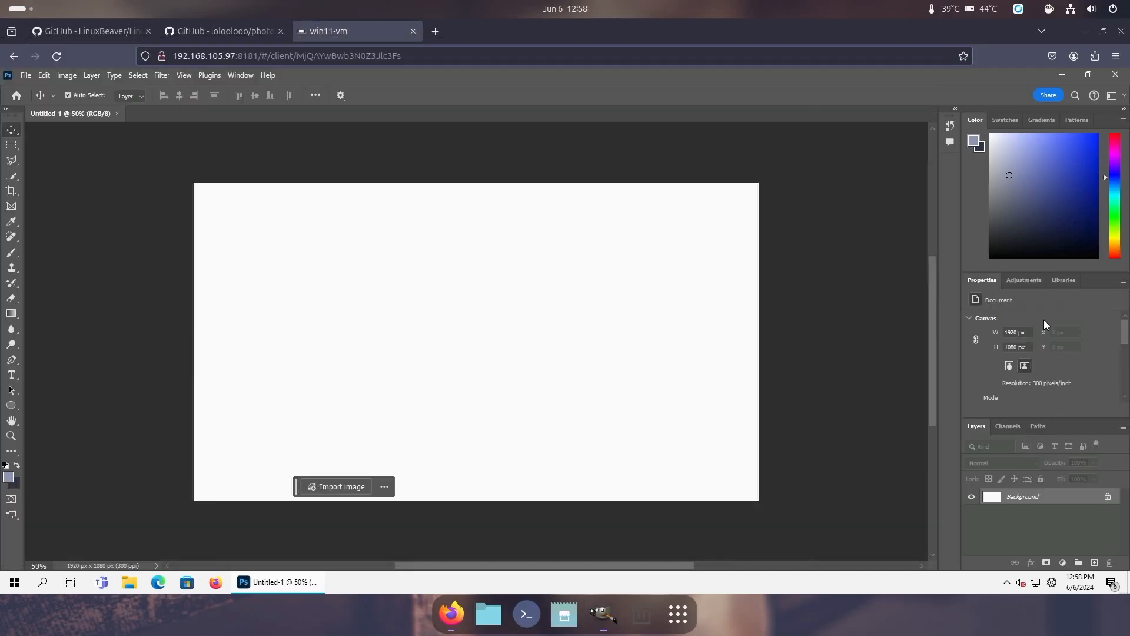
{"action": "mouse_move", "coordinate": [762, 103]}
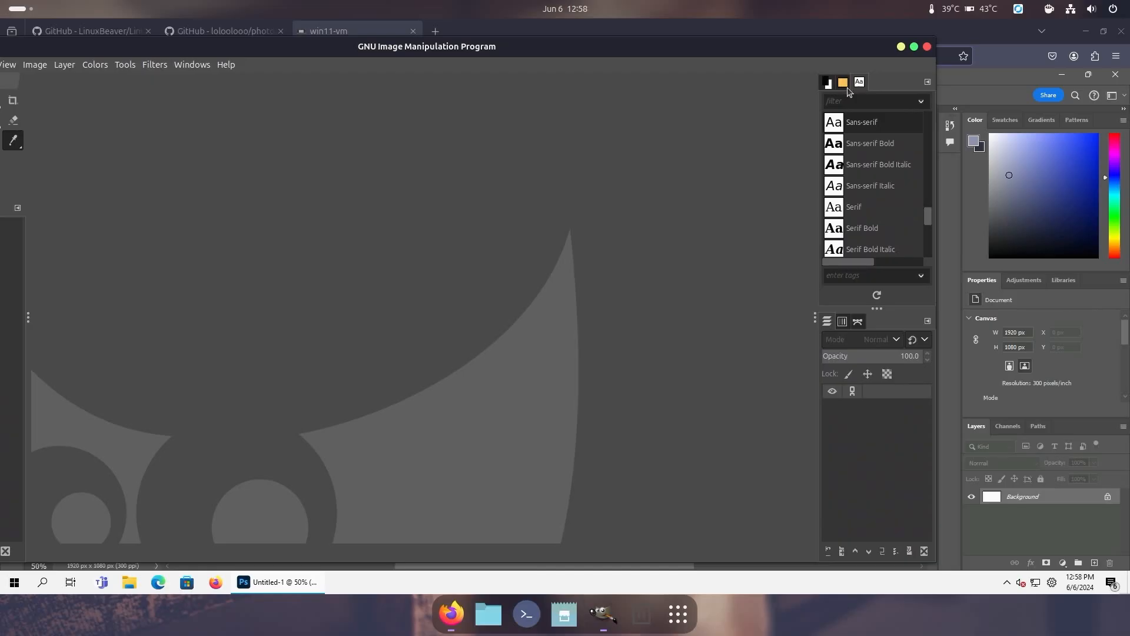
Add a Gradients tab to the dock and switch between the Patterns and Fonts tabs.
{"action": "left_click", "coordinate": [858, 81]}
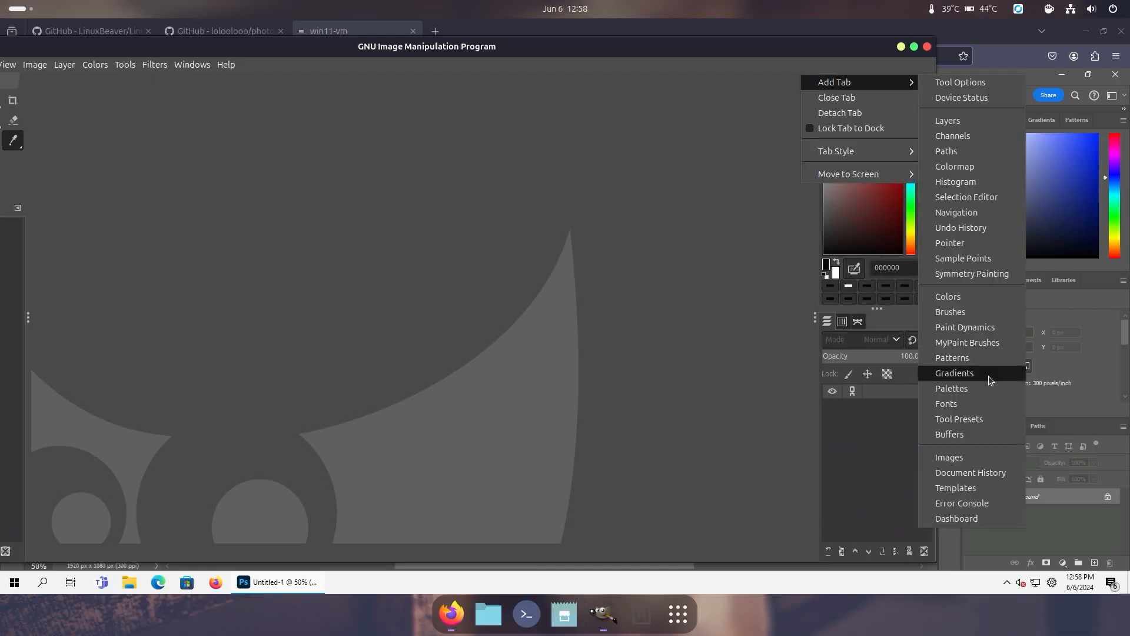
{"action": "left_click", "coordinate": [953, 372]}
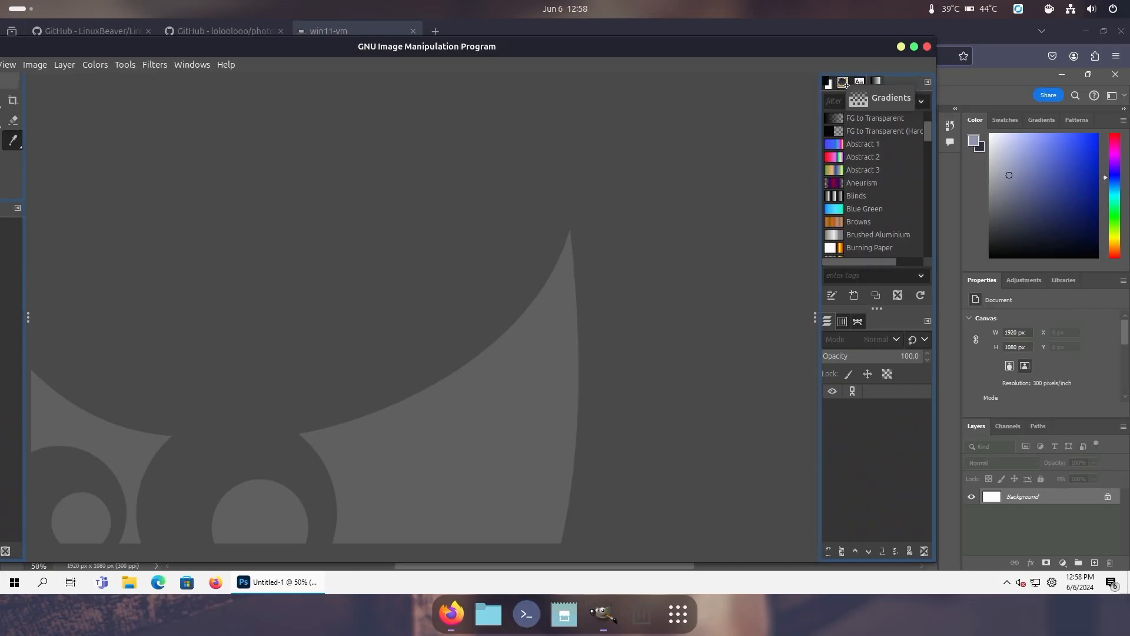
{"action": "left_click", "coordinate": [874, 83]}
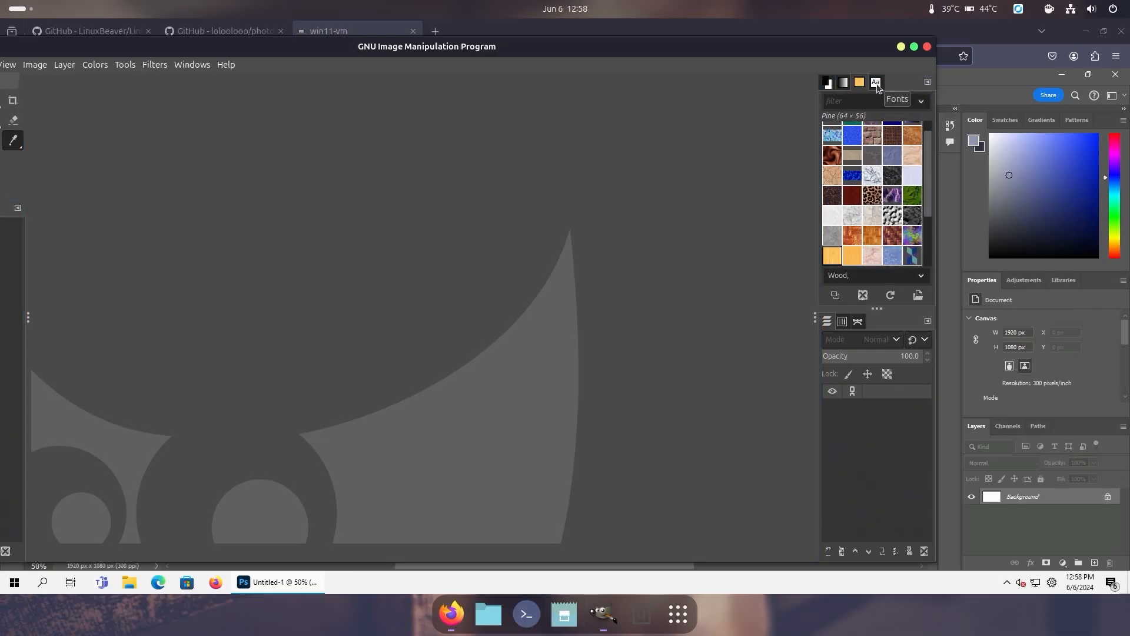
{"action": "mouse_move", "coordinate": [839, 87]}
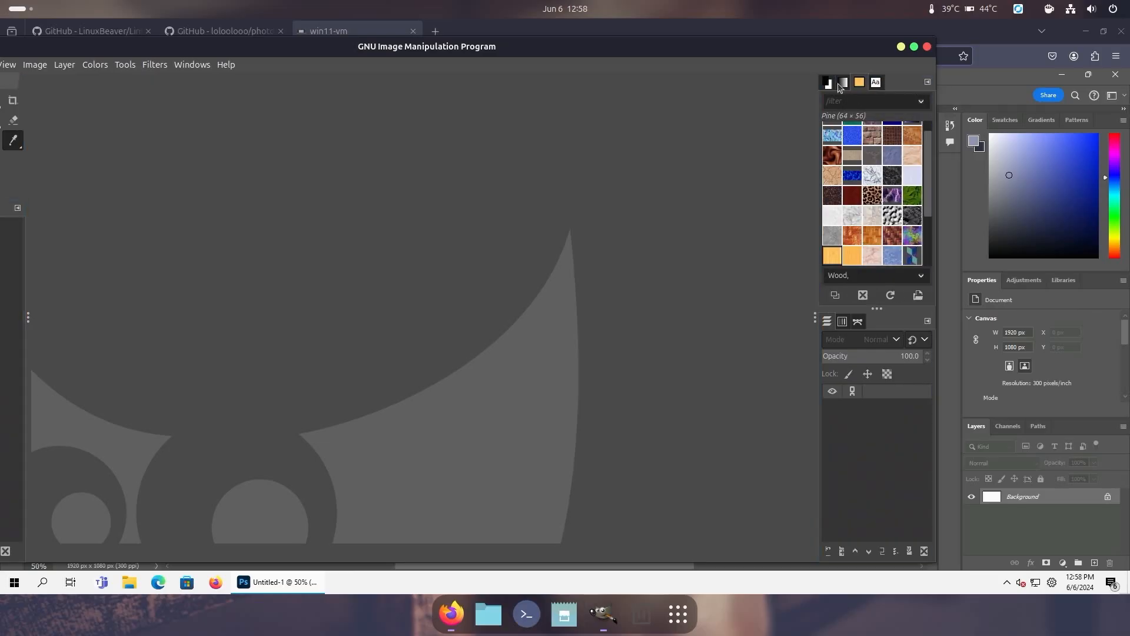
{"action": "left_click", "coordinate": [841, 82]}
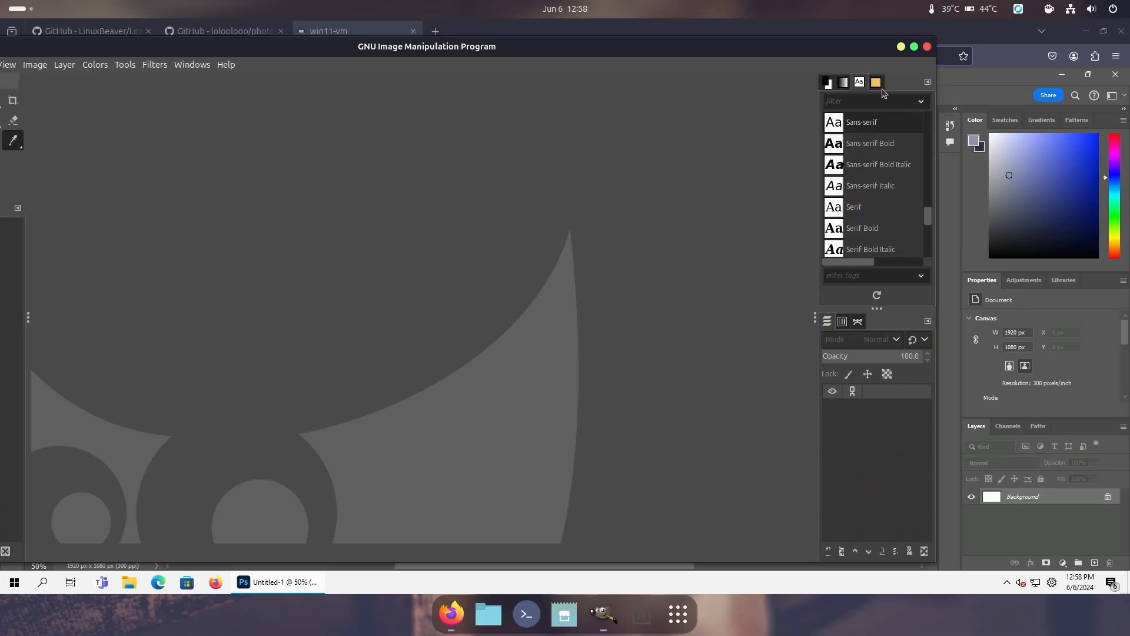
{"action": "left_click", "coordinate": [875, 83]}
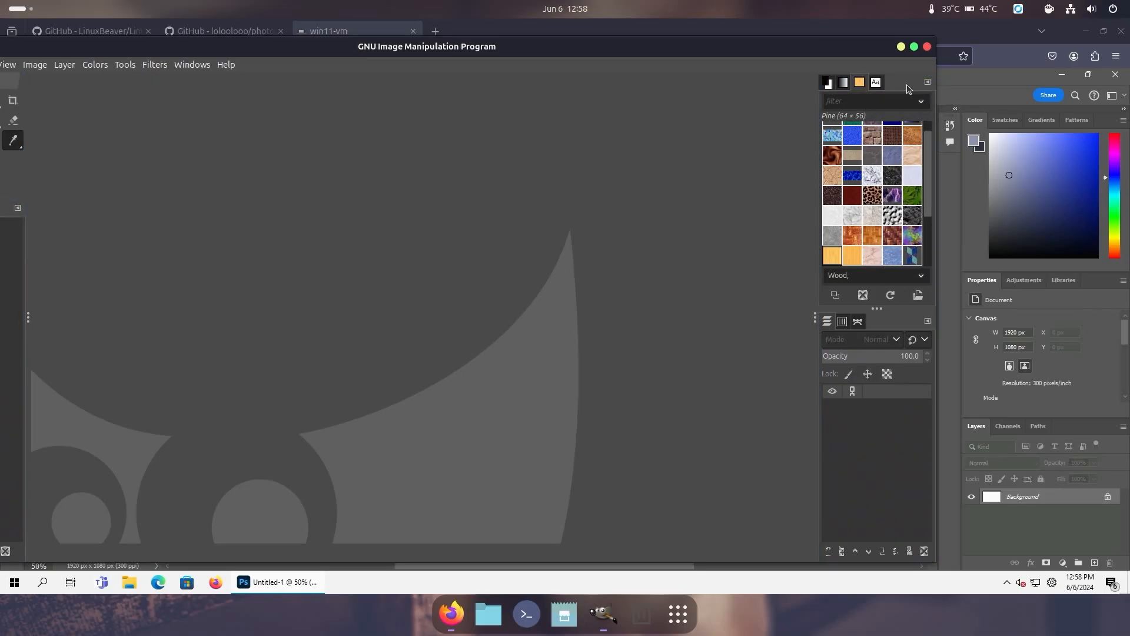
{"action": "left_click", "coordinate": [929, 82]}
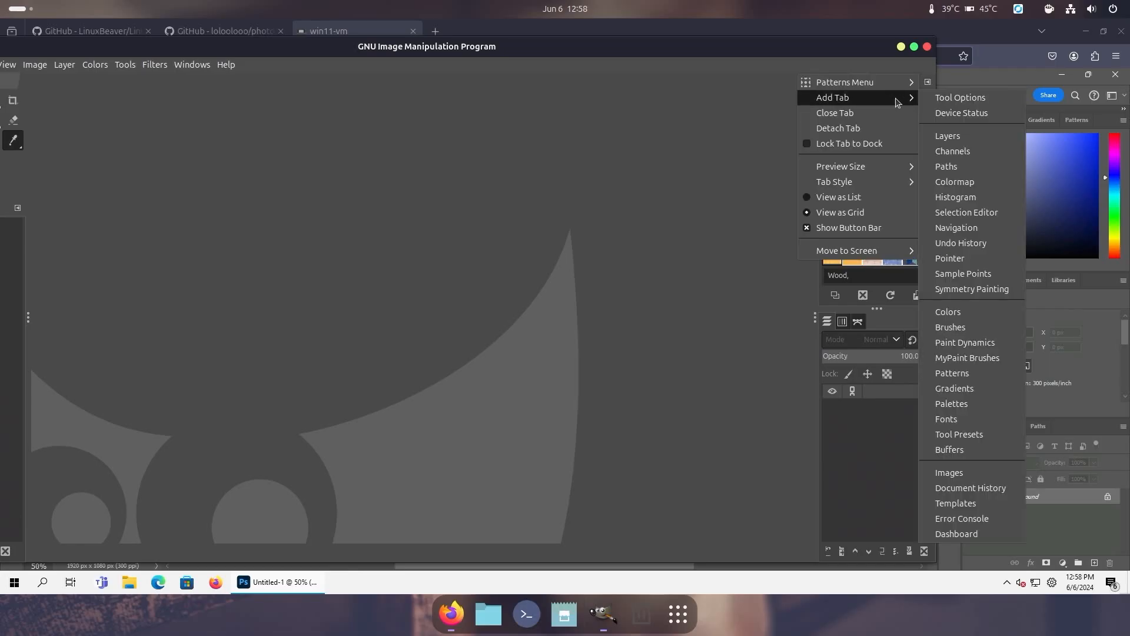
{"action": "mouse_move", "coordinate": [974, 434]}
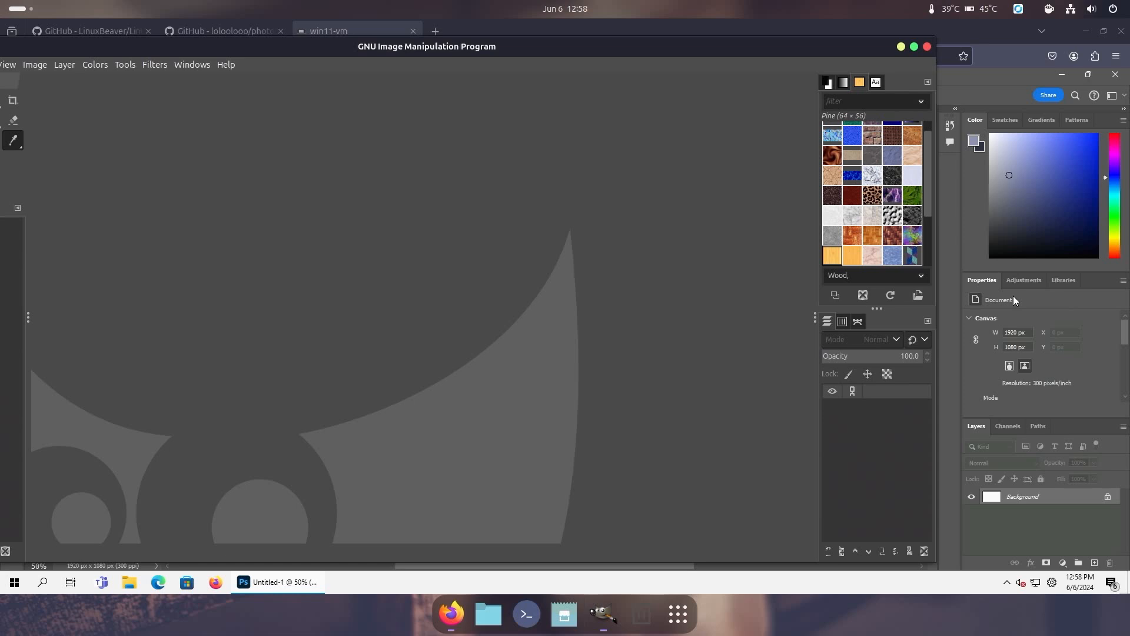
{"action": "mouse_move", "coordinate": [813, 102]}
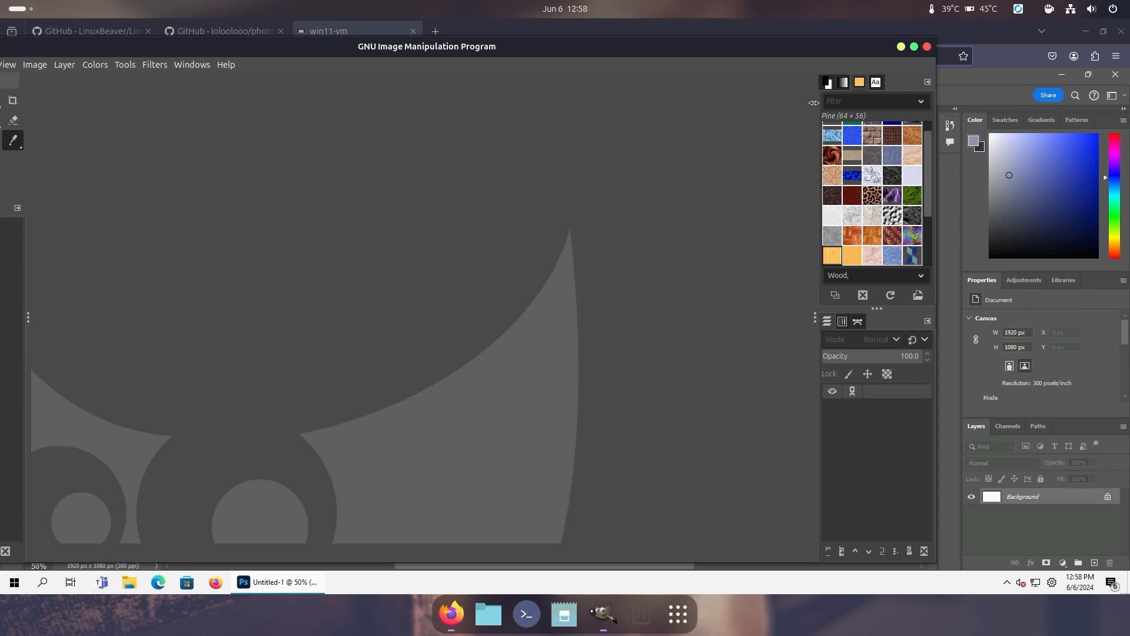
Switch the dock through Fonts and History to the Colours panel showing black 000000.
{"action": "left_click", "coordinate": [875, 82]}
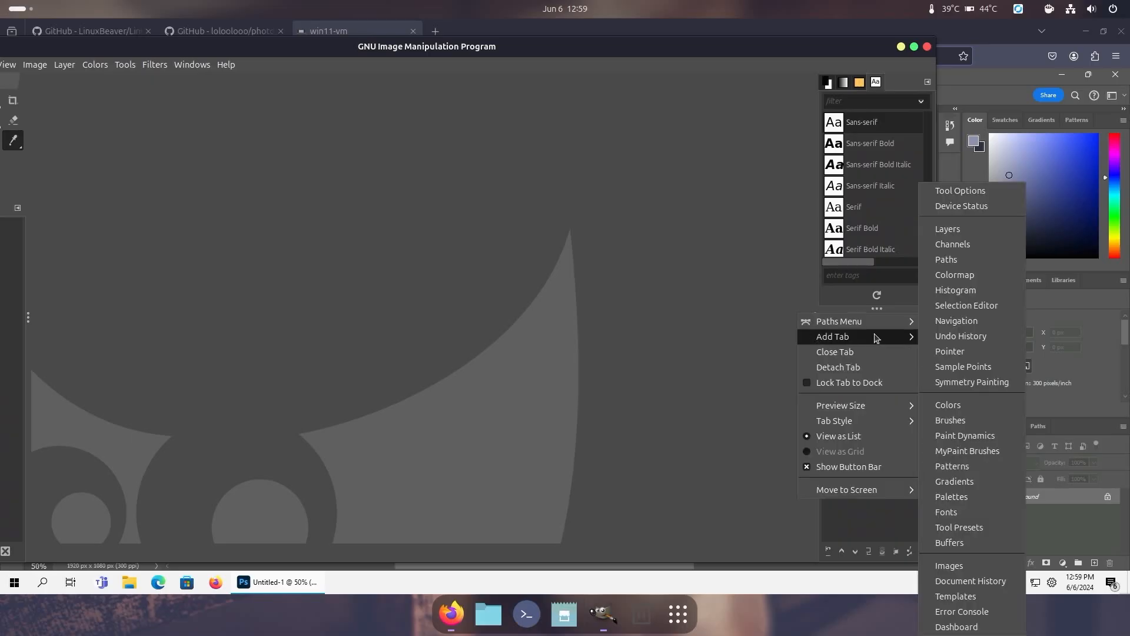
{"action": "mouse_move", "coordinate": [983, 561]}
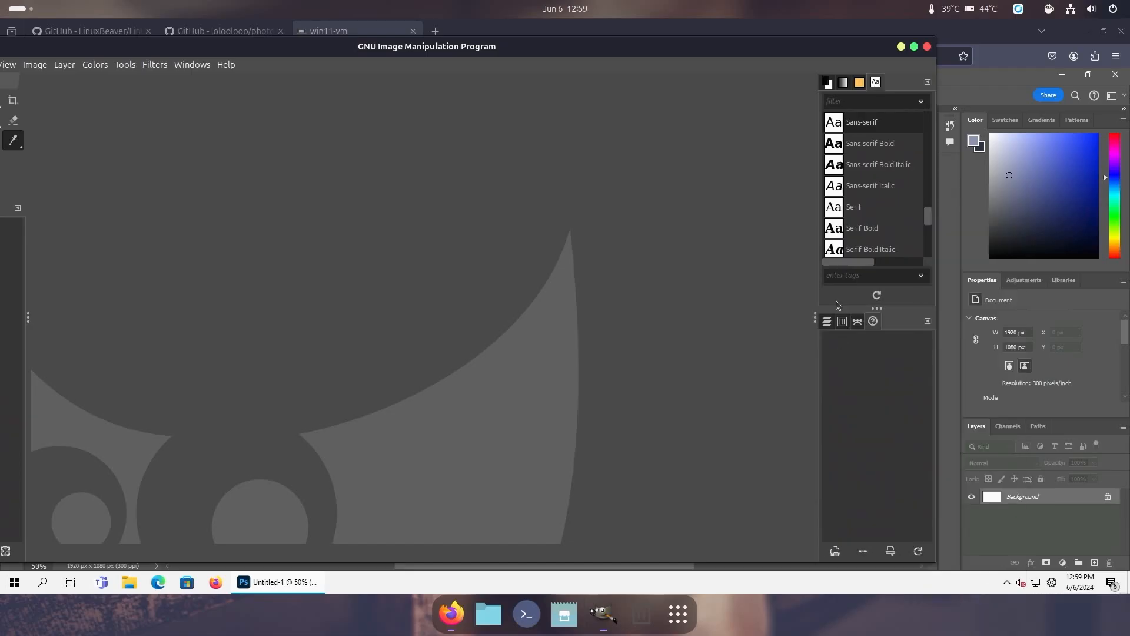
{"action": "mouse_move", "coordinate": [869, 331]}
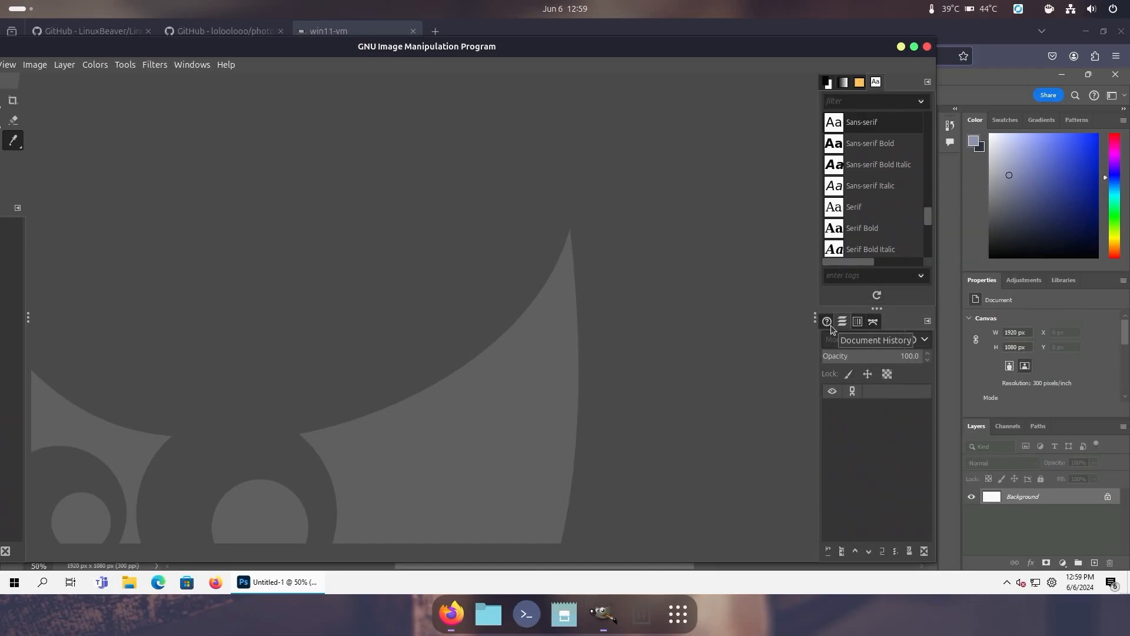
{"action": "left_click", "coordinate": [841, 321]}
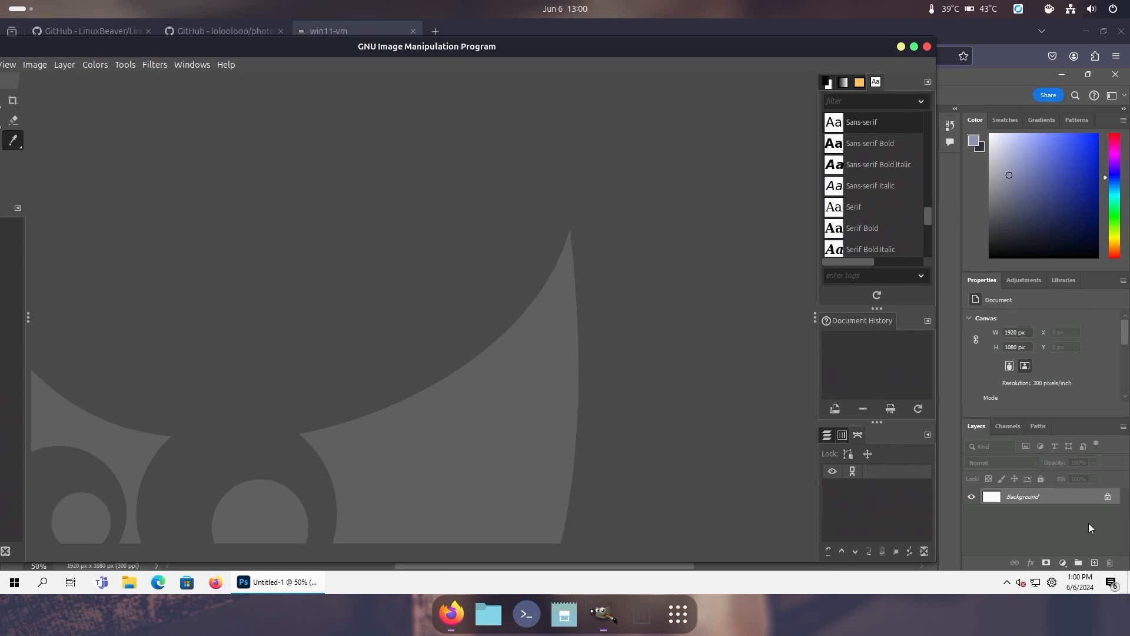
{"action": "mouse_move", "coordinate": [856, 361]}
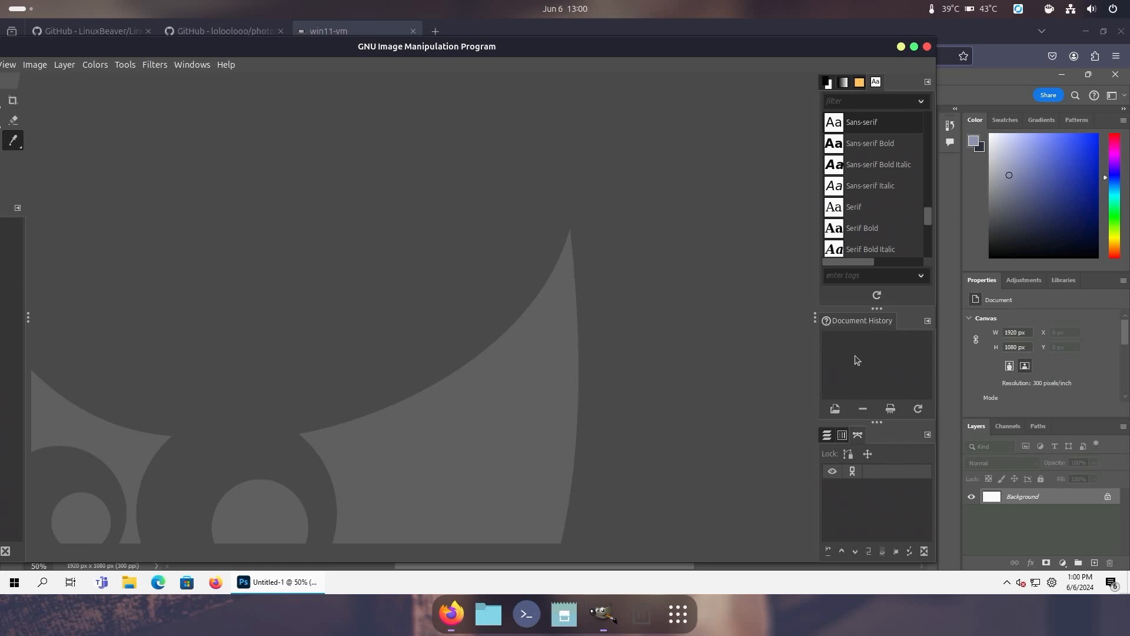
{"action": "mouse_move", "coordinate": [876, 117]}
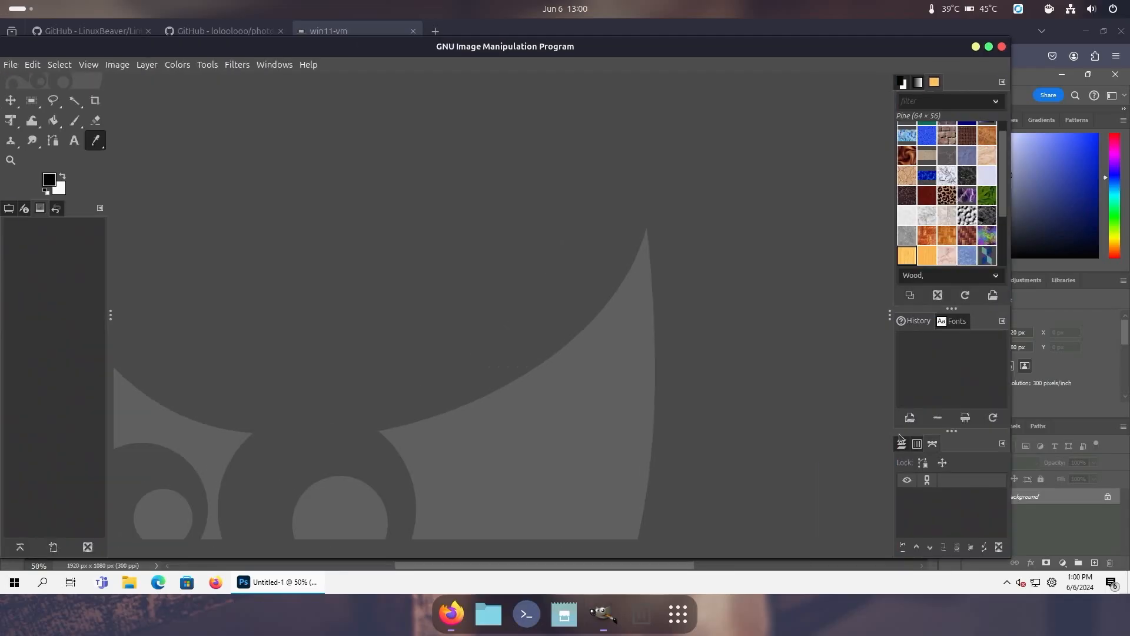
{"action": "left_click", "coordinate": [918, 83]}
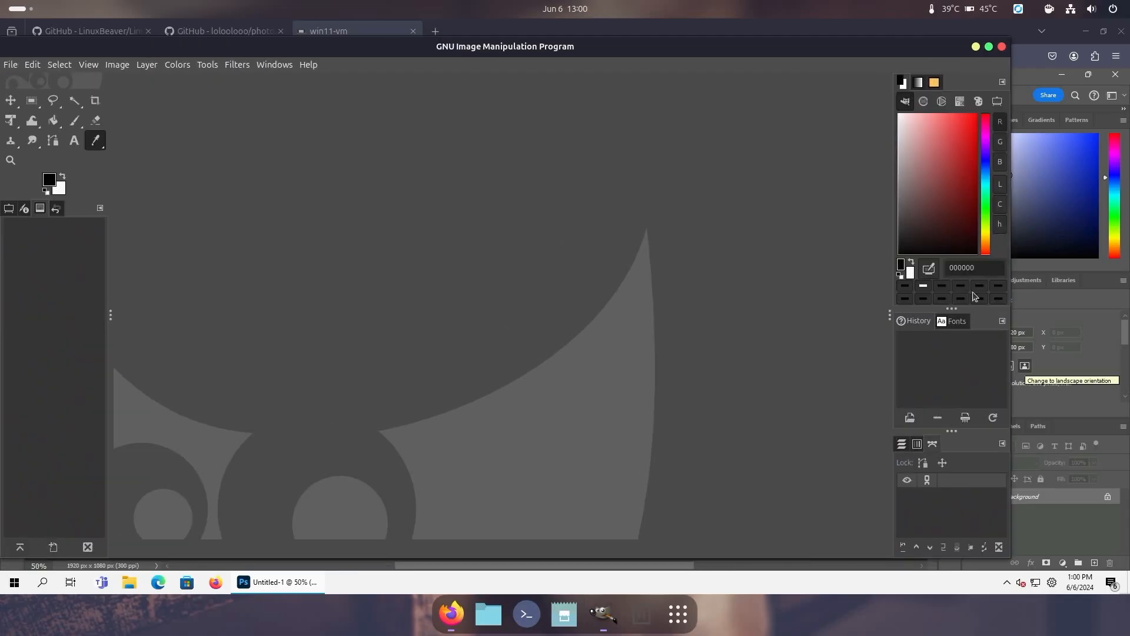
{"action": "mouse_move", "coordinate": [958, 283]}
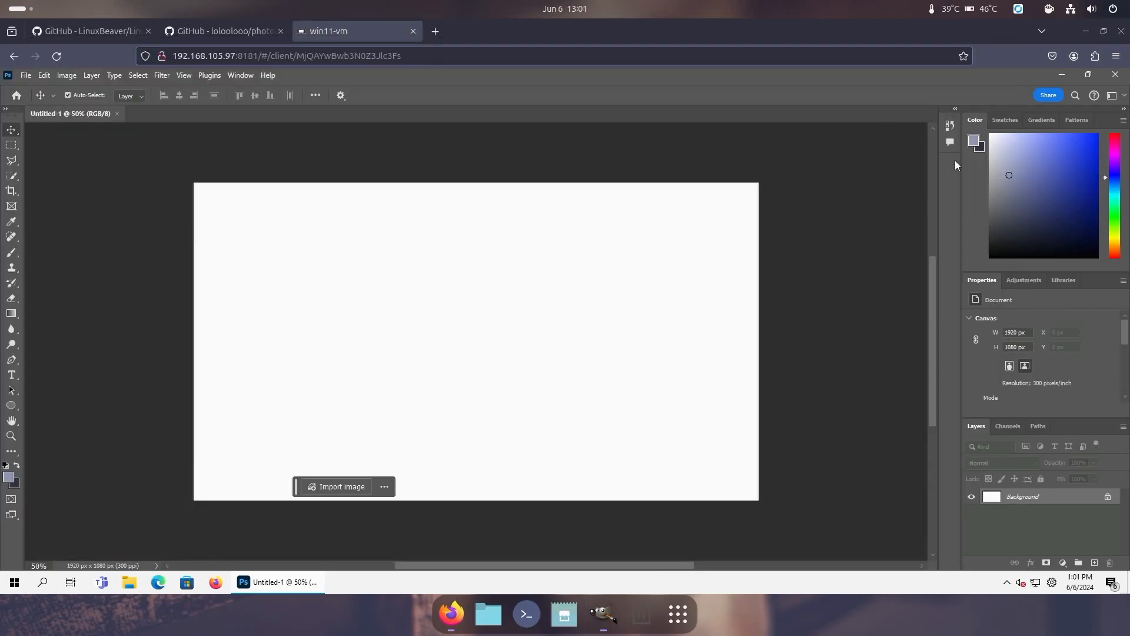
View Photoshop's Comments and History panels, then dock GIMP's Undo History as its own column.
{"action": "left_click", "coordinate": [950, 142]}
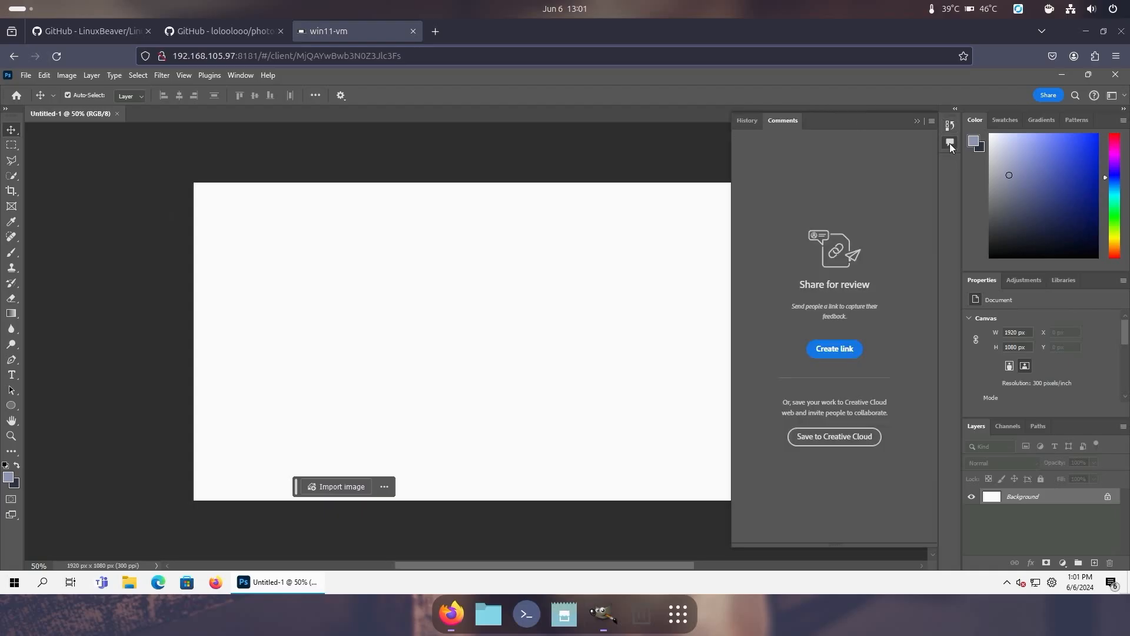
{"action": "mouse_move", "coordinate": [951, 143]}
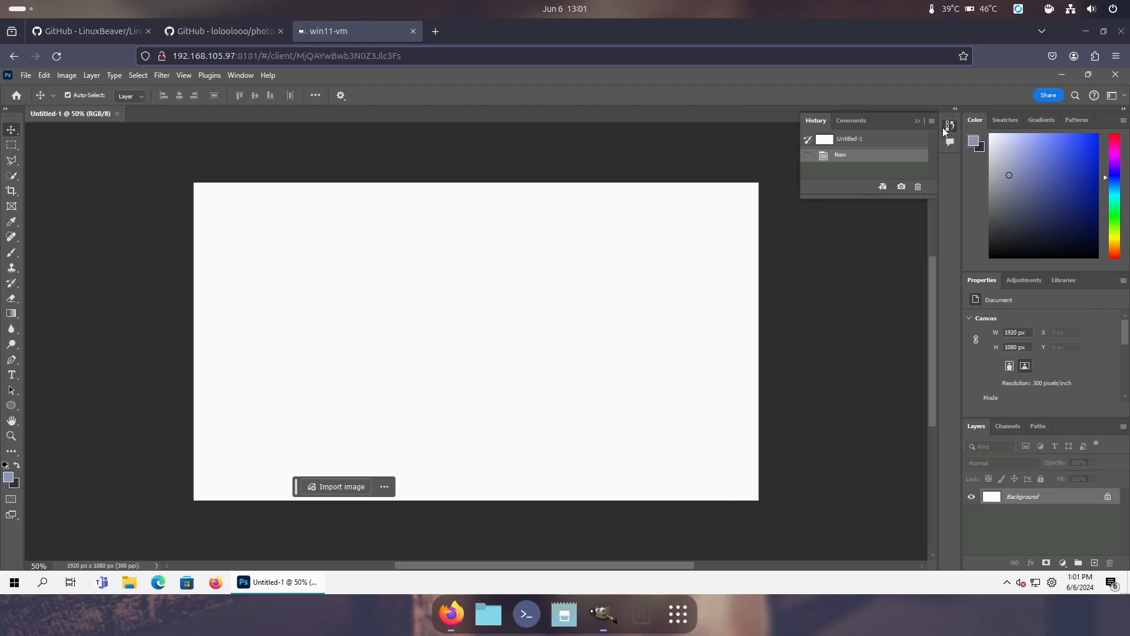
{"action": "left_click", "coordinate": [950, 128]}
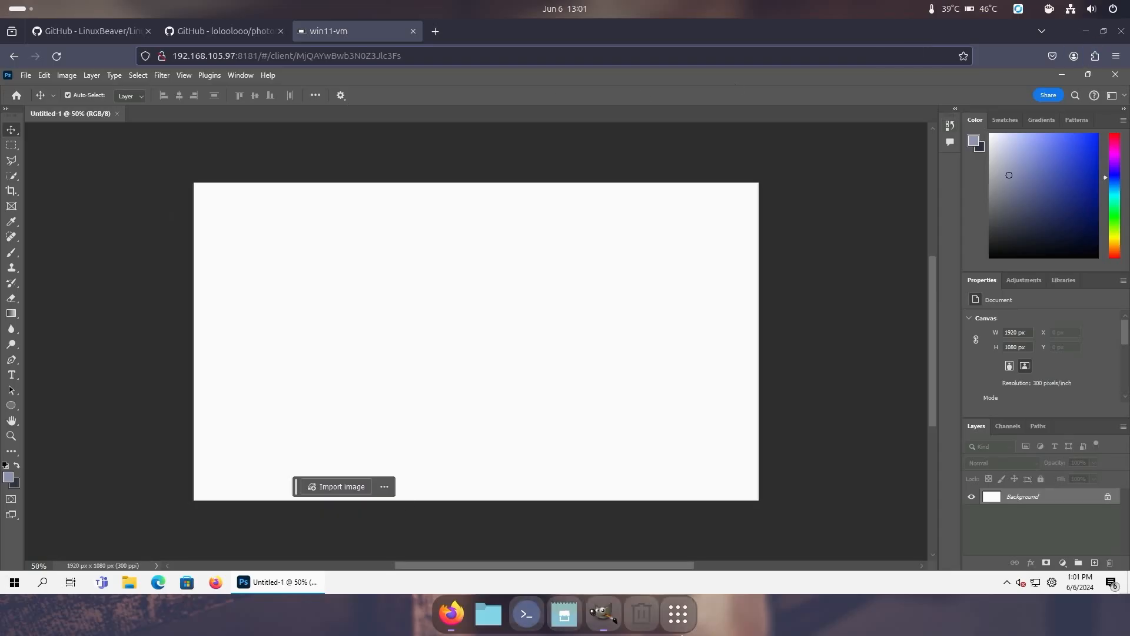
{"action": "left_click", "coordinate": [603, 613]}
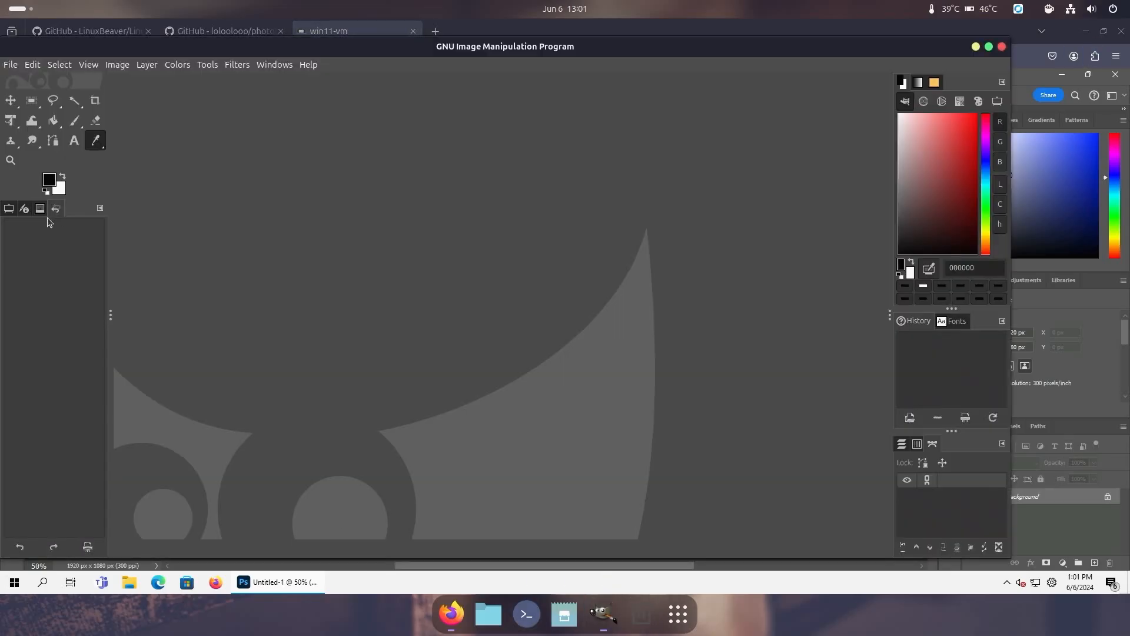
{"action": "mouse_move", "coordinate": [894, 171]}
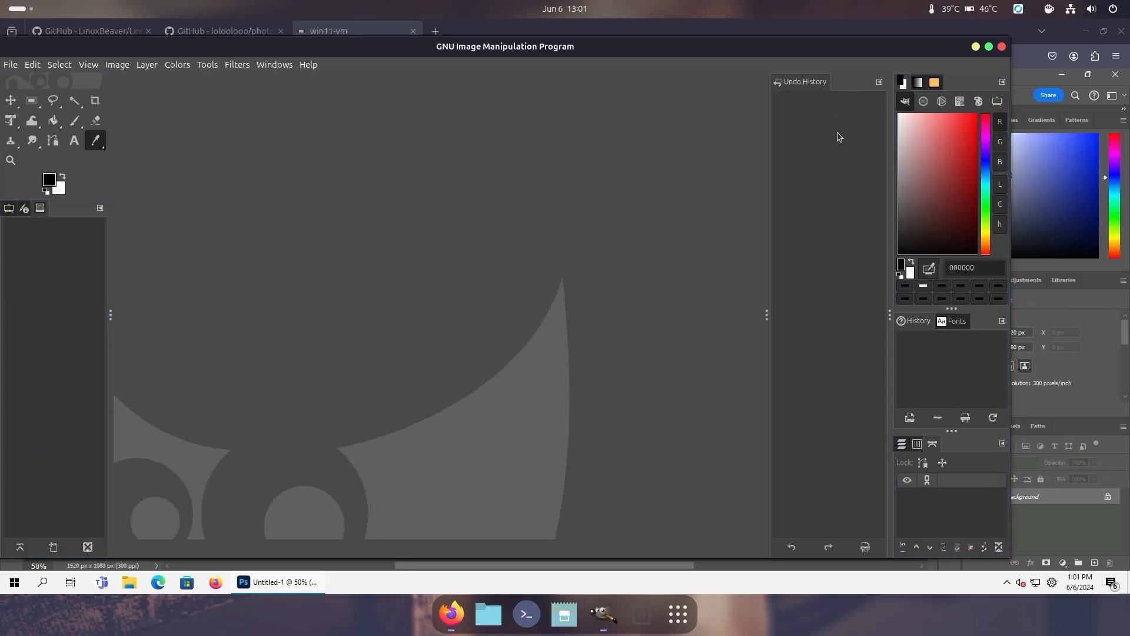
{"action": "mouse_move", "coordinate": [767, 315]}
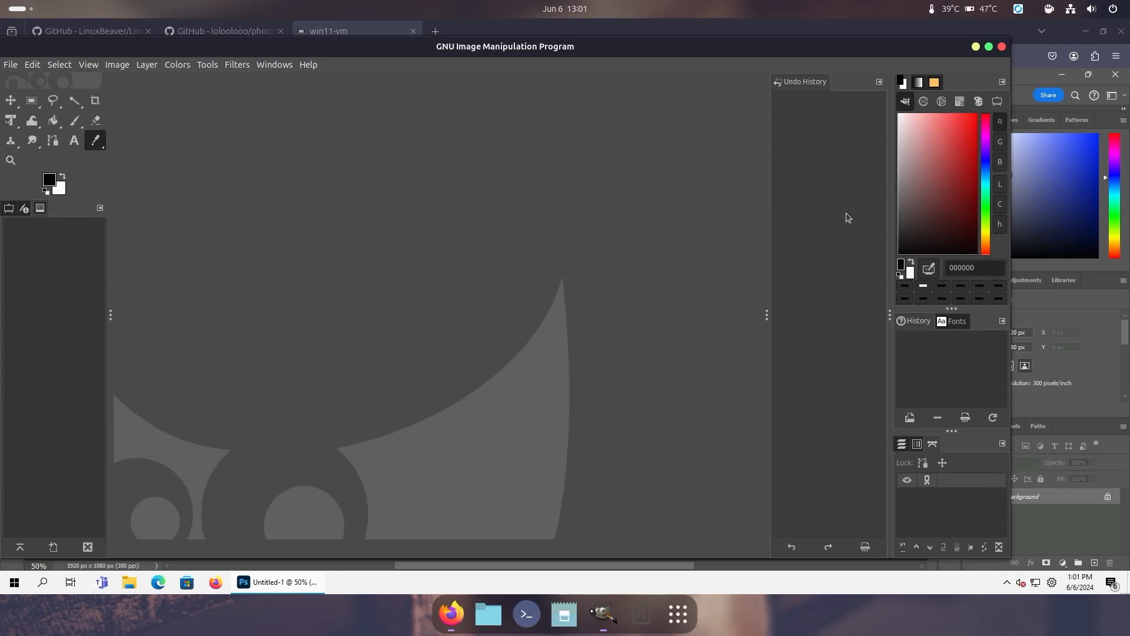
{"action": "mouse_move", "coordinate": [18, 228]}
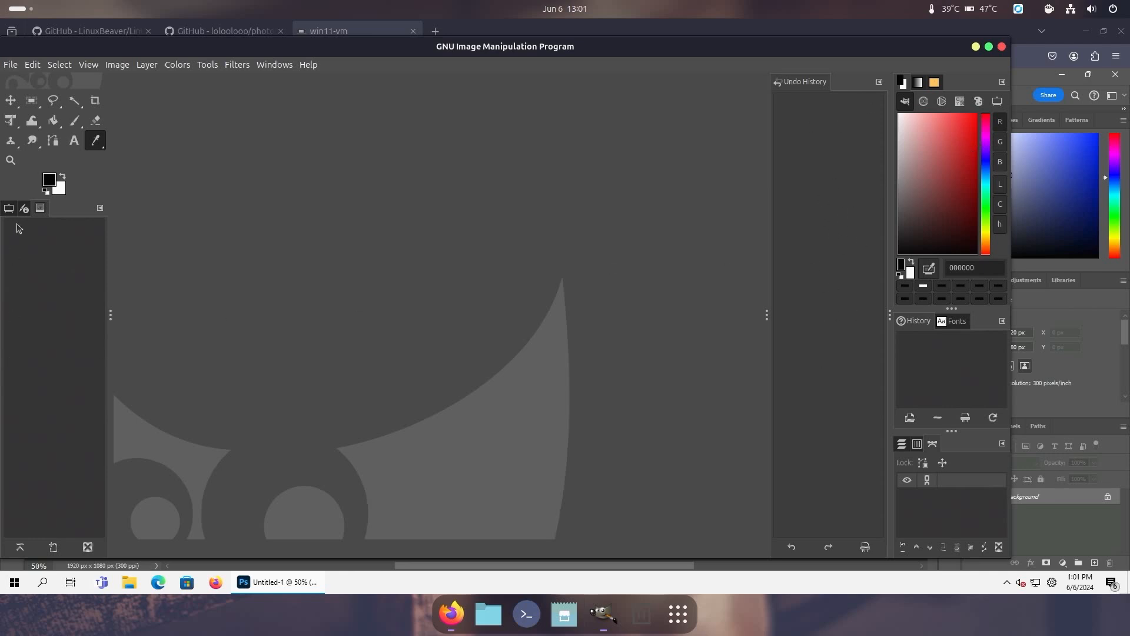
{"action": "left_click", "coordinate": [24, 208]}
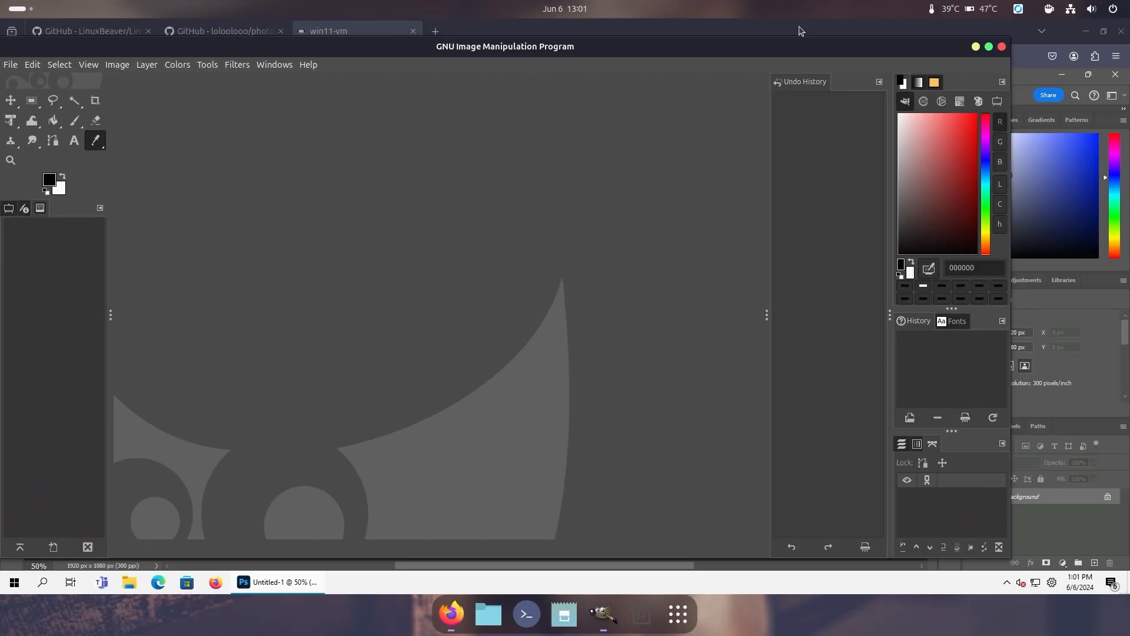
{"action": "mouse_move", "coordinate": [48, 231]}
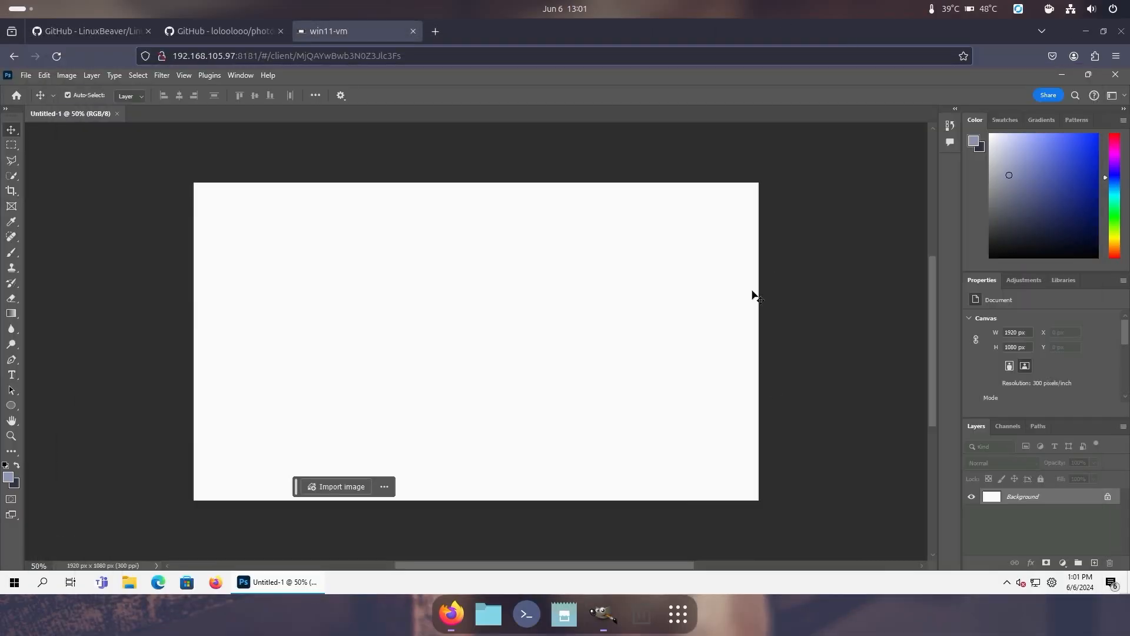
{"action": "mouse_move", "coordinate": [603, 614]}
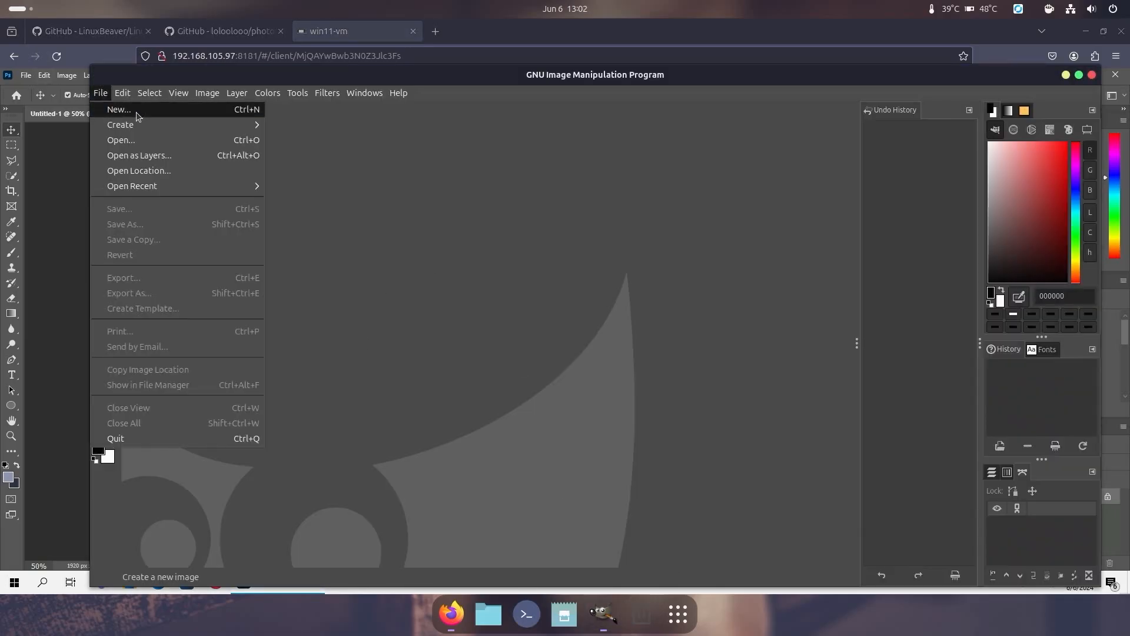
Create a 1920×1080 image, then try the Color Picker on the blank canvas.
{"action": "left_click", "coordinate": [119, 109]}
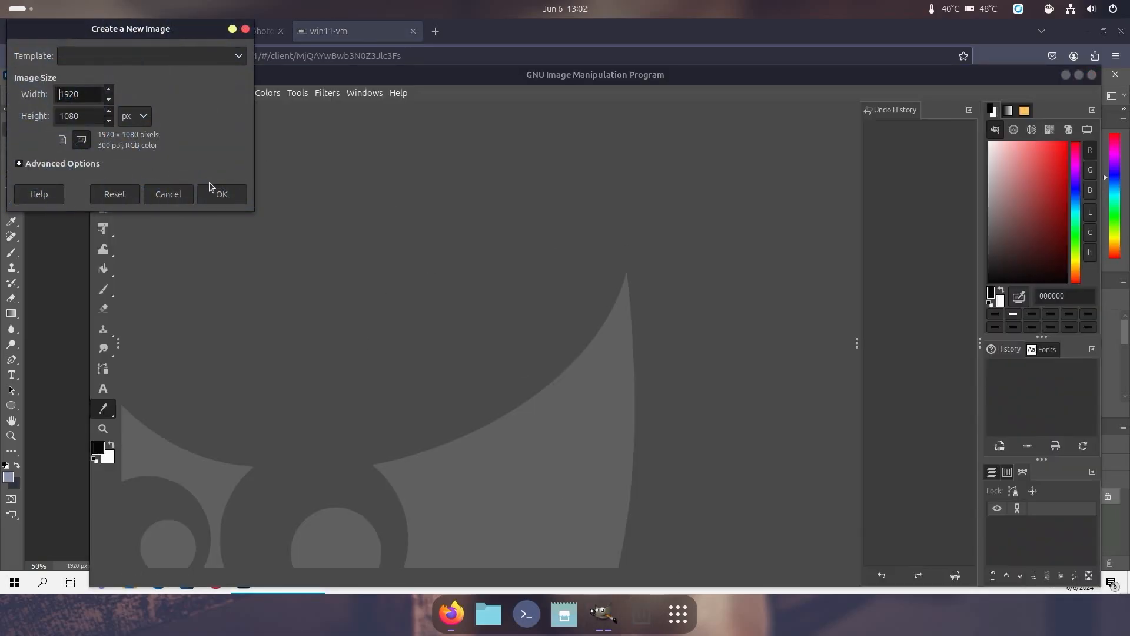
{"action": "left_click", "coordinate": [221, 194]}
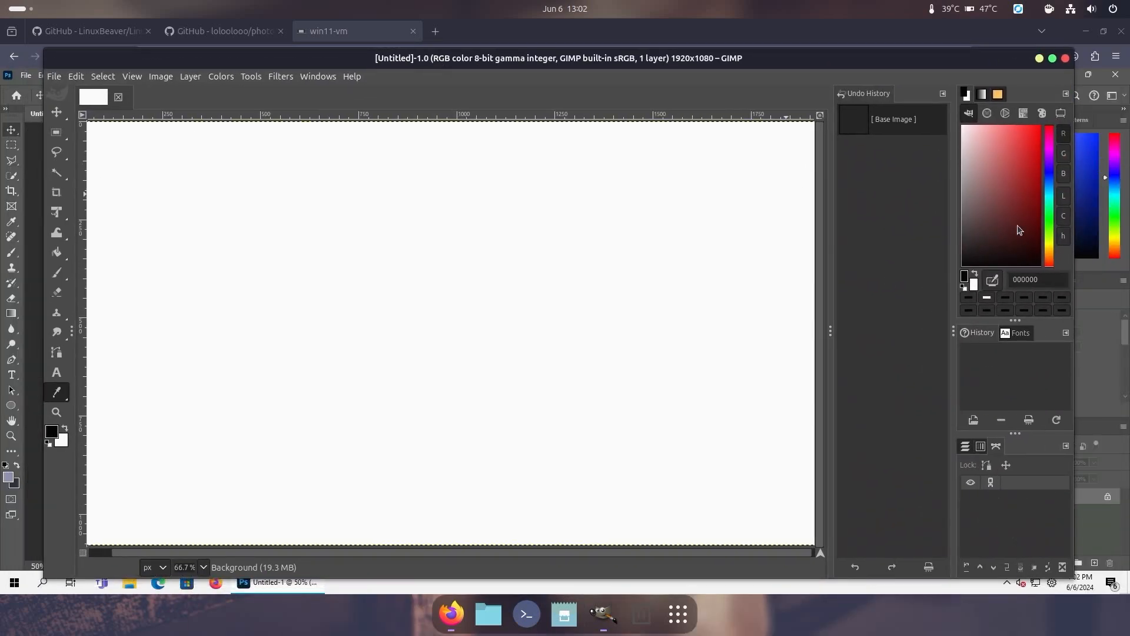
{"action": "left_click", "coordinate": [56, 150]}
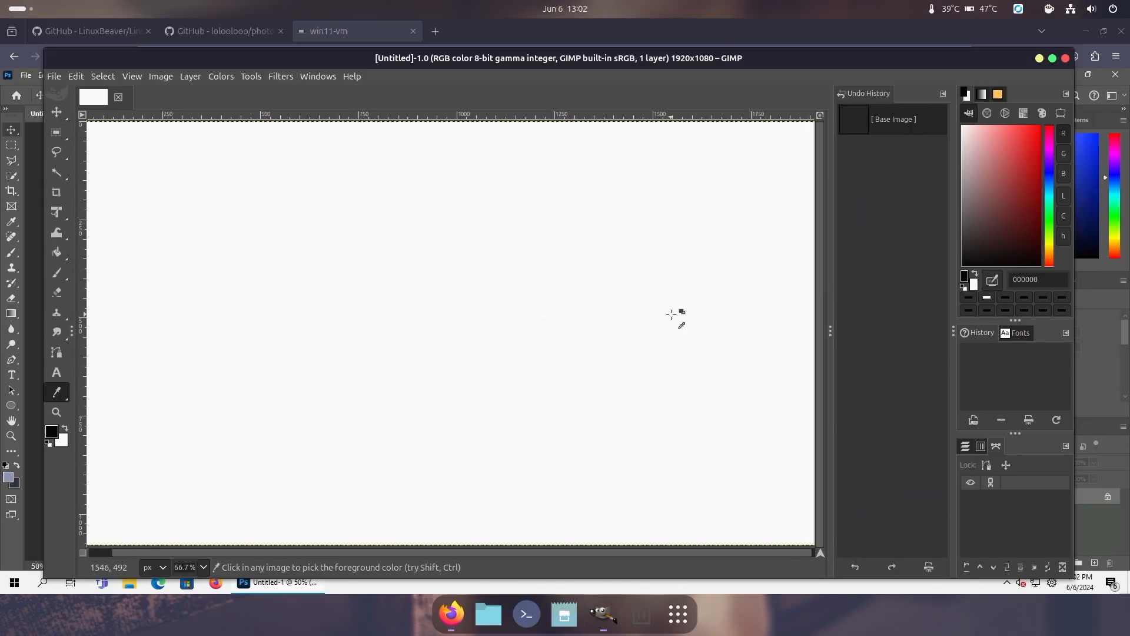
{"action": "left_click", "coordinate": [224, 31]}
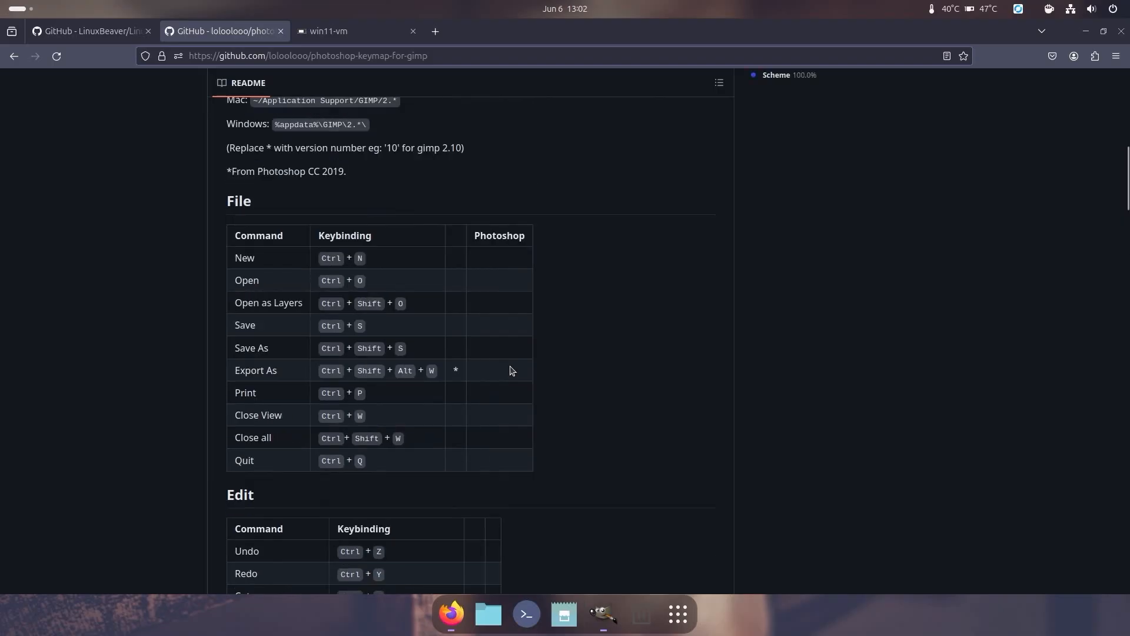
Show the photoshop-keymap-for-gimp README's manual install paths for Linux, Mac and Windows.
{"action": "scroll", "scroll_direction": "up", "scroll_amount": 3}
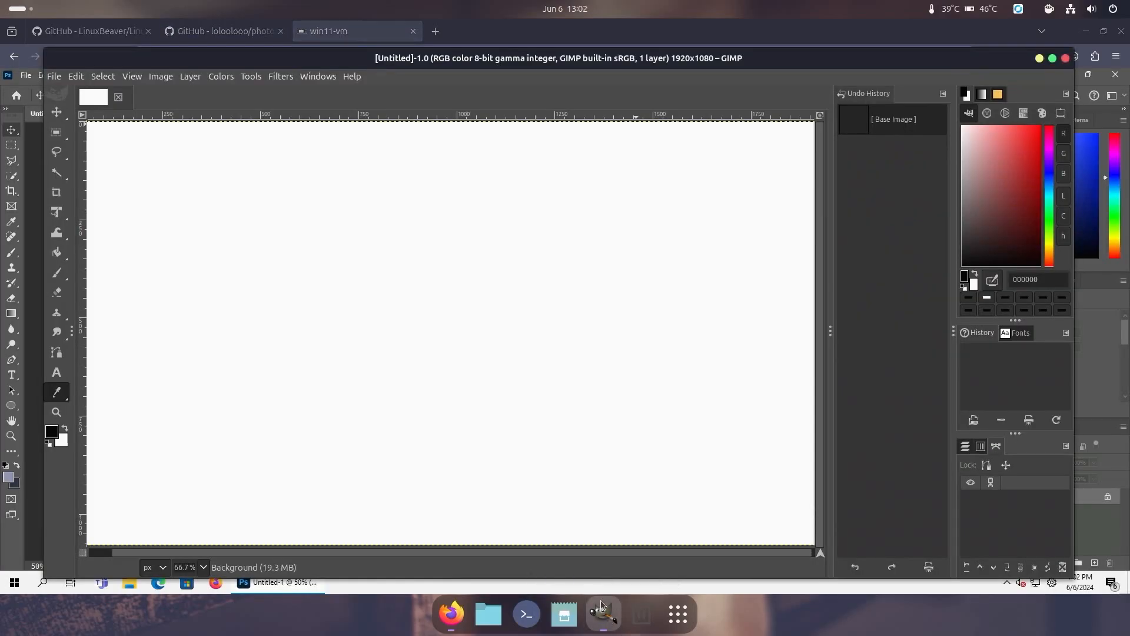
{"action": "mouse_move", "coordinate": [427, 340]}
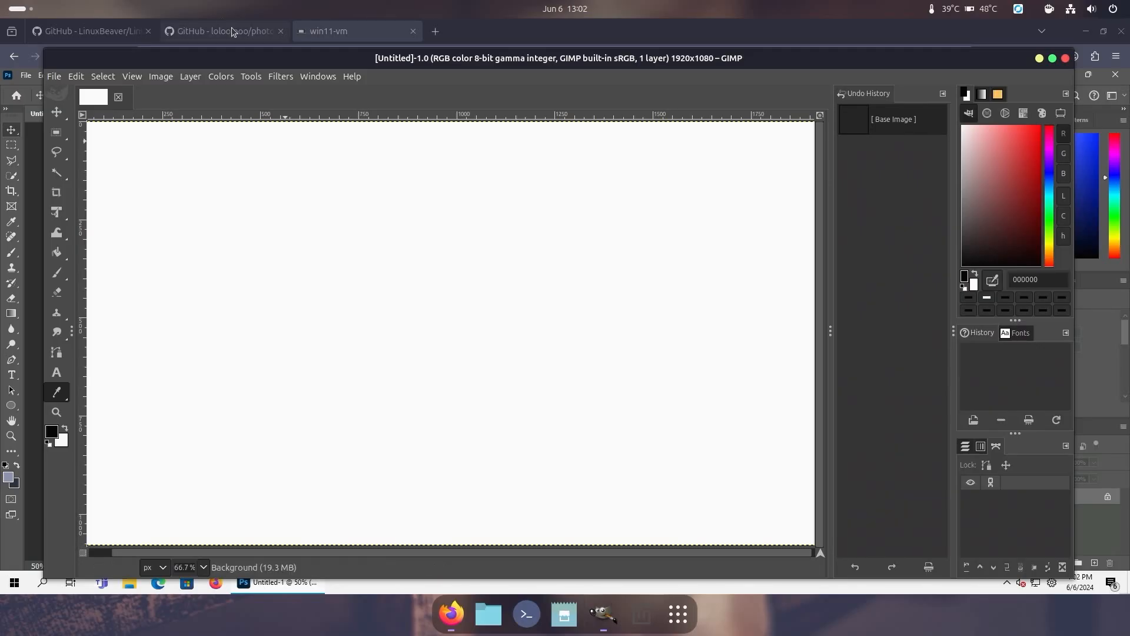
{"action": "mouse_move", "coordinate": [219, 44]}
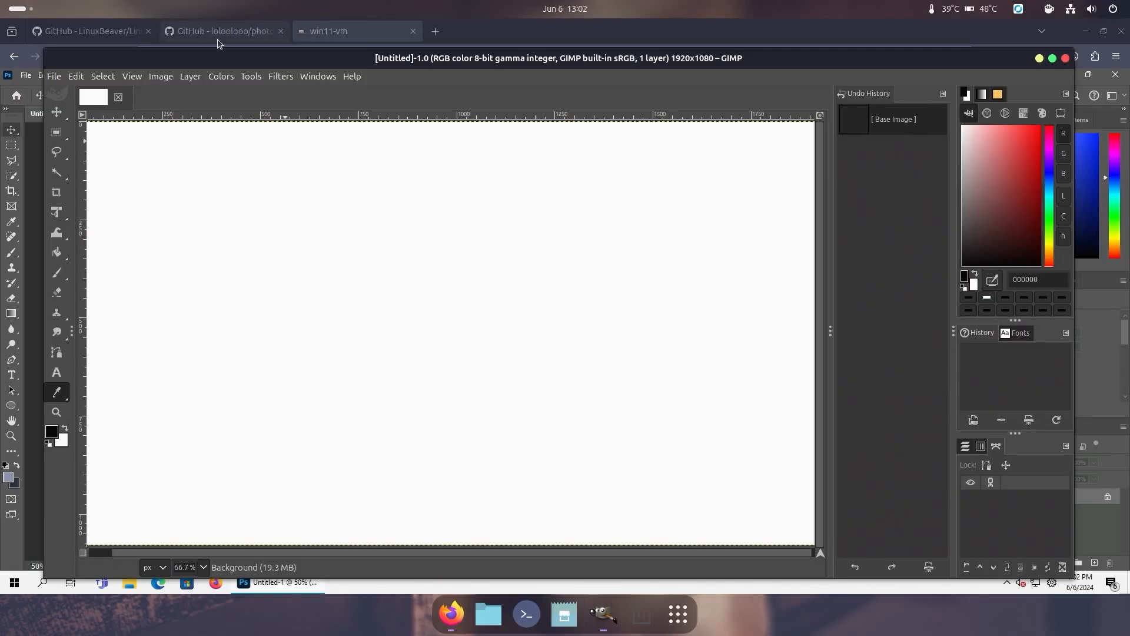
{"action": "left_click", "coordinate": [223, 31]}
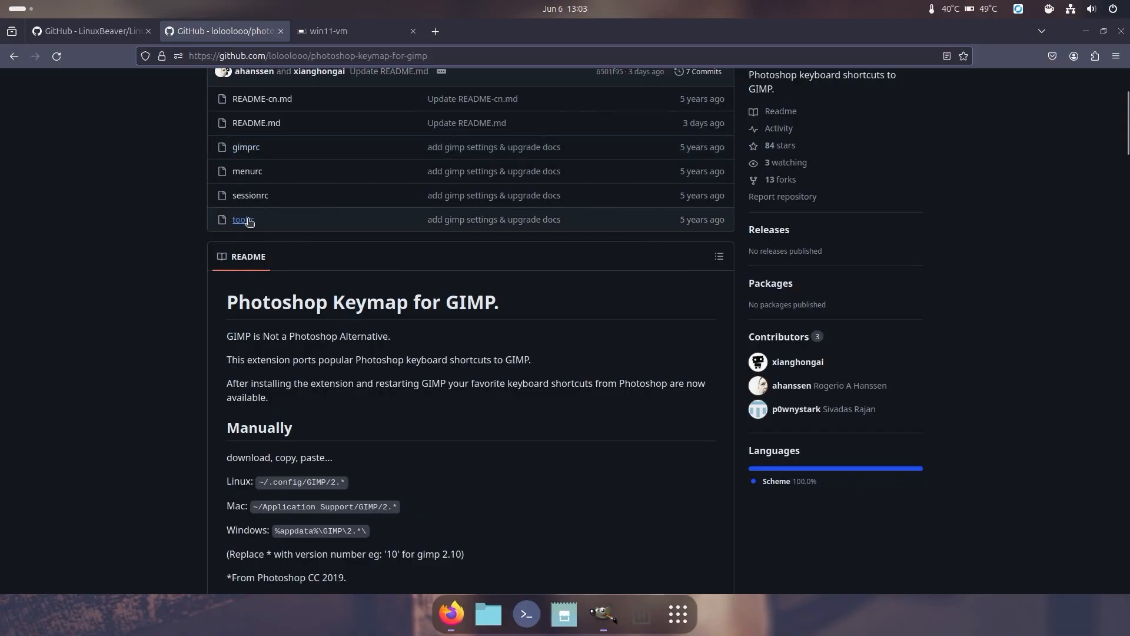
{"action": "scroll", "scroll_direction": "down", "scroll_amount": 3}
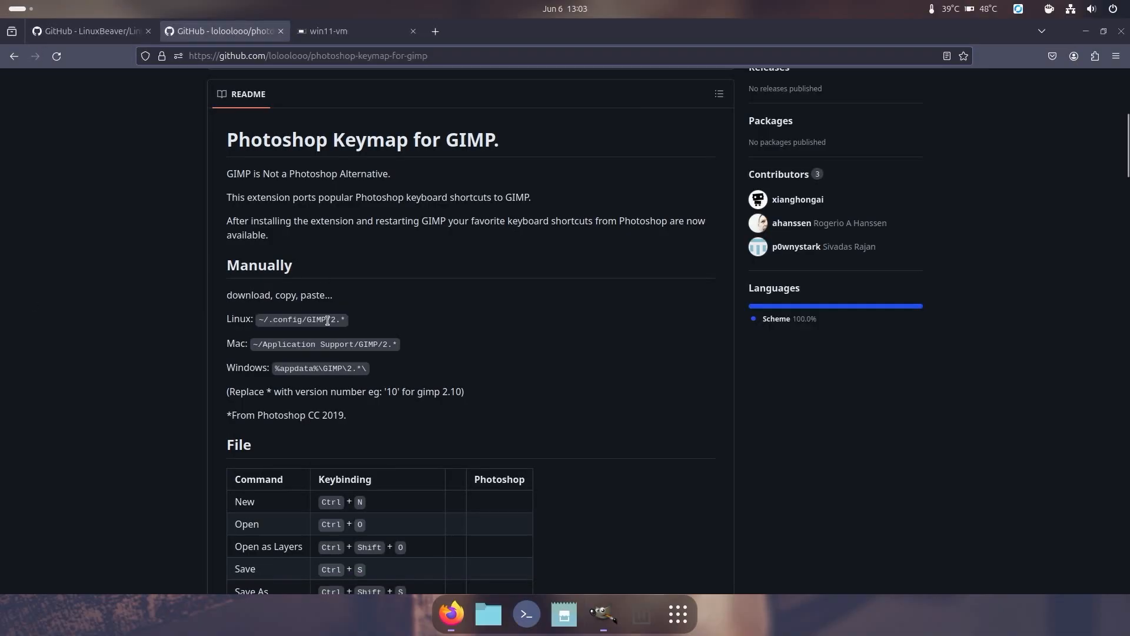
{"action": "mouse_move", "coordinate": [677, 614]}
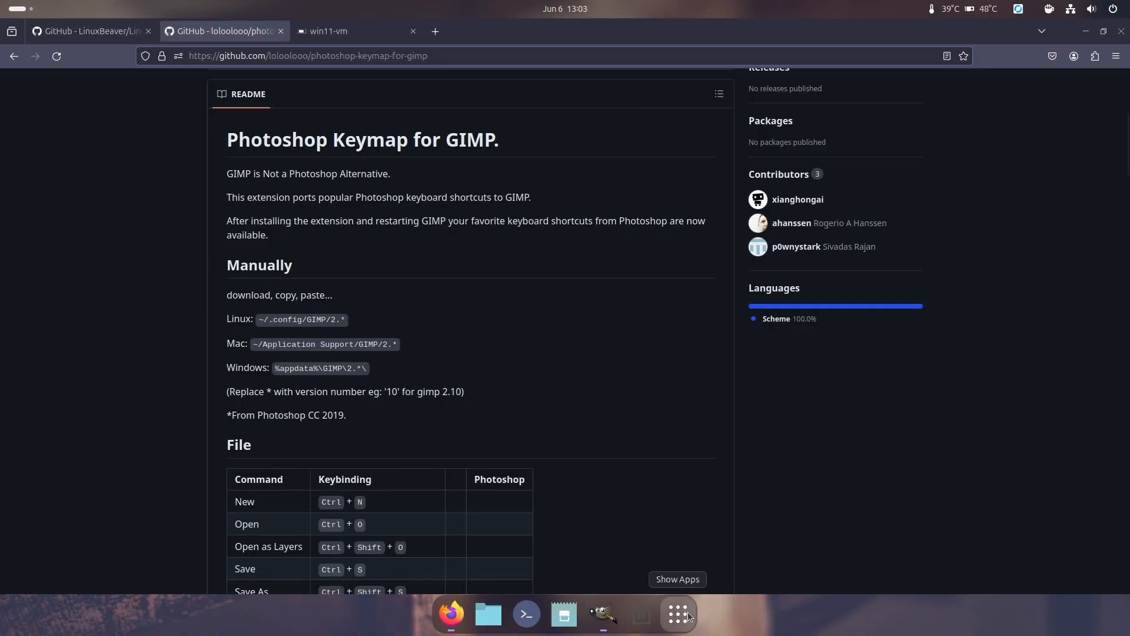
{"action": "double_click", "coordinate": [289, 318]}
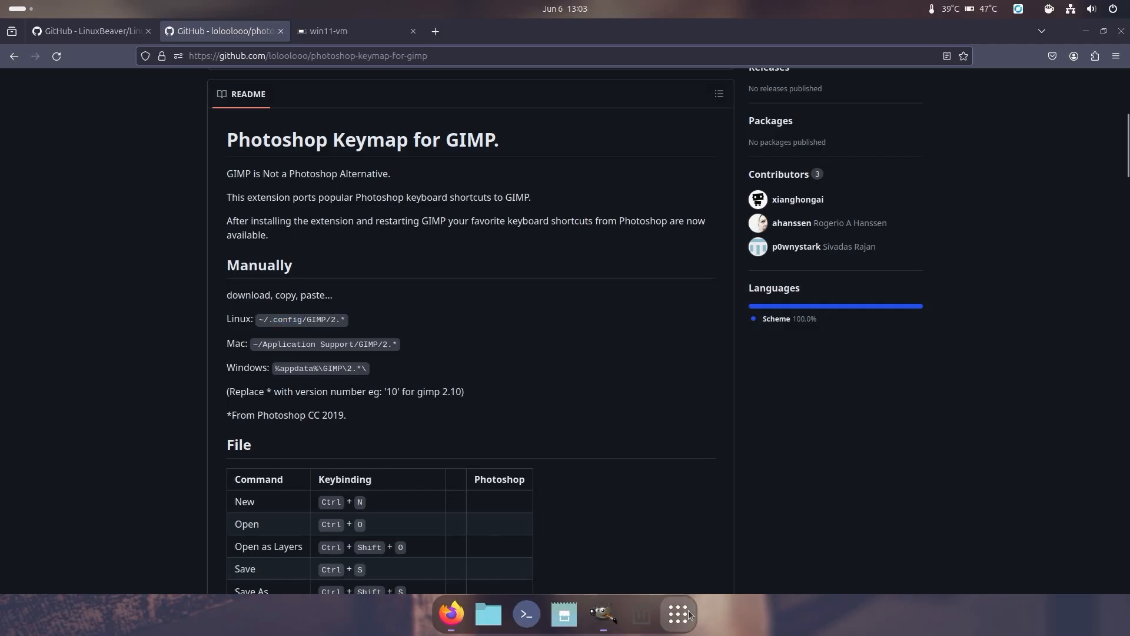
{"action": "mouse_move", "coordinate": [714, 622]}
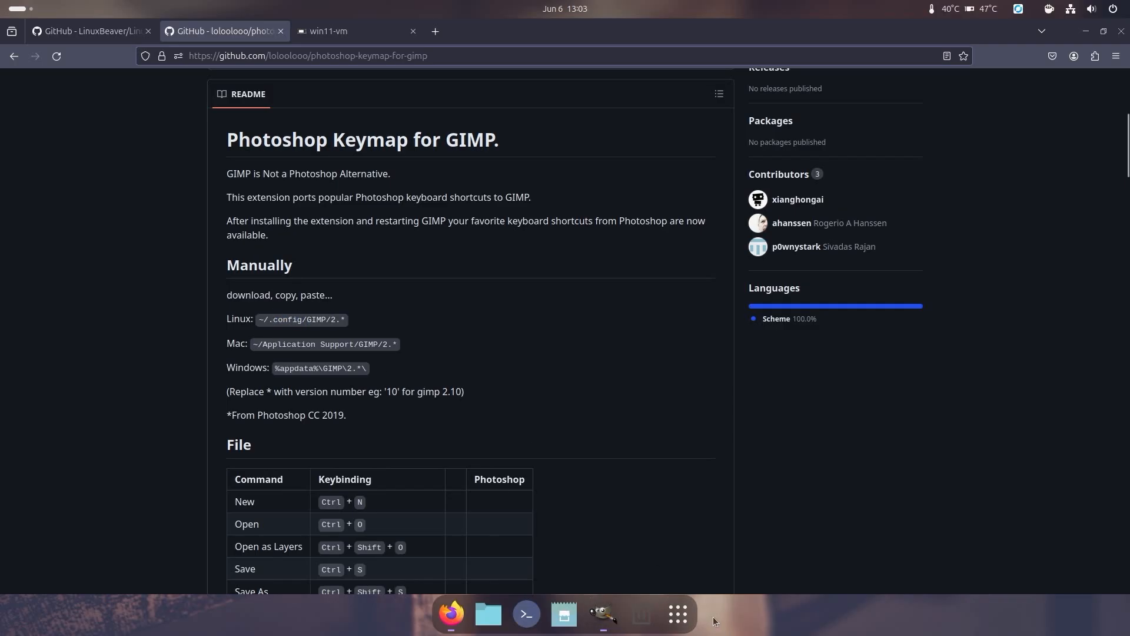
From Warehouse, open GIMP's folder .var/app/org.gimp.GIMP/config/GIMP/2.10 in Files.
{"action": "left_click", "coordinate": [676, 614]}
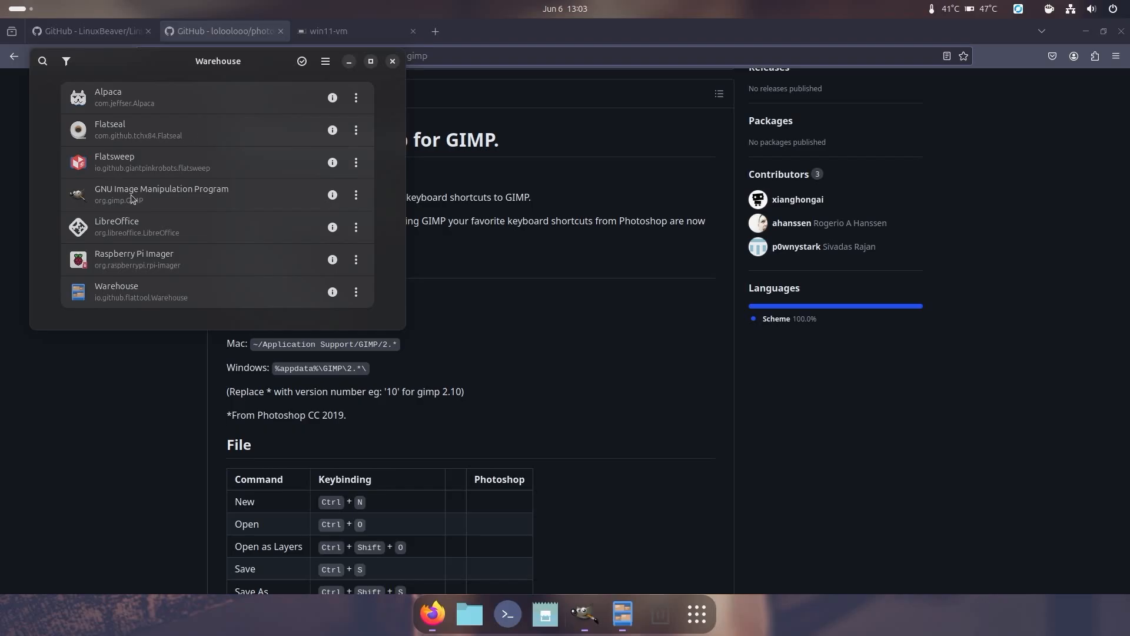
{"action": "left_click", "coordinate": [356, 194]}
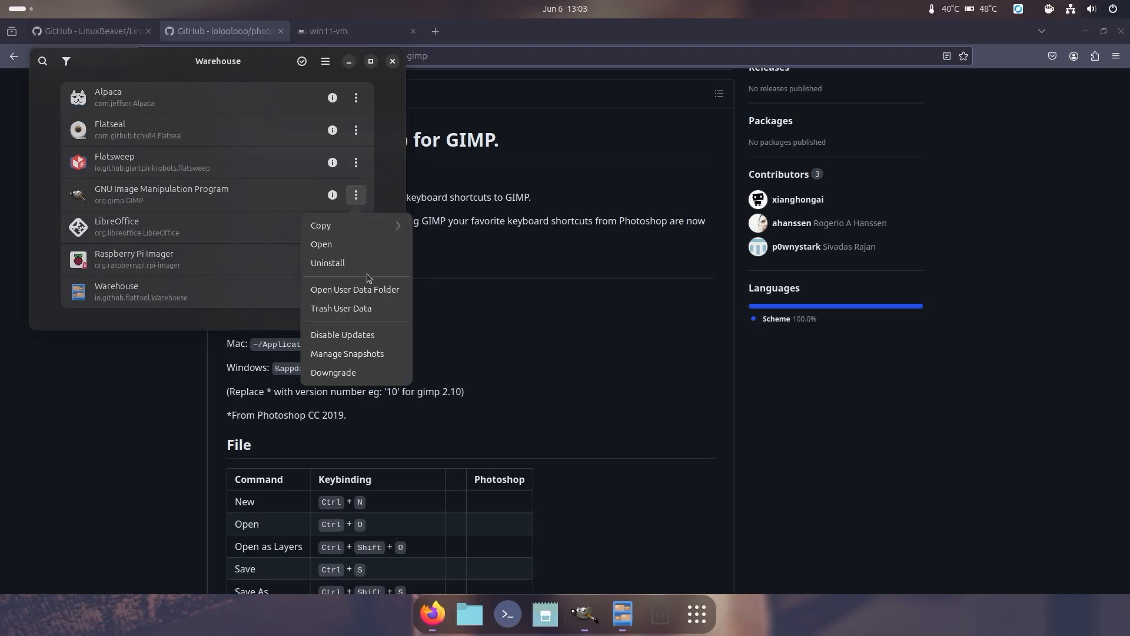
{"action": "left_click", "coordinate": [355, 289]}
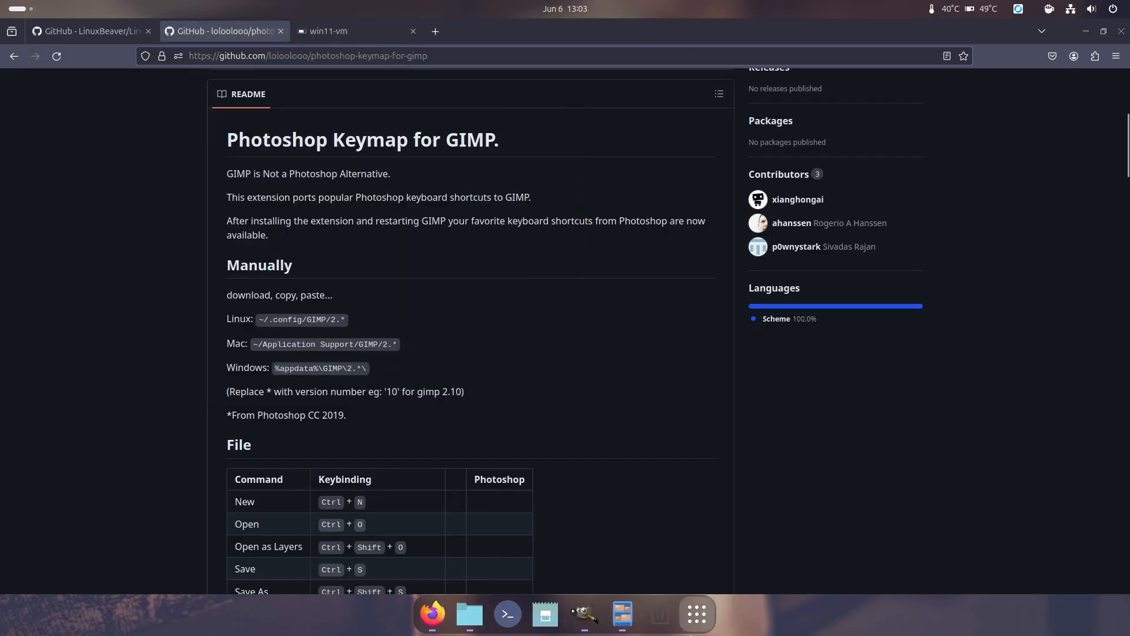
{"action": "left_click", "coordinate": [469, 613]}
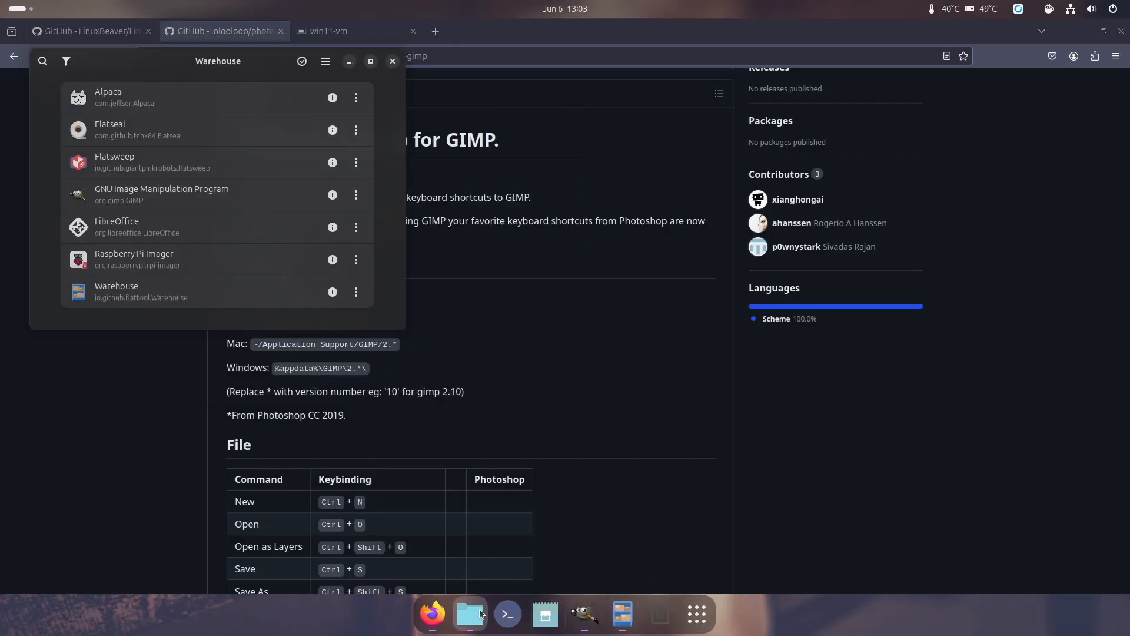
{"action": "left_click", "coordinate": [469, 614]}
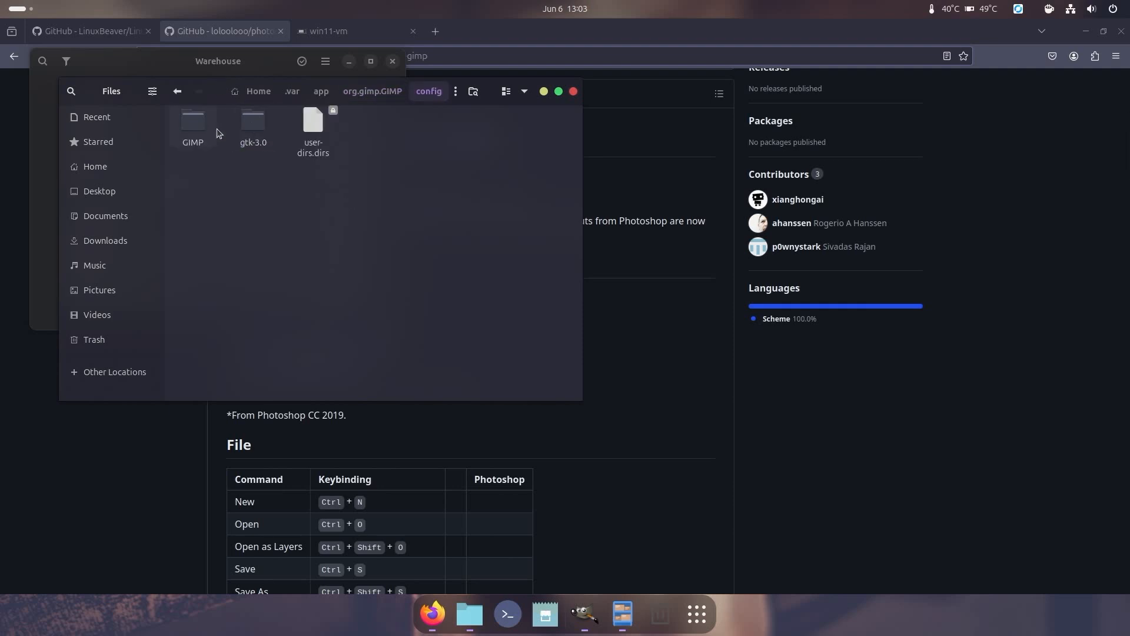
{"action": "double_click", "coordinate": [193, 120]}
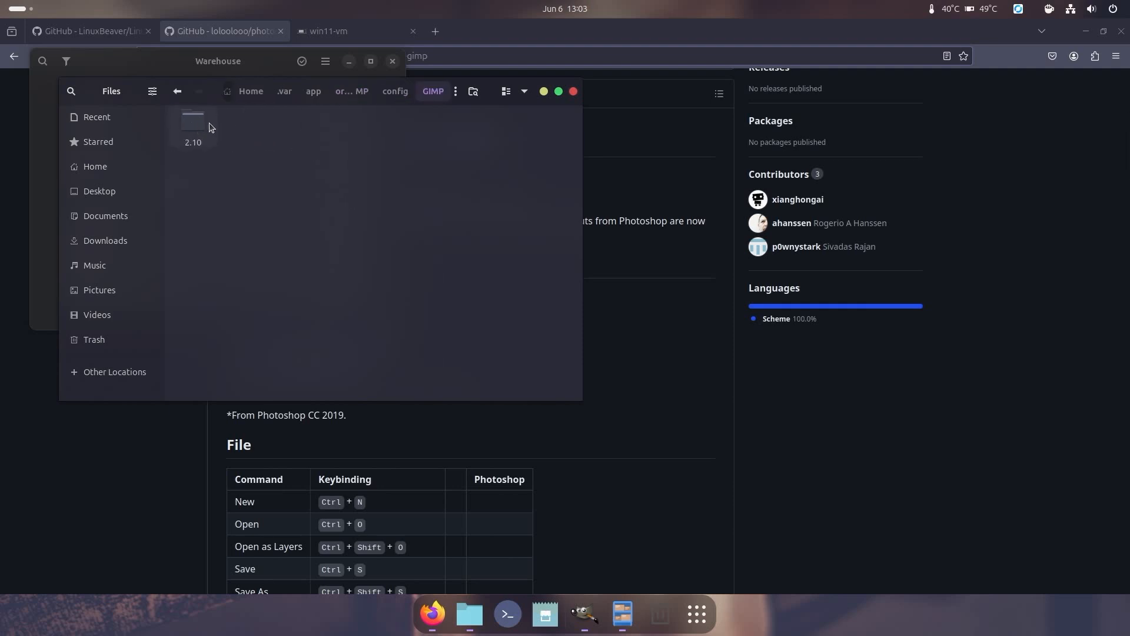
{"action": "double_click", "coordinate": [193, 119]}
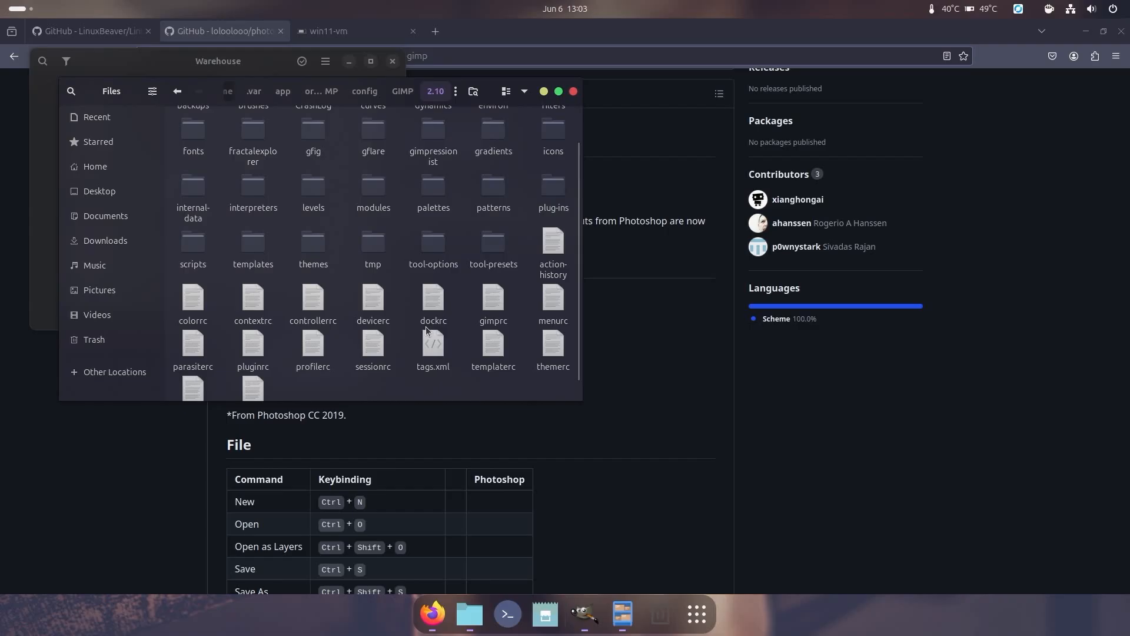
{"action": "mouse_move", "coordinate": [553, 317]}
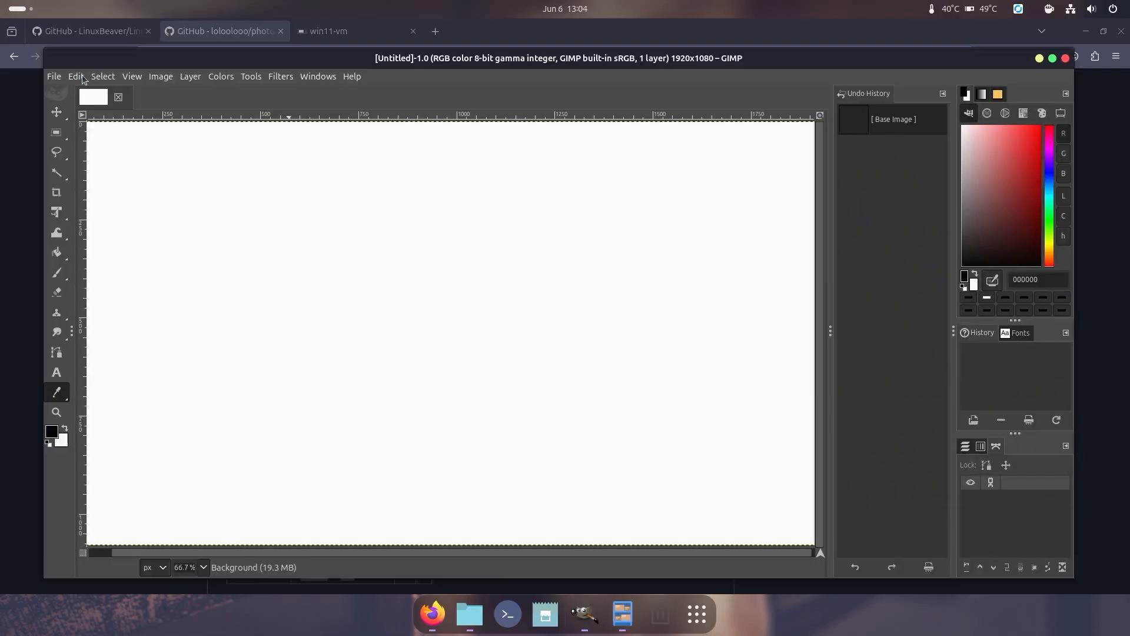
Browse the Select actions in Edit > Keyboard Shortcuts, then close the editor.
{"action": "left_click", "coordinate": [75, 76]}
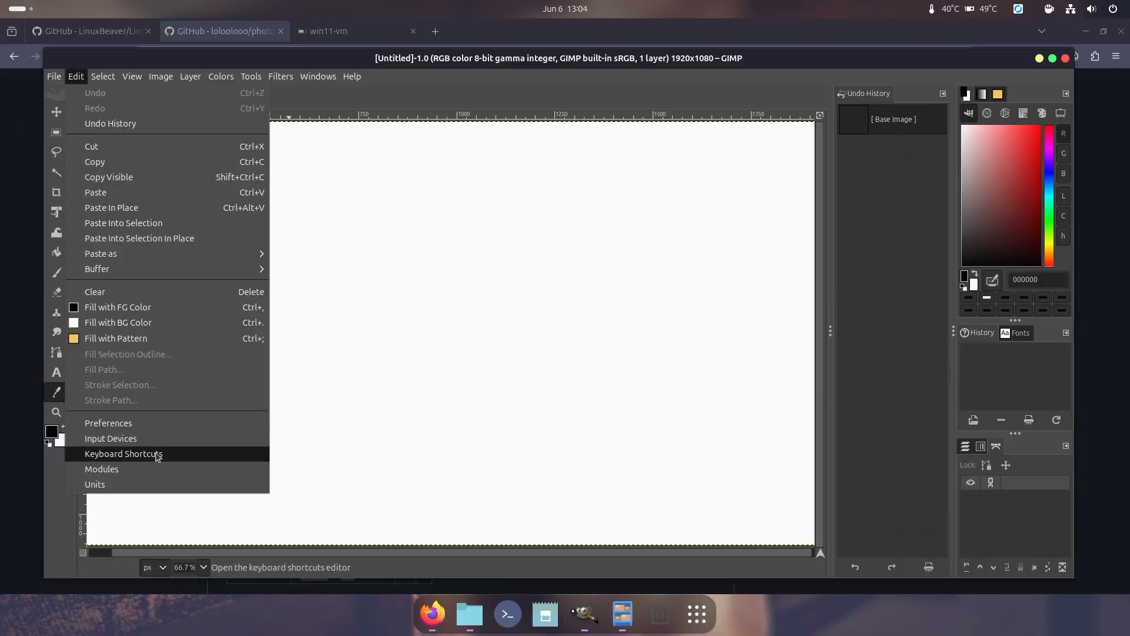
{"action": "left_click", "coordinate": [123, 453]}
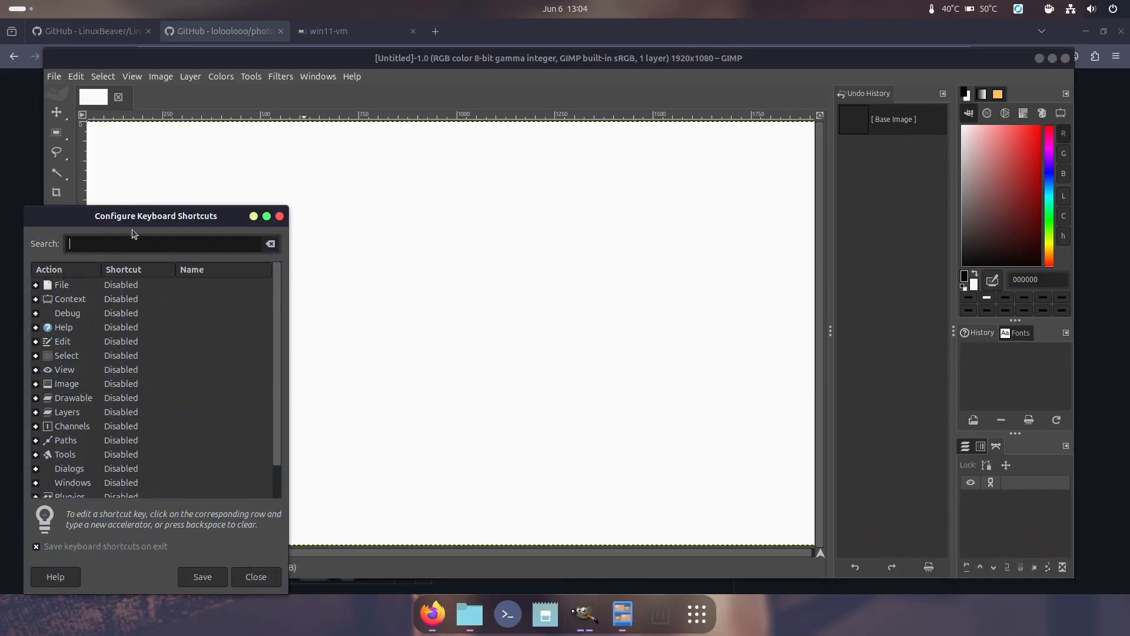
{"action": "left_click_drag", "start_coordinate": [156, 216], "coordinate": [527, 155]}
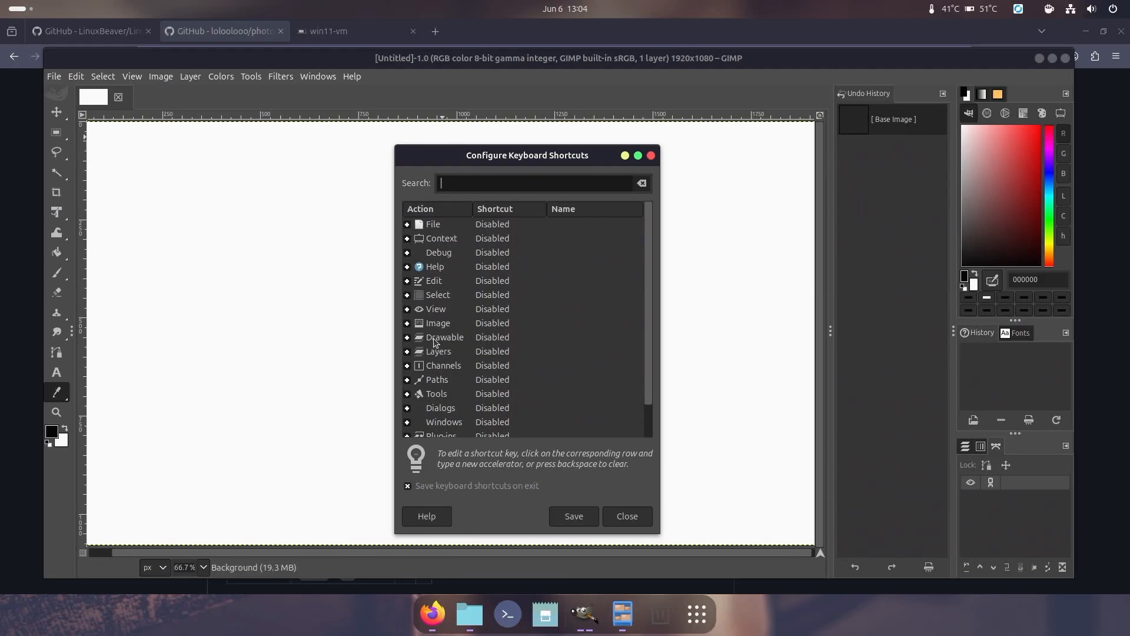
{"action": "left_click", "coordinate": [408, 295]}
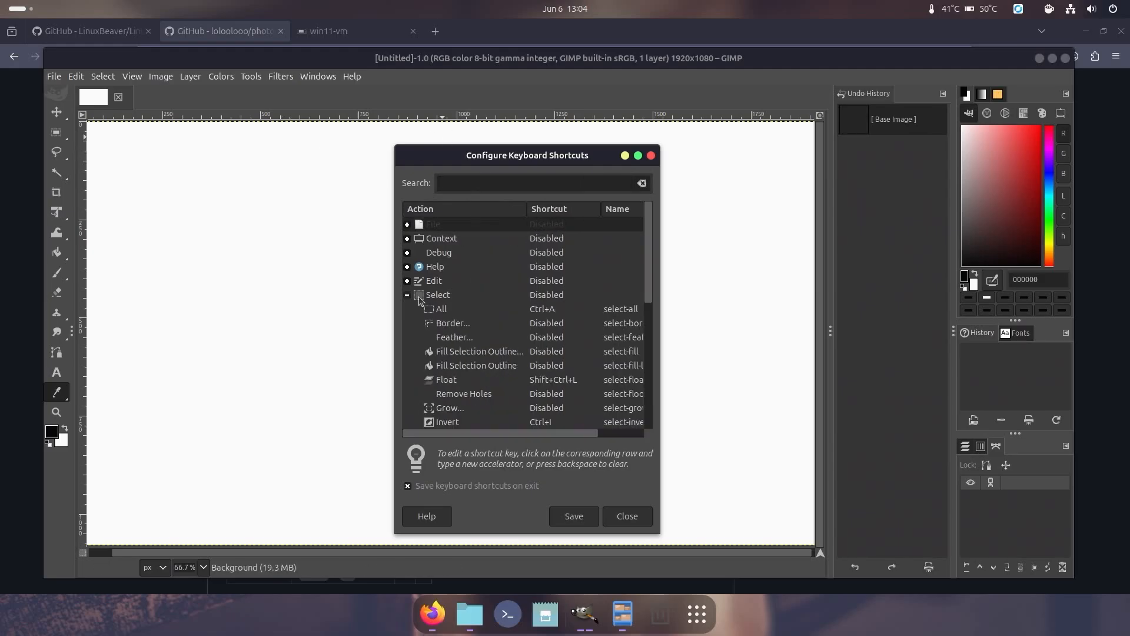
{"action": "scroll", "scroll_direction": "down", "scroll_amount": 3}
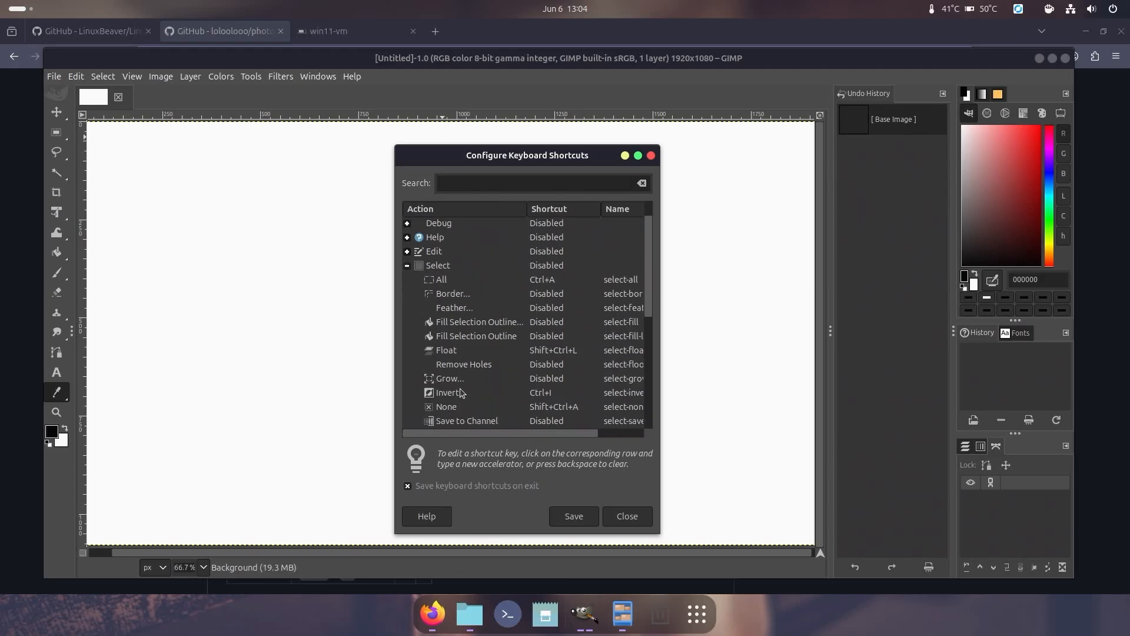
{"action": "scroll", "scroll_direction": "down", "scroll_amount": 3}
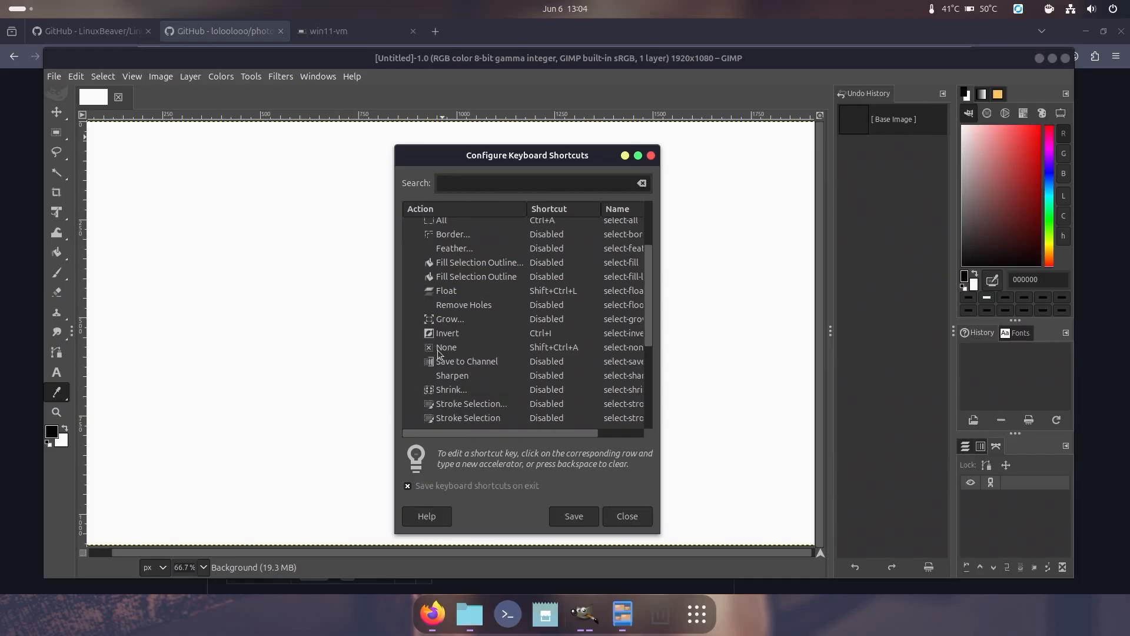
{"action": "mouse_move", "coordinate": [549, 348]}
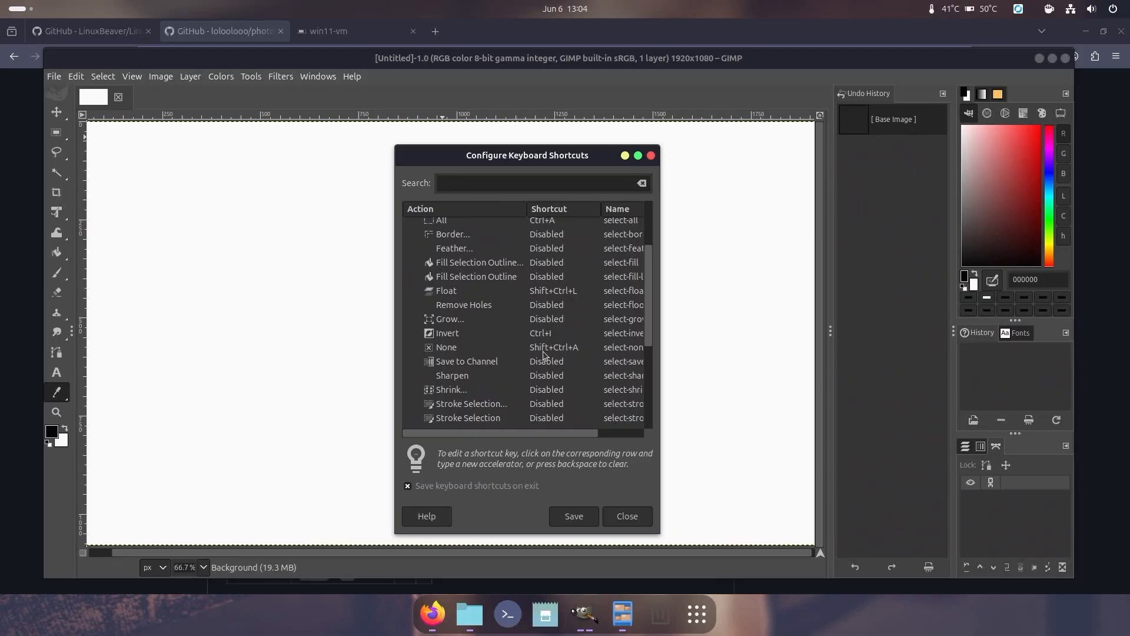
{"action": "mouse_move", "coordinate": [565, 353]}
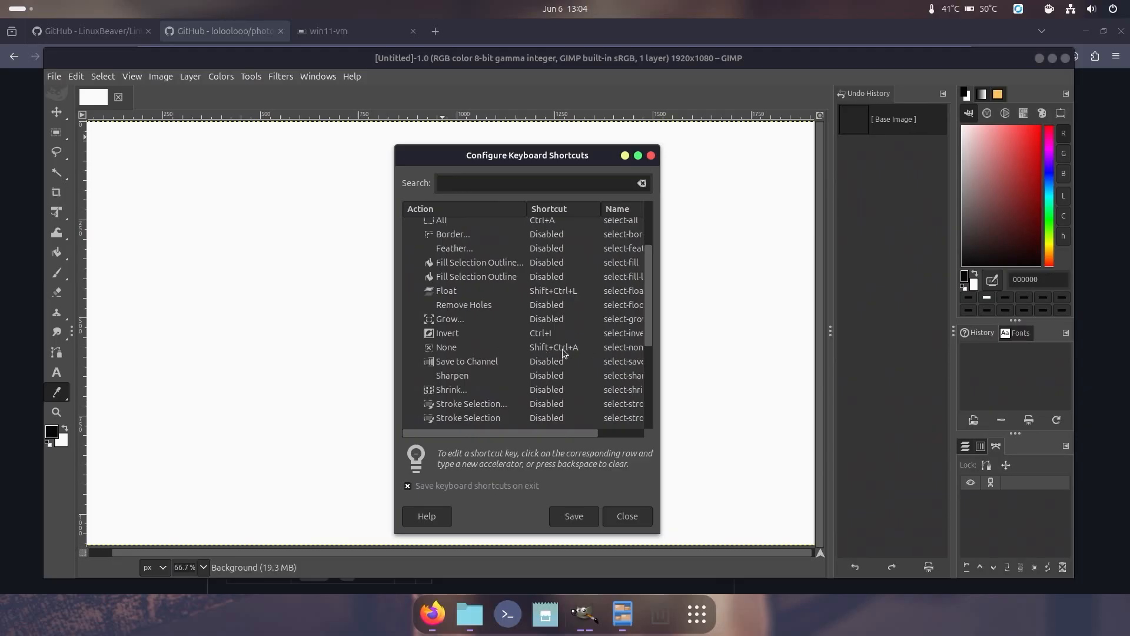
{"action": "left_click", "coordinate": [625, 515]}
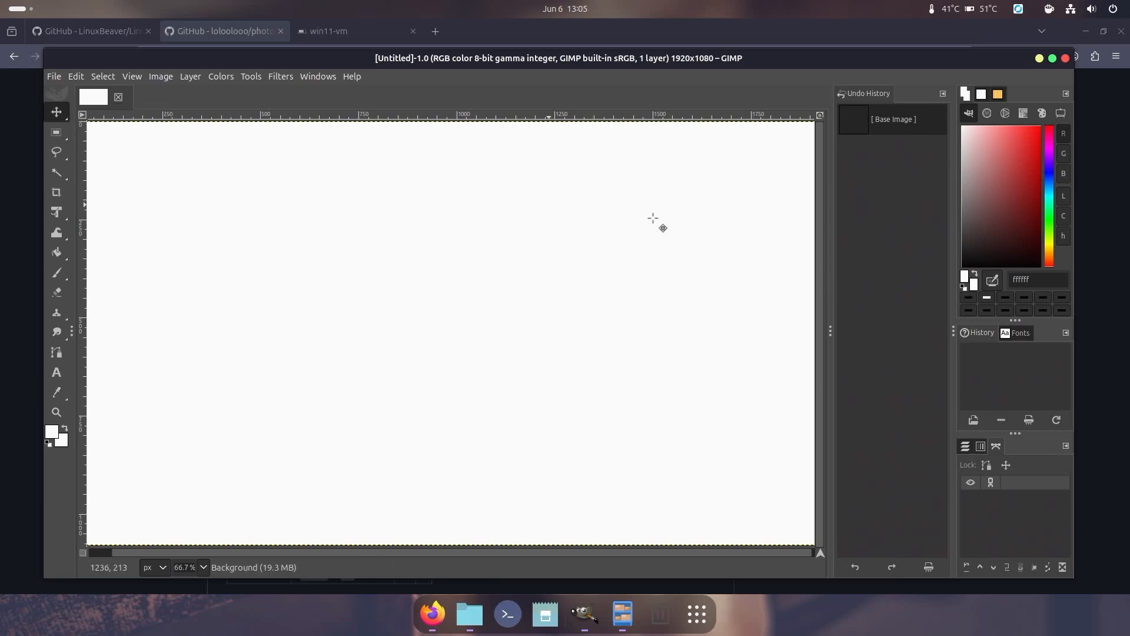
{"action": "mouse_move", "coordinate": [484, 189]}
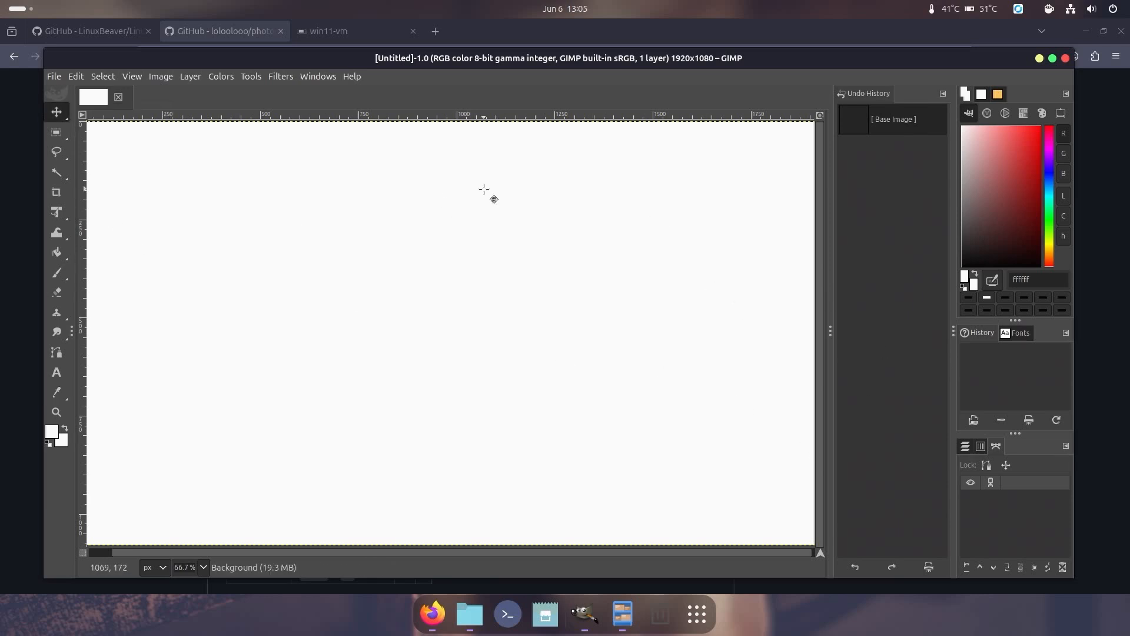
{"action": "mouse_move", "coordinate": [462, 235]}
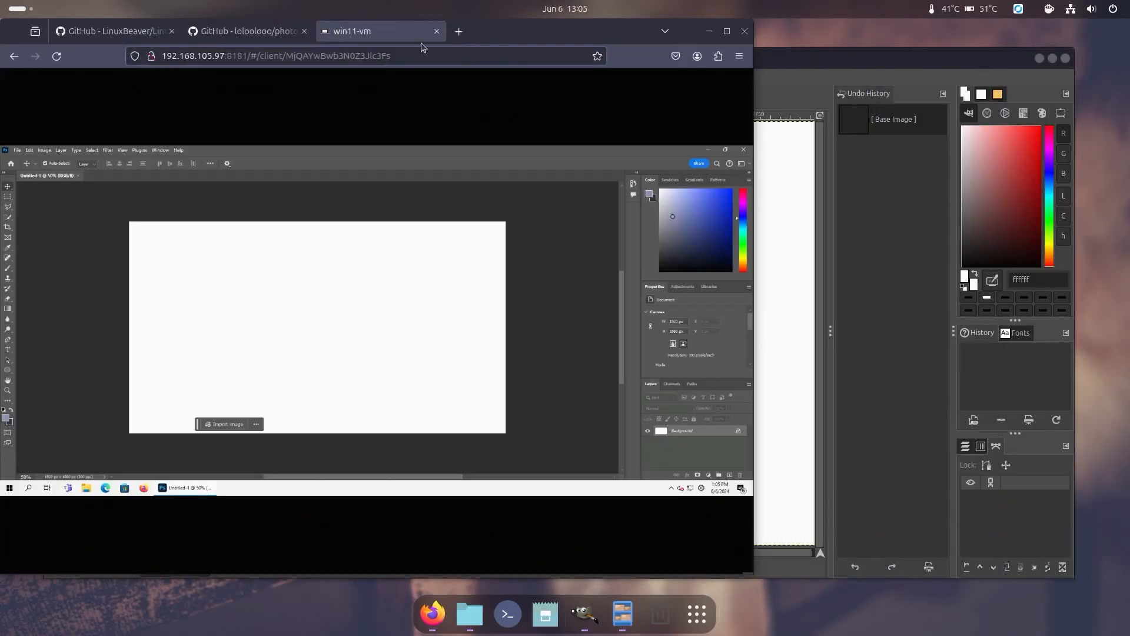
Add a new Photoshop layer and render clouds across the canvas.
{"action": "left_click", "coordinate": [727, 31]}
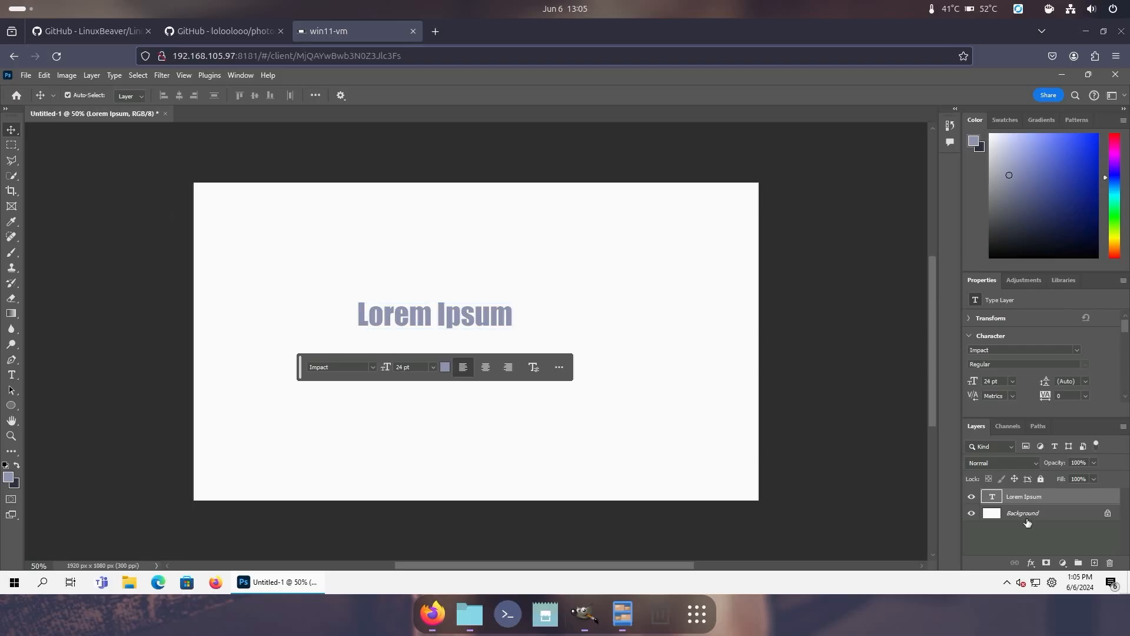
{"action": "left_click", "coordinate": [1023, 513]}
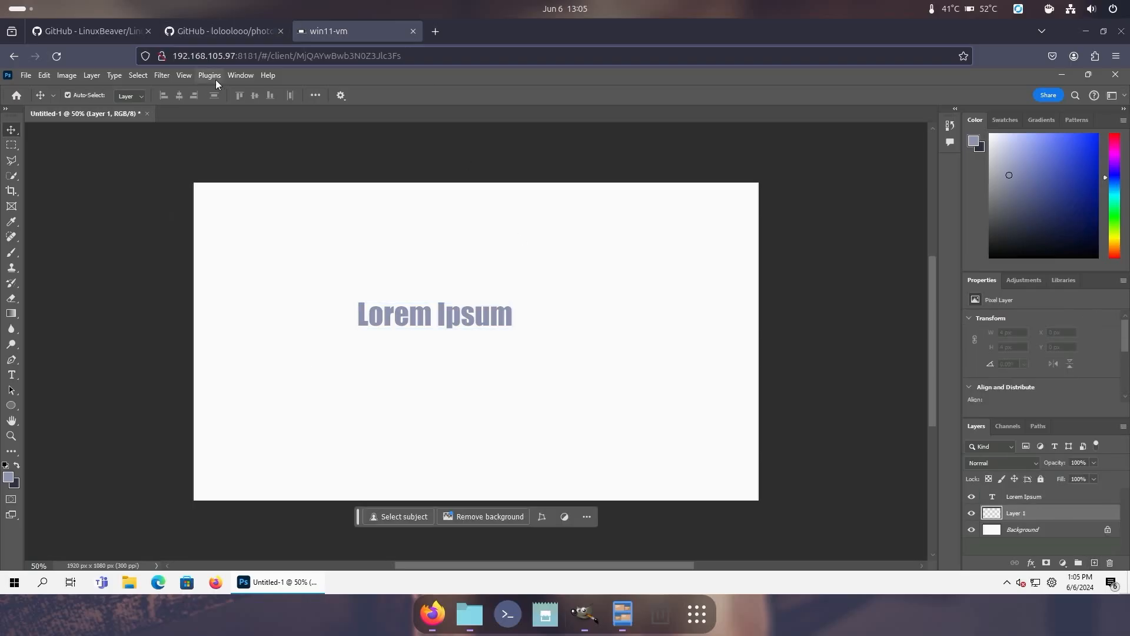
{"action": "left_click", "coordinate": [161, 75]}
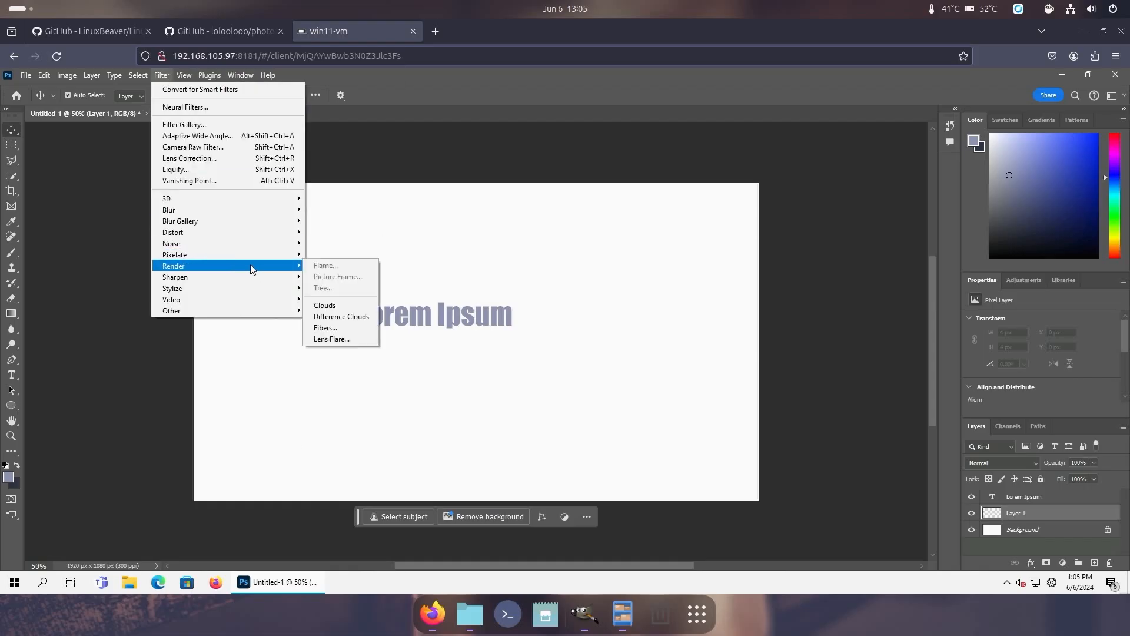
{"action": "left_click", "coordinate": [341, 316]}
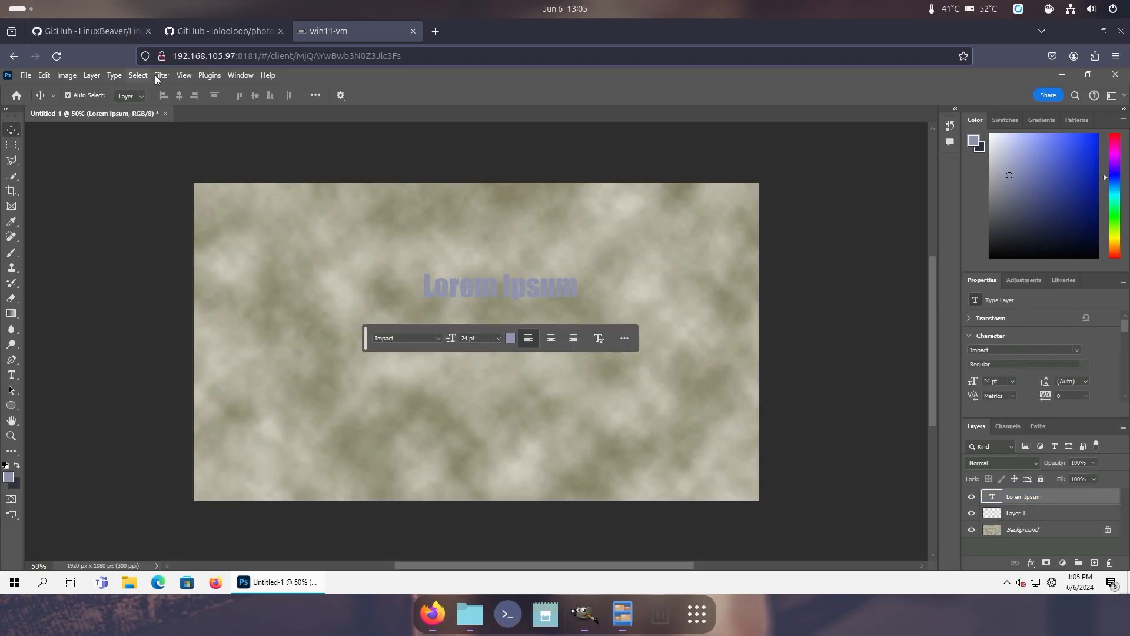
Apply a Gaussian blur of radius 84.1 to the cloud background layer.
{"action": "left_click", "coordinate": [161, 74]}
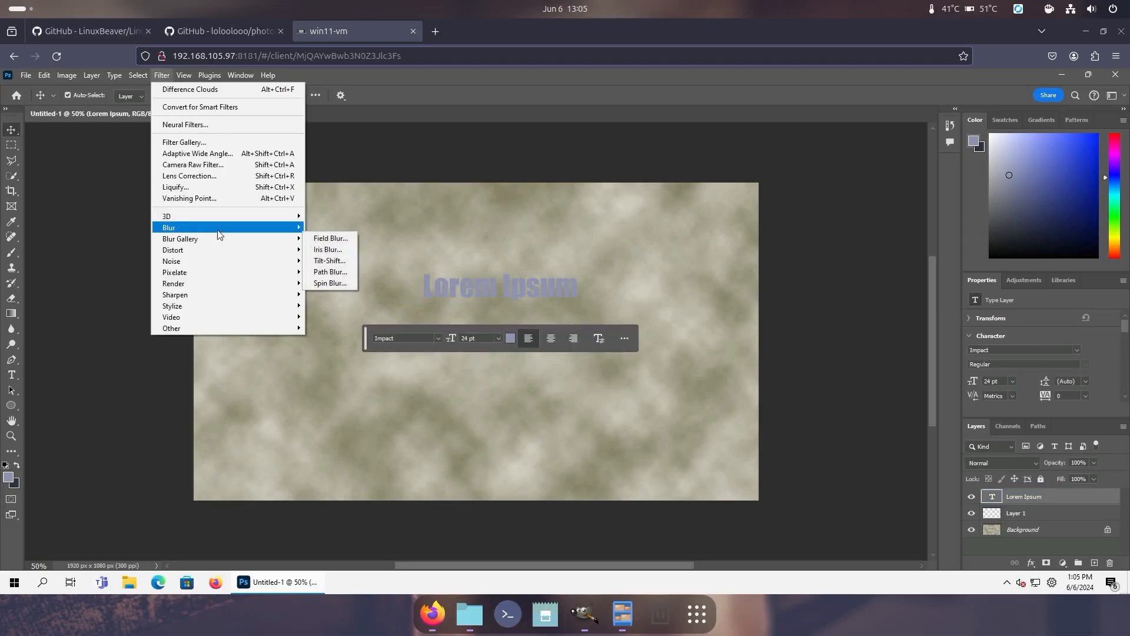
{"action": "left_click", "coordinate": [330, 238]}
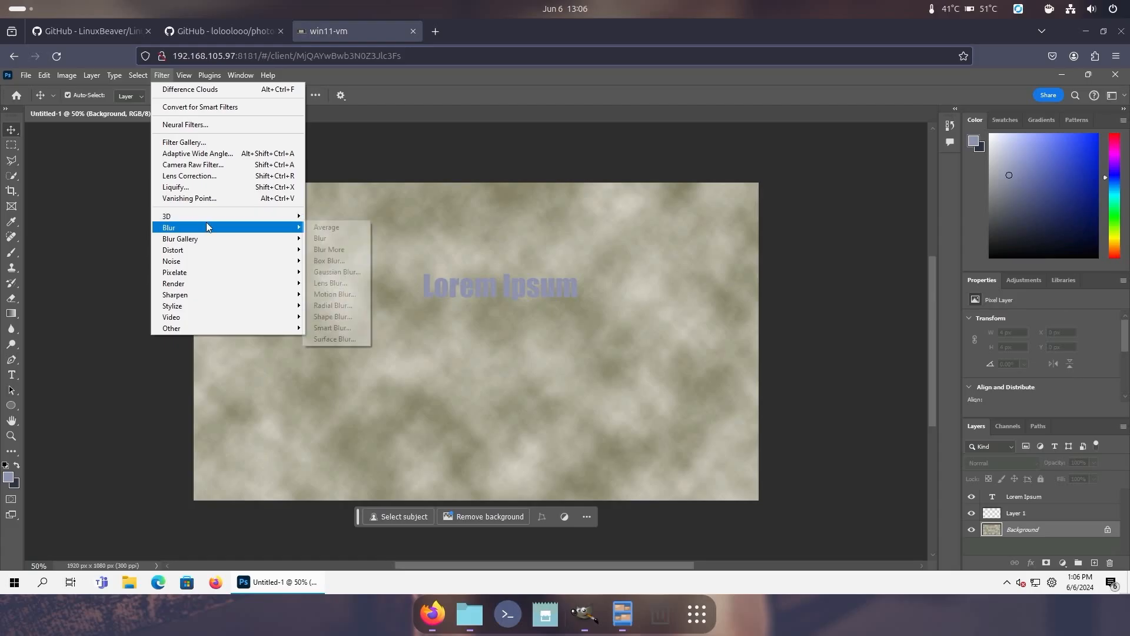
{"action": "left_click", "coordinate": [336, 272]}
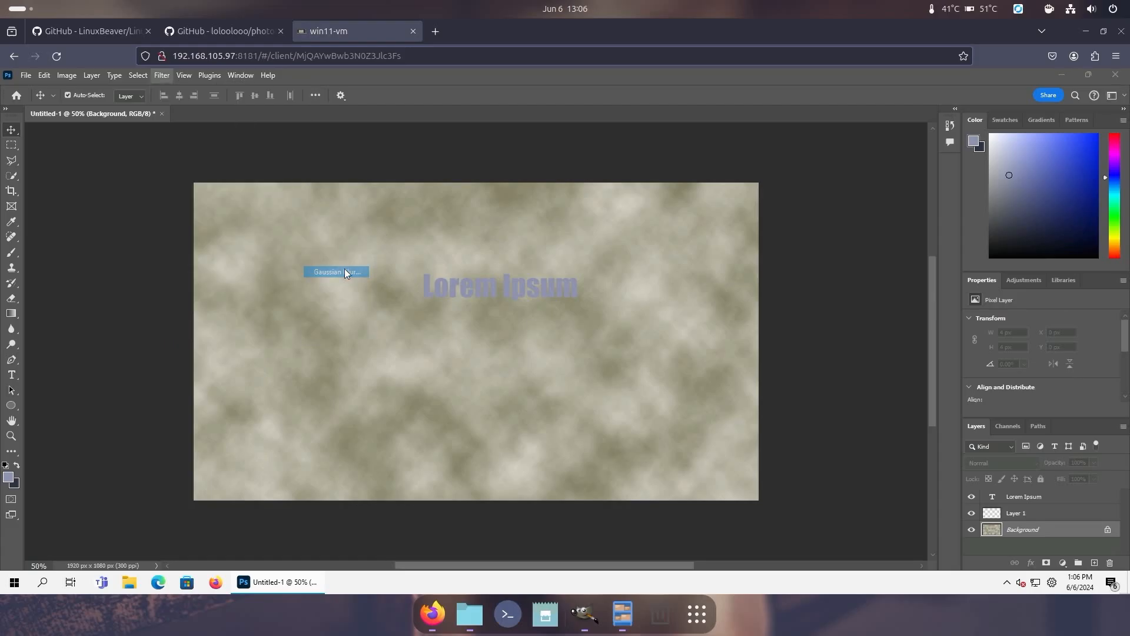
{"action": "left_click", "coordinate": [335, 272]}
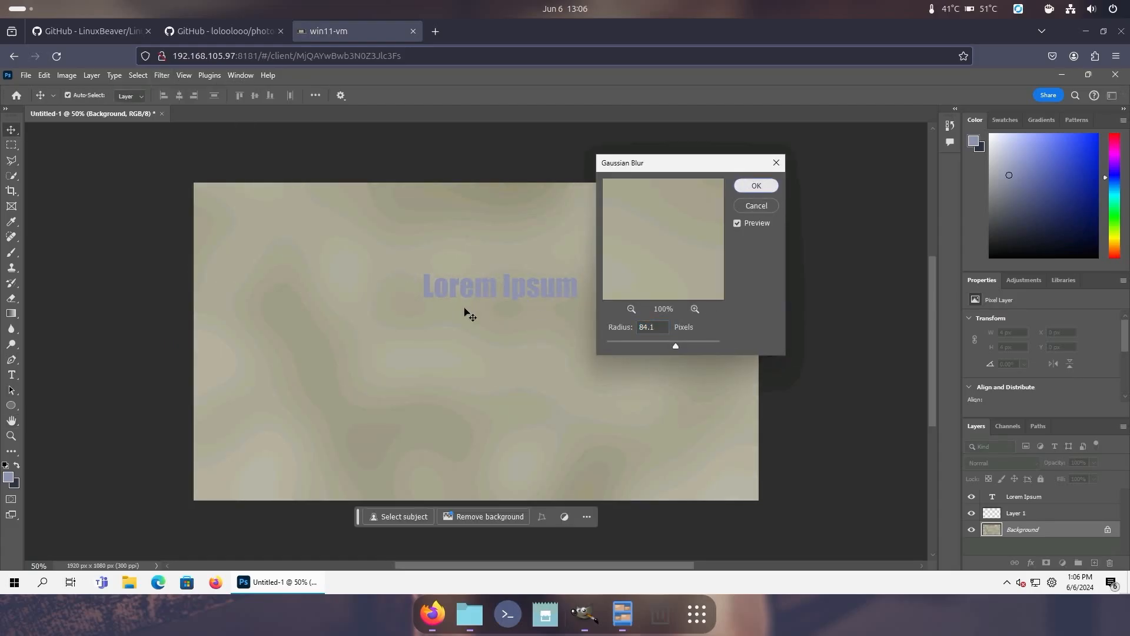
{"action": "left_click", "coordinate": [755, 186]}
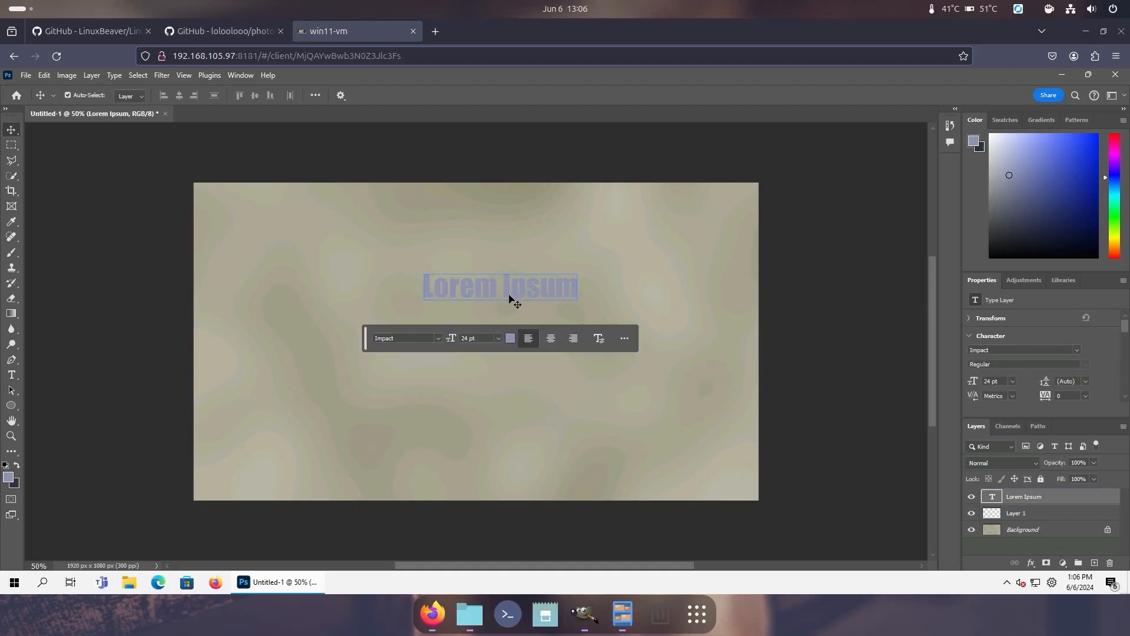
Add a white Stroke to the Lorem Ipsum layer and drag the text up and right.
{"action": "right_click", "coordinate": [500, 286]}
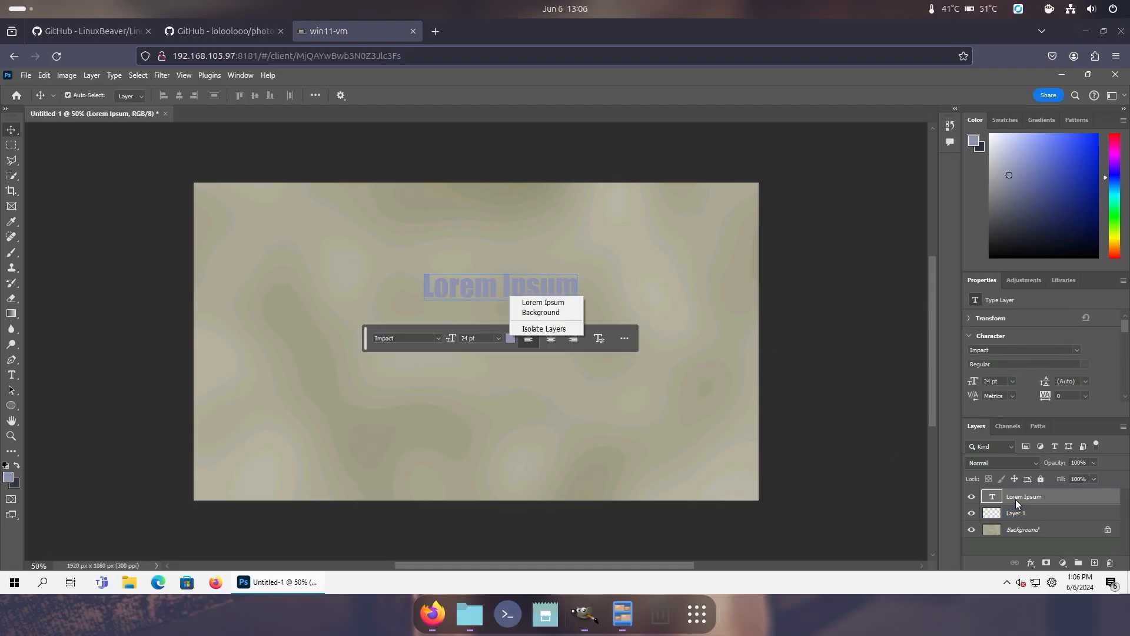
{"action": "right_click", "coordinate": [1023, 496]}
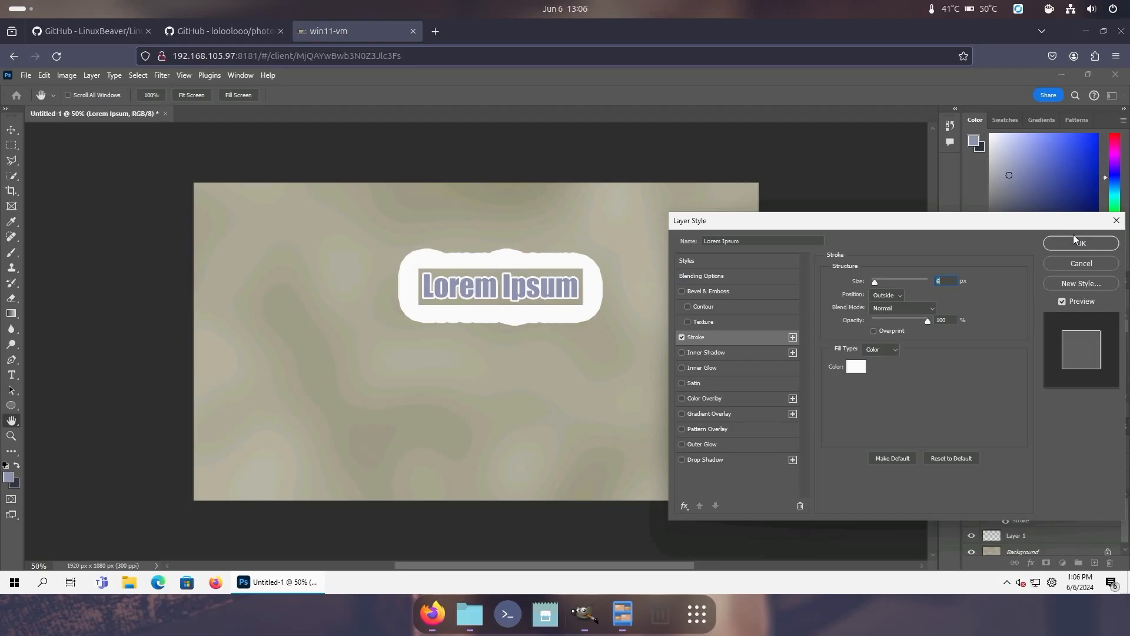
{"action": "mouse_move", "coordinate": [875, 287]}
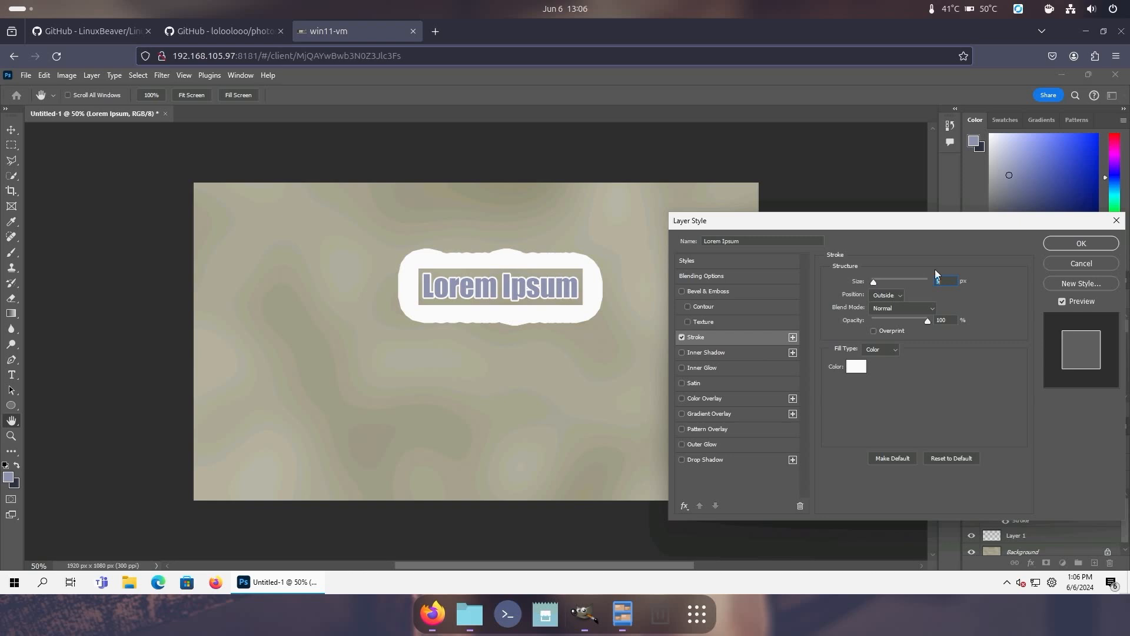
{"action": "left_click", "coordinate": [1083, 243]}
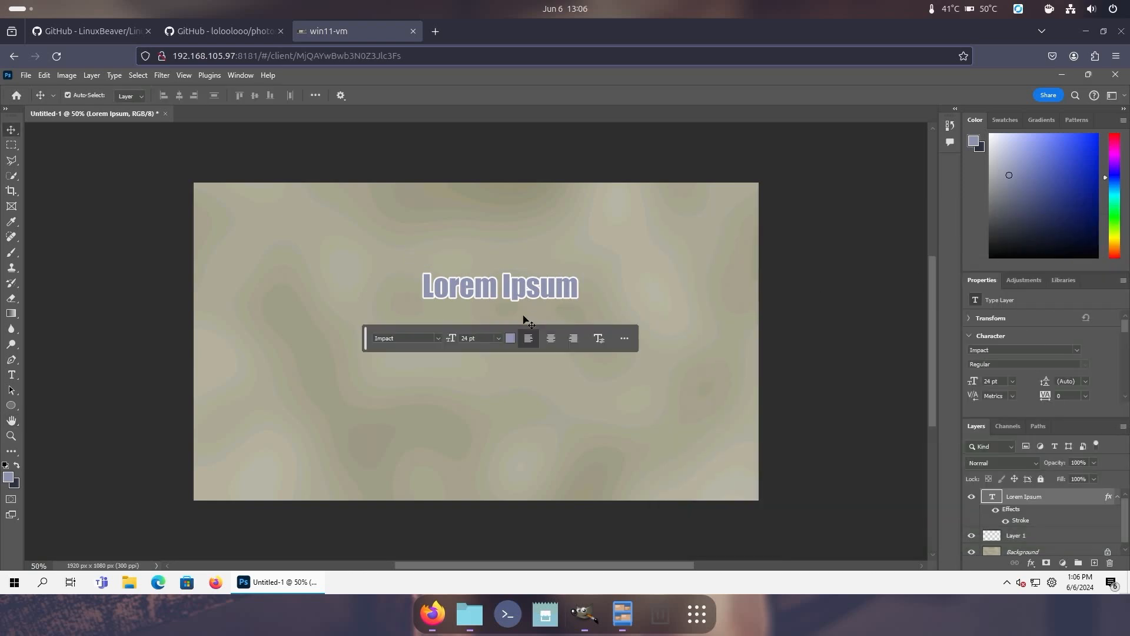
{"action": "left_click_drag", "start_coordinate": [500, 286], "coordinate": [514, 280]}
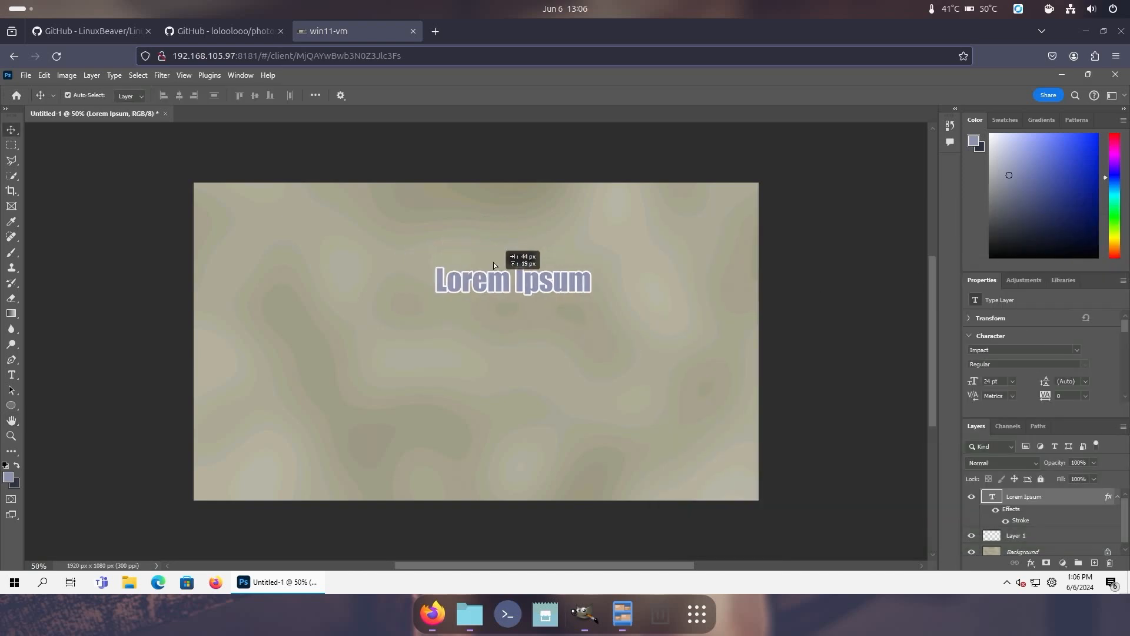
{"action": "left_click_drag", "start_coordinate": [512, 280], "coordinate": [500, 261]}
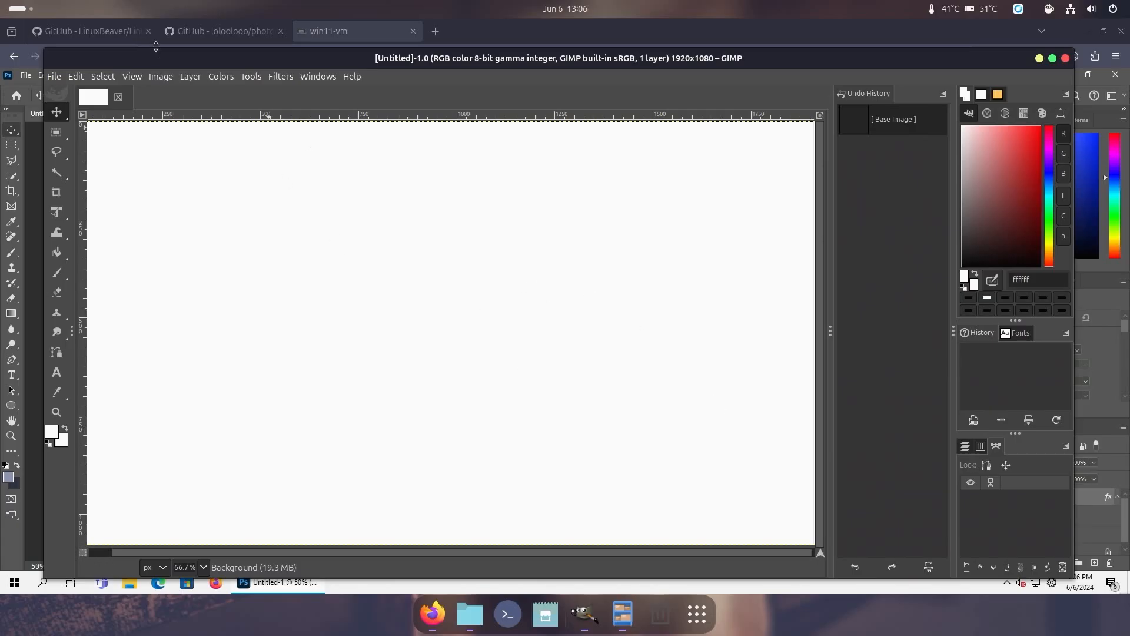
Render Difference Clouds on the 1920×1080 canvas, then apply Filters > Blur > Gaussian Blur.
{"action": "left_click", "coordinate": [280, 76]}
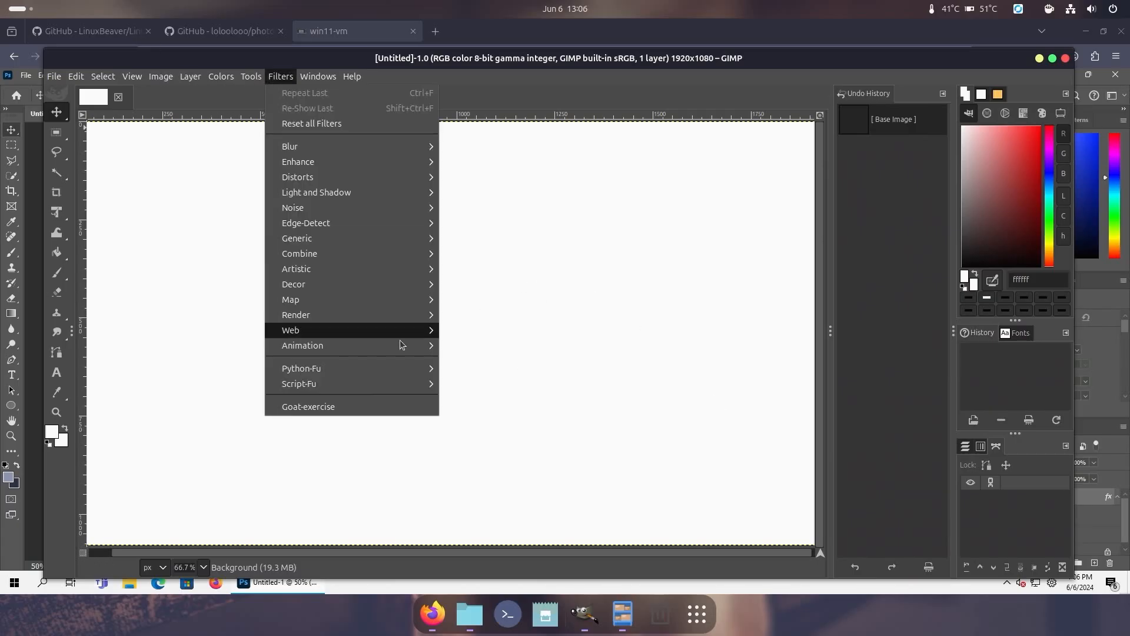
{"action": "mouse_move", "coordinate": [295, 315]}
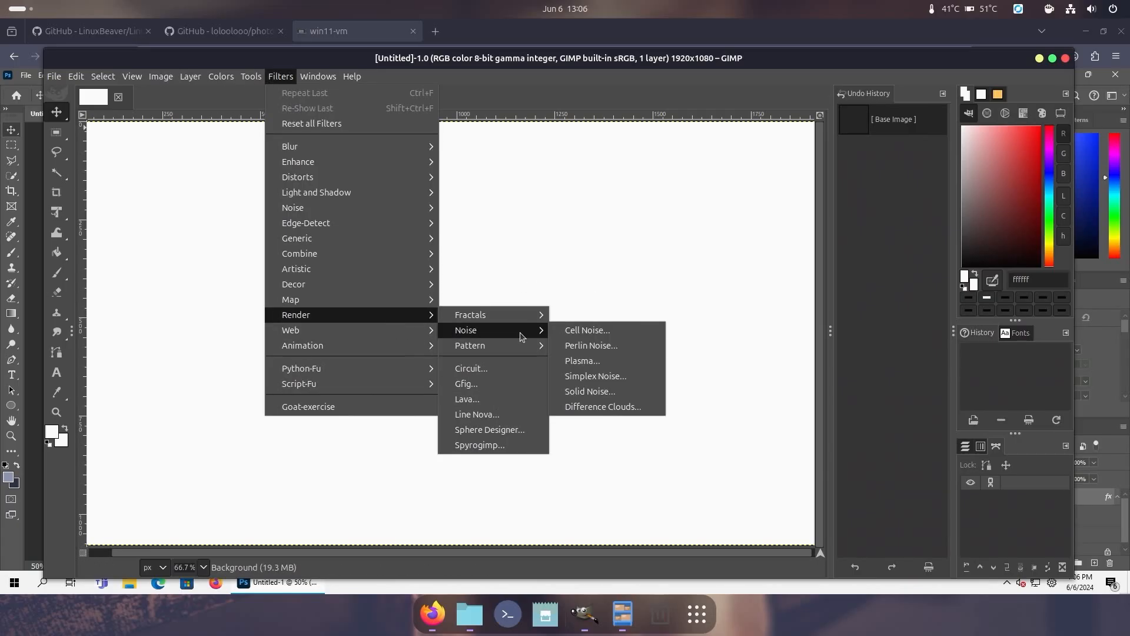
{"action": "left_click", "coordinate": [589, 391]}
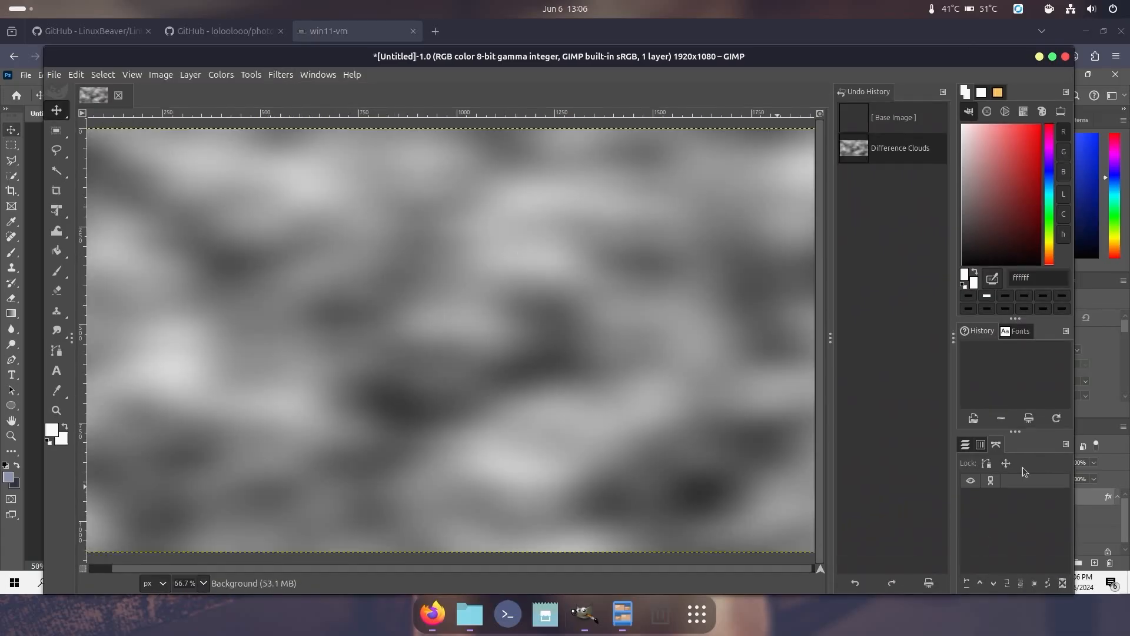
{"action": "left_click", "coordinate": [281, 74]}
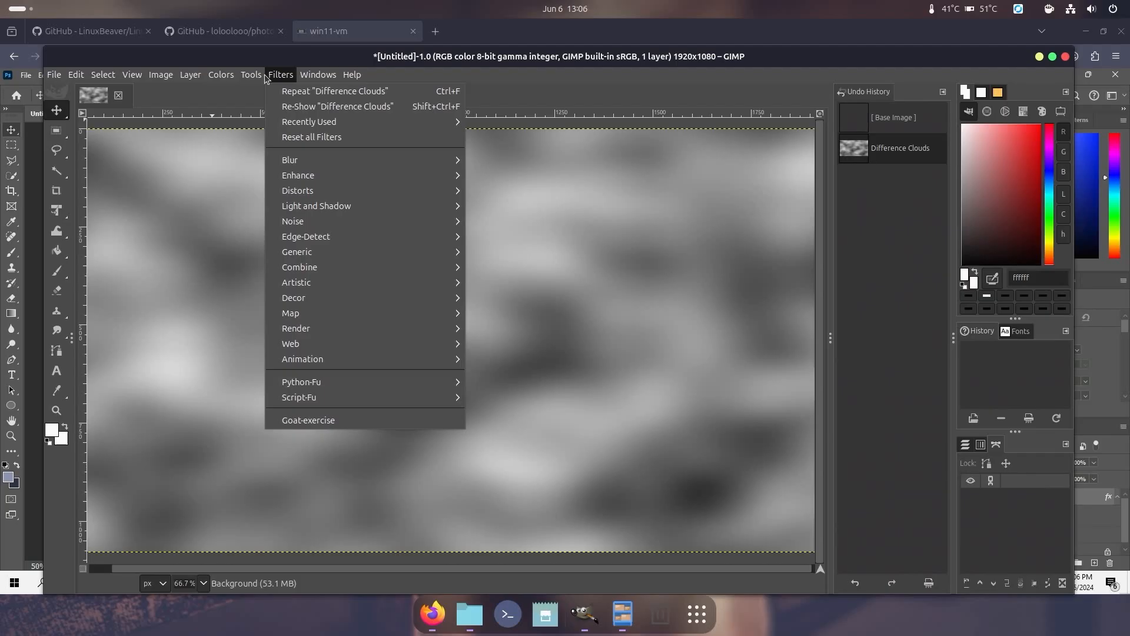
{"action": "mouse_move", "coordinate": [290, 160]}
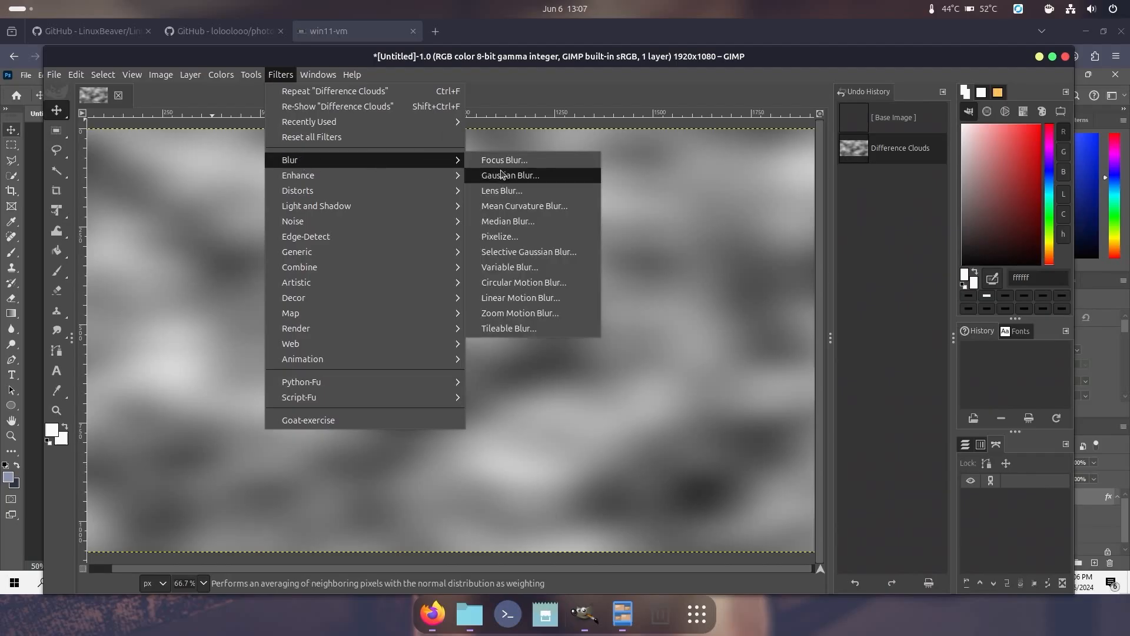
{"action": "left_click", "coordinate": [509, 176]}
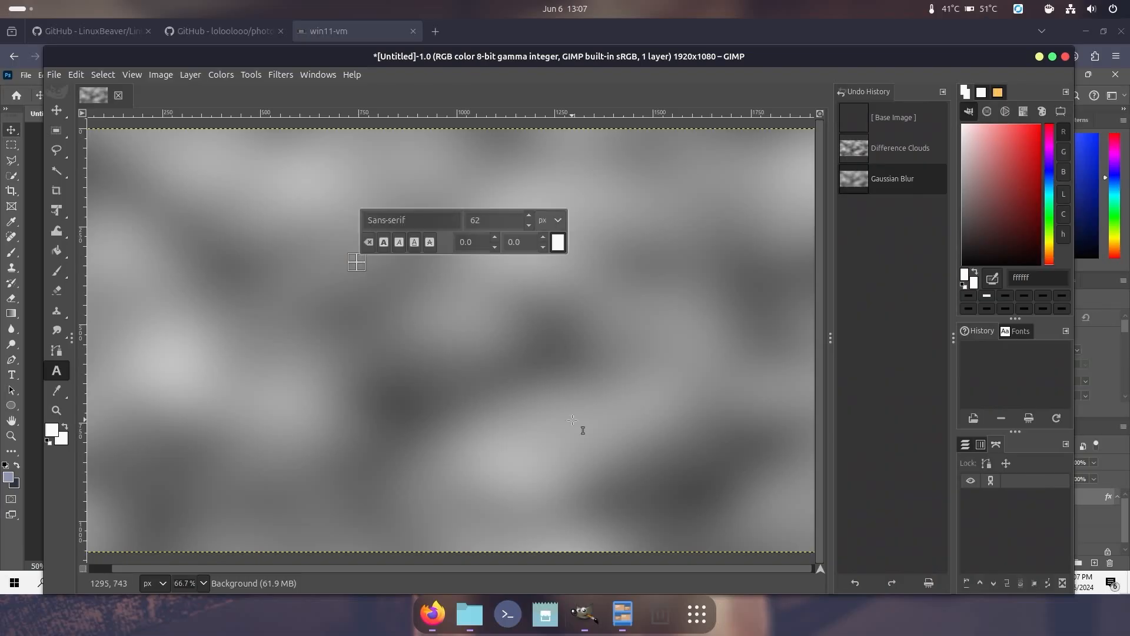
Type 'test' on the canvas in black at 168 px.
{"action": "type", "text": "test"}
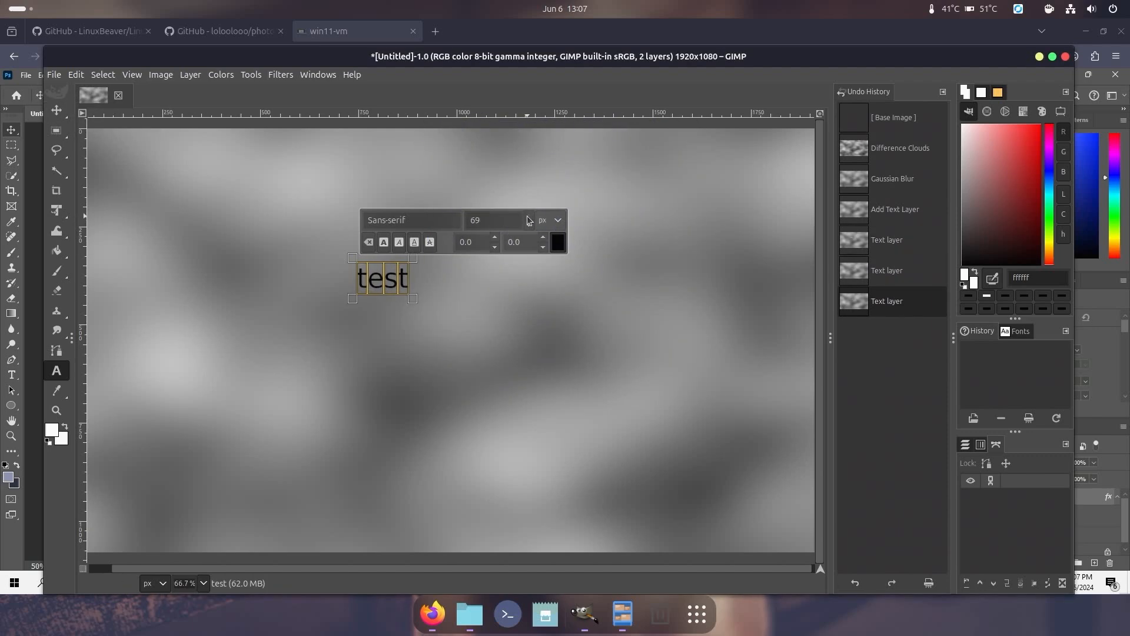
{"action": "type", "text": "168"}
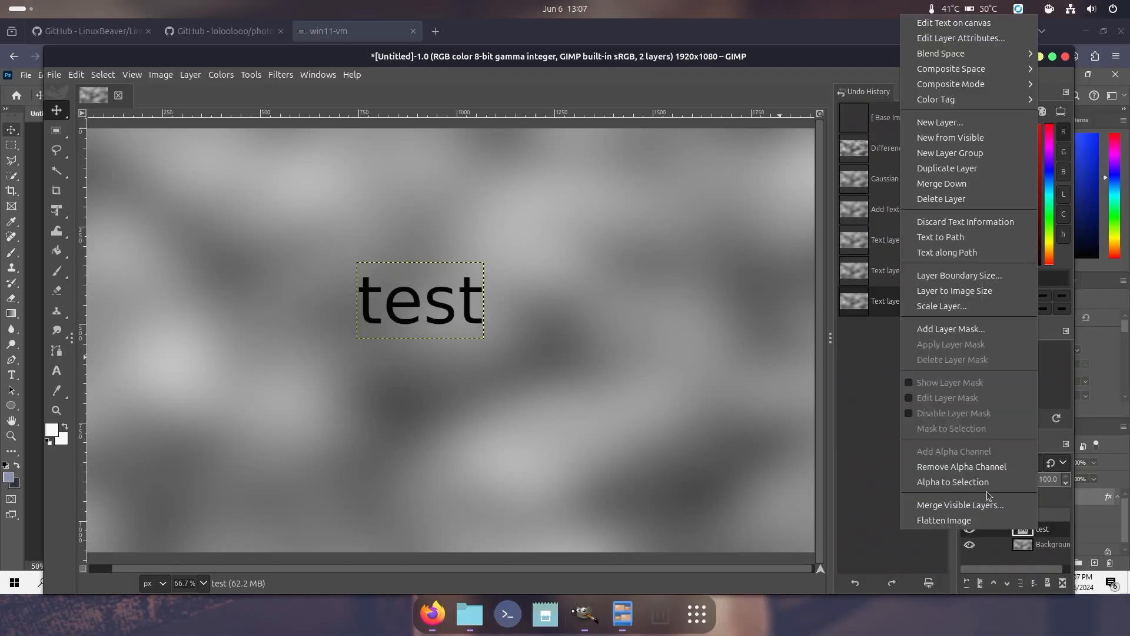
Select the text's letter shapes, grow the selection by 4 px, and add a new layer.
{"action": "left_click", "coordinate": [953, 482]}
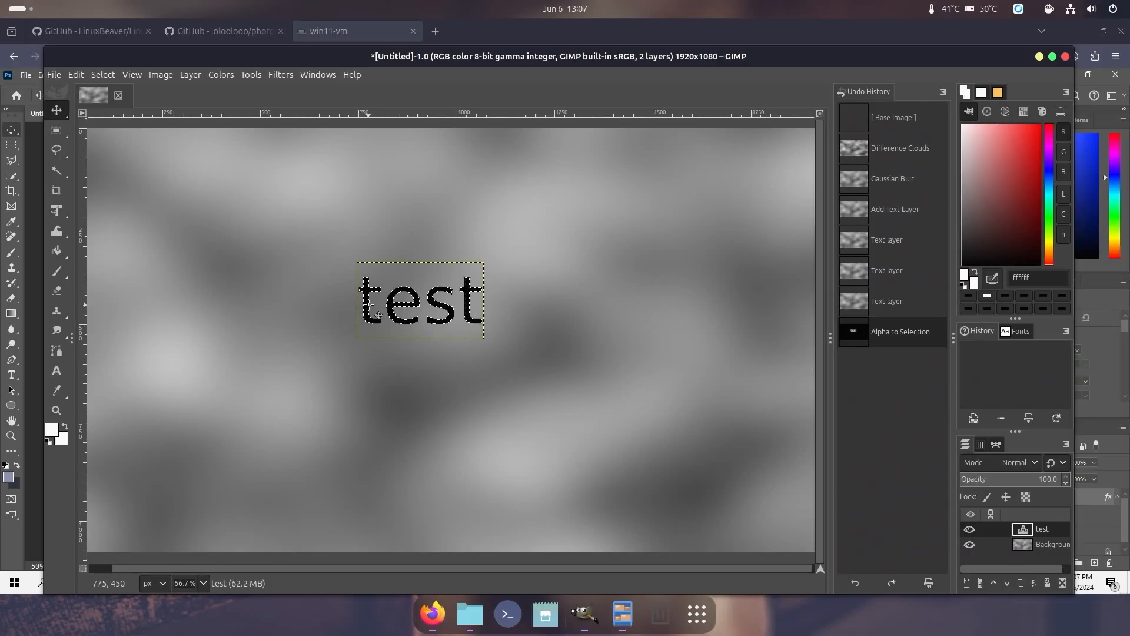
{"action": "left_click", "coordinate": [102, 74]}
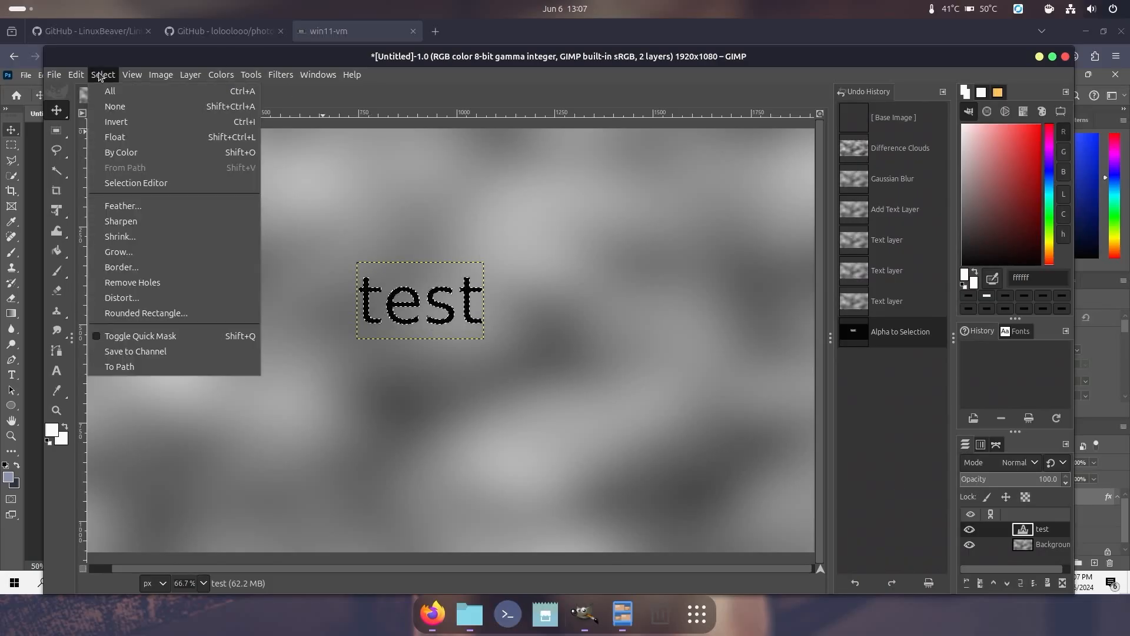
{"action": "left_click", "coordinate": [118, 251]}
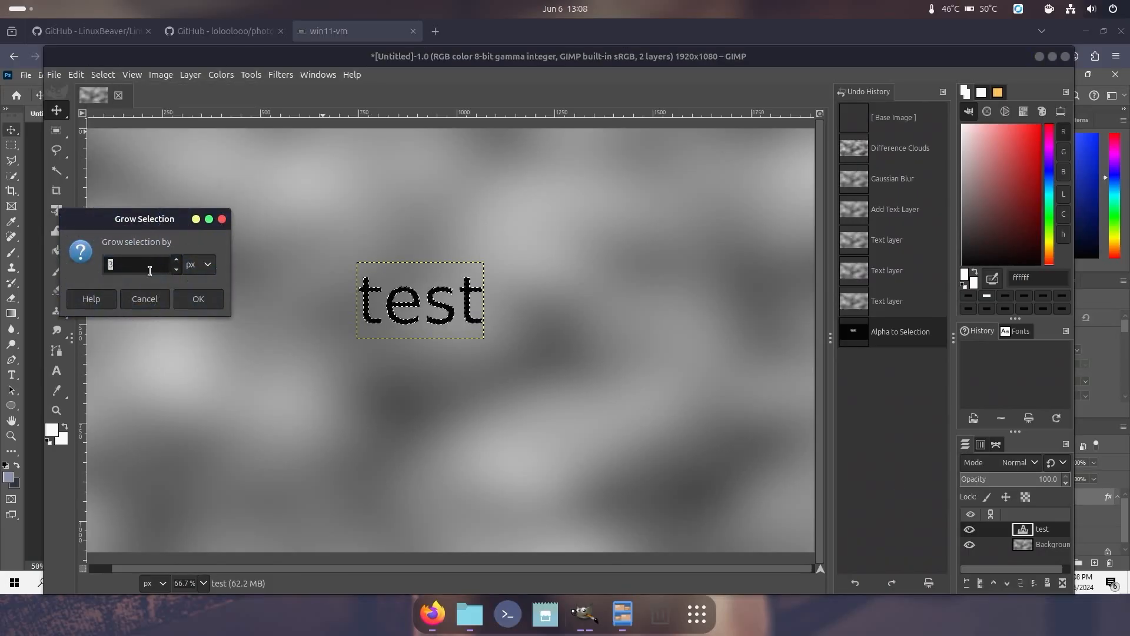
{"action": "type", "text": "4"}
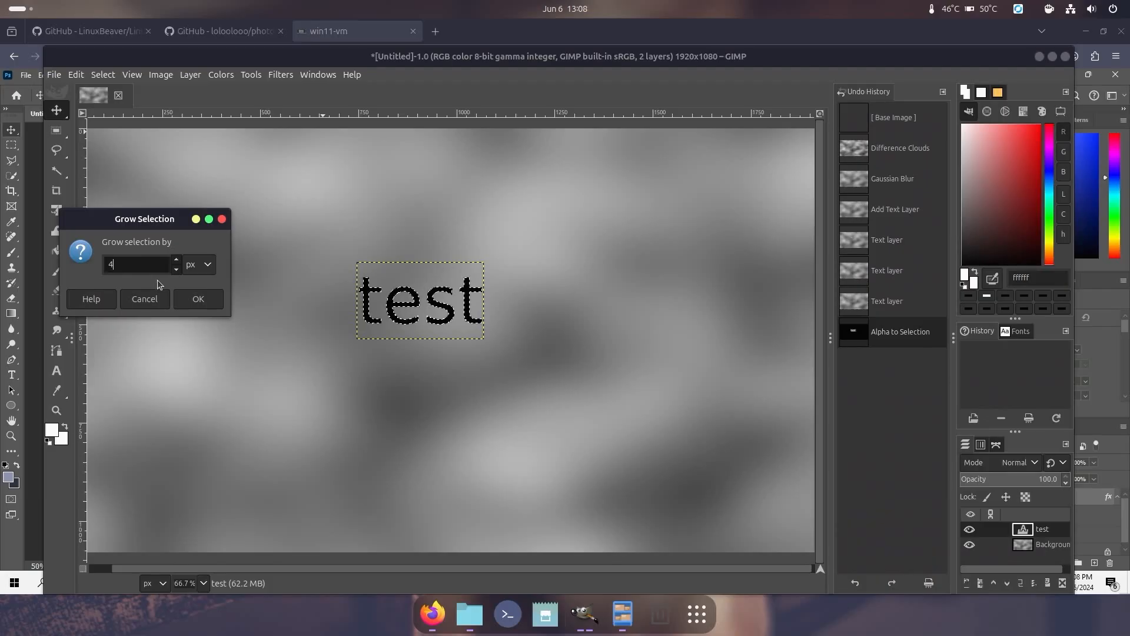
{"action": "left_click", "coordinate": [198, 298]}
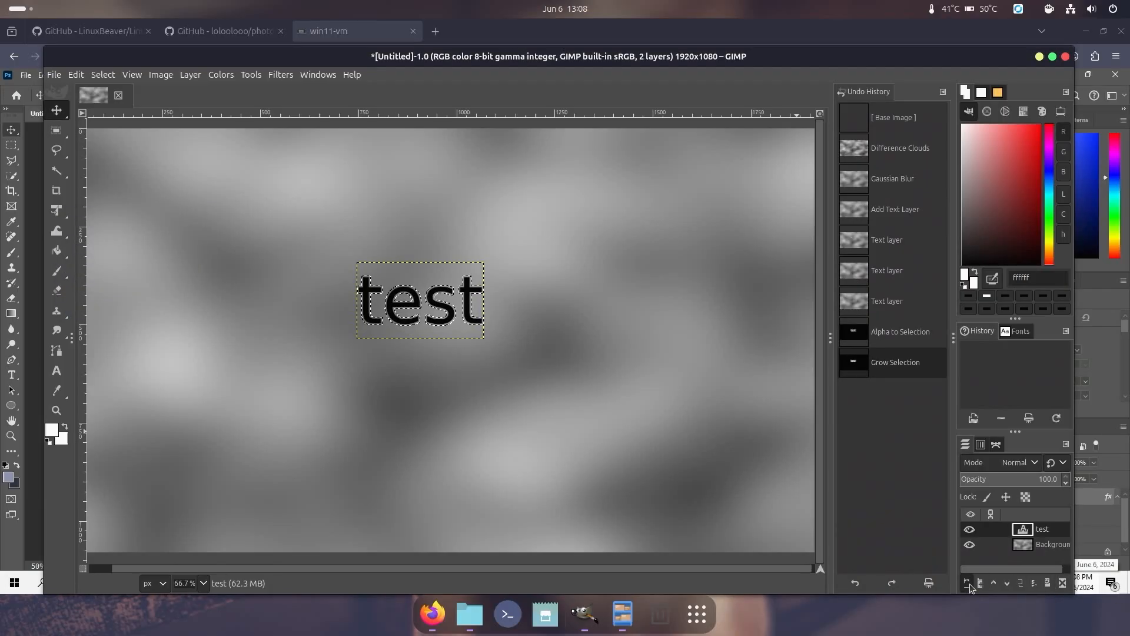
{"action": "left_click", "coordinate": [967, 583]}
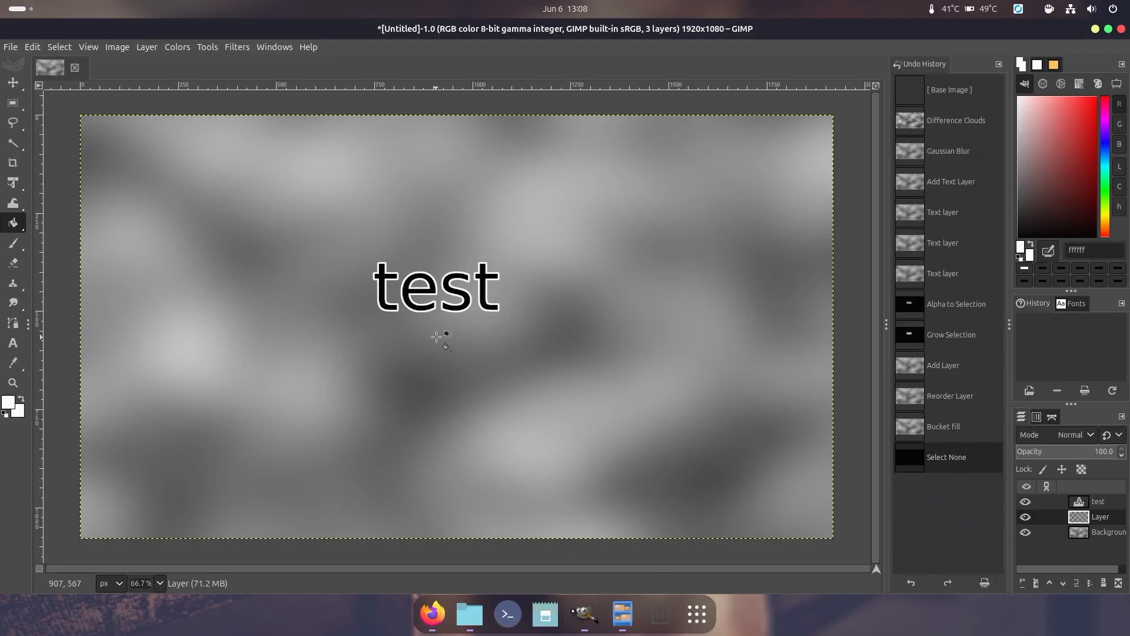
{"action": "mouse_move", "coordinate": [514, 380]}
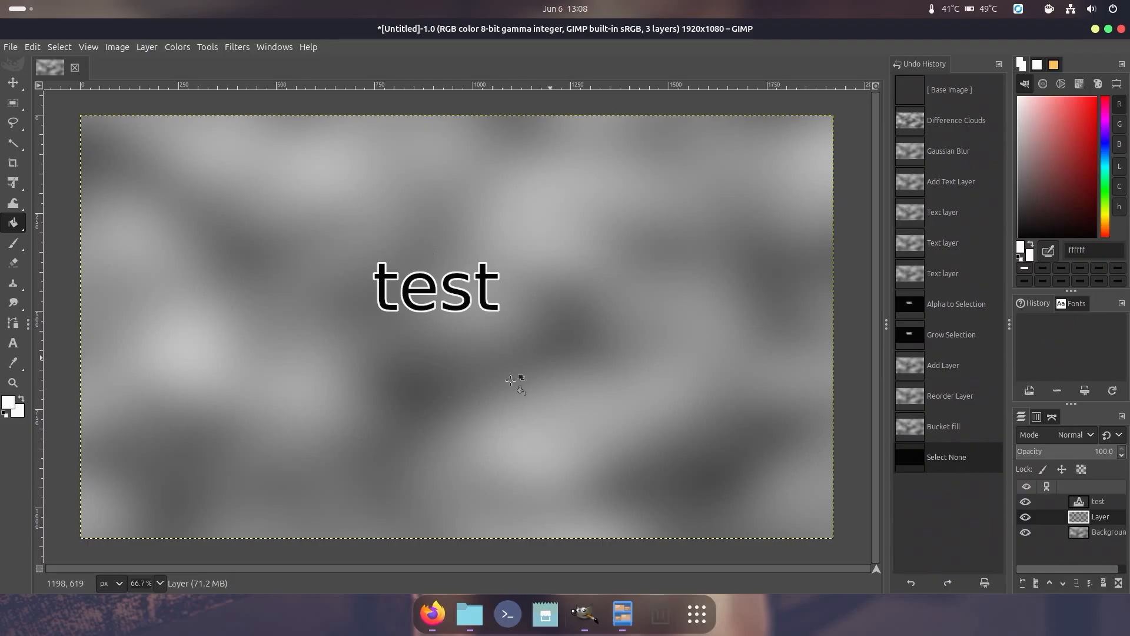
Quit GIMP, discarding the unsaved image.
{"action": "left_click", "coordinate": [10, 47]}
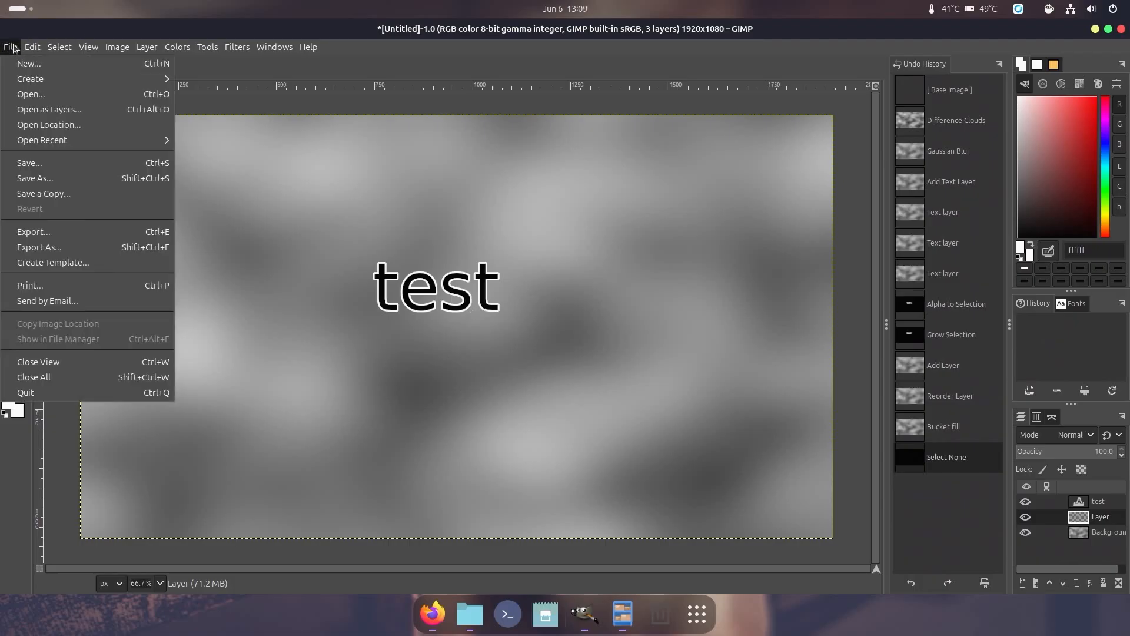
{"action": "left_click", "coordinate": [25, 392]}
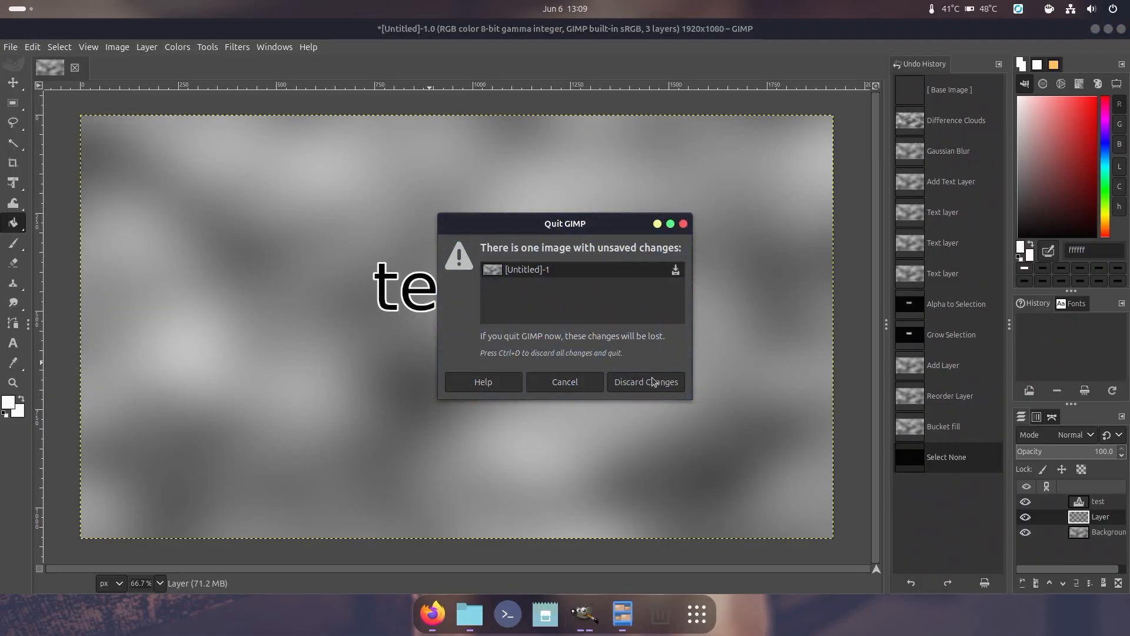
{"action": "left_click", "coordinate": [646, 382]}
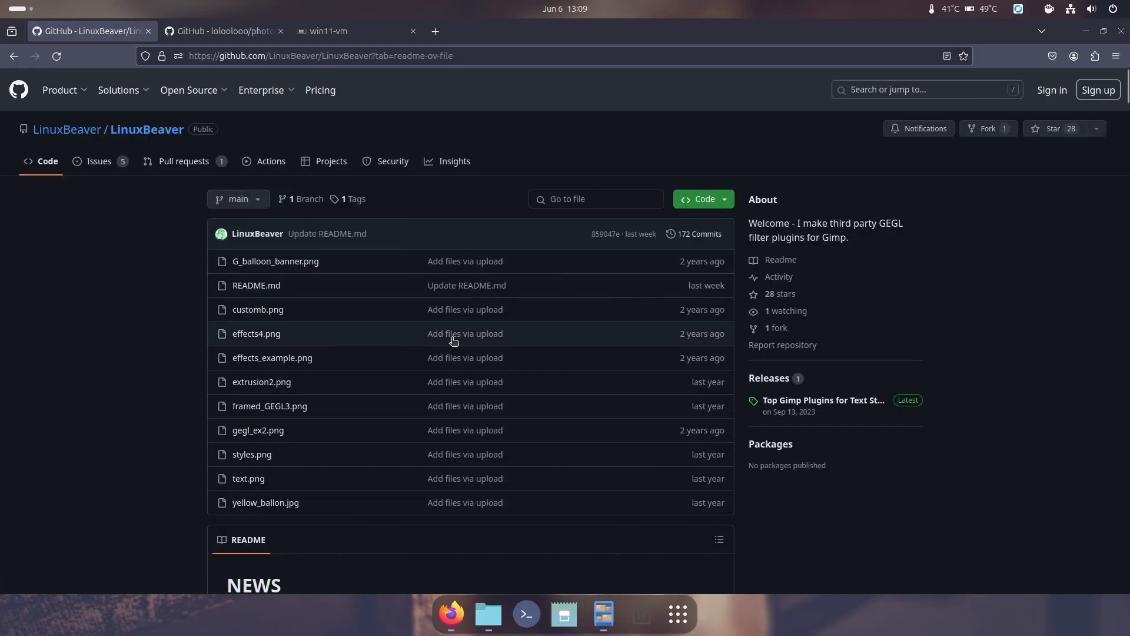
Scroll to the README's Linux section and download linux_top_gimp_gegl_plugins.zip.
{"action": "scroll", "scroll_direction": "down", "scroll_amount": 3}
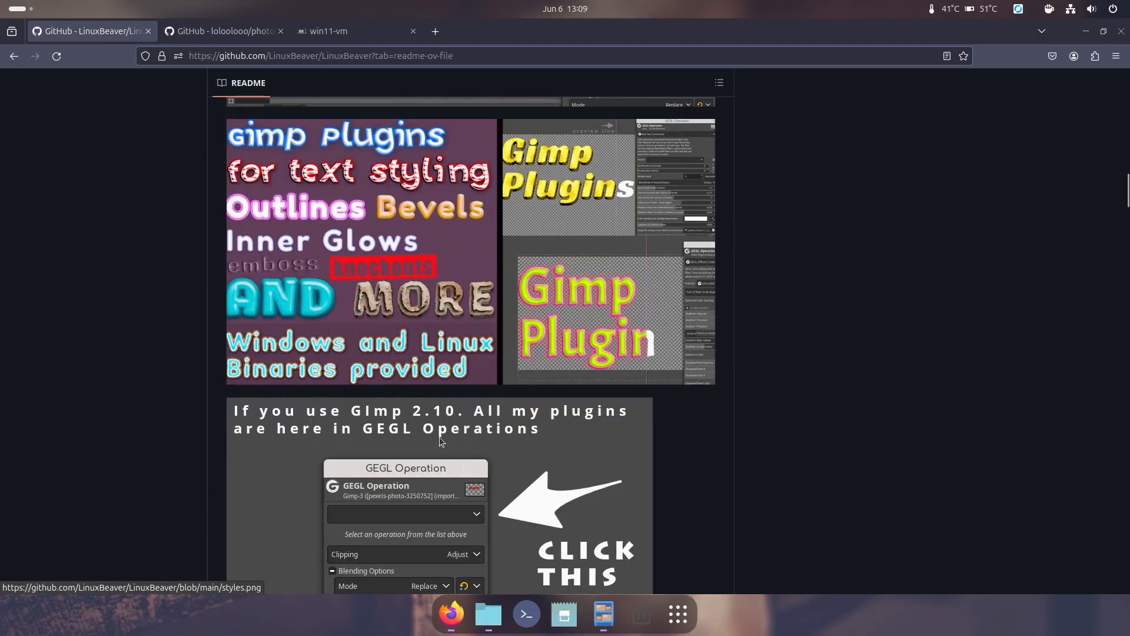
{"action": "scroll", "scroll_direction": "down", "scroll_amount": 3}
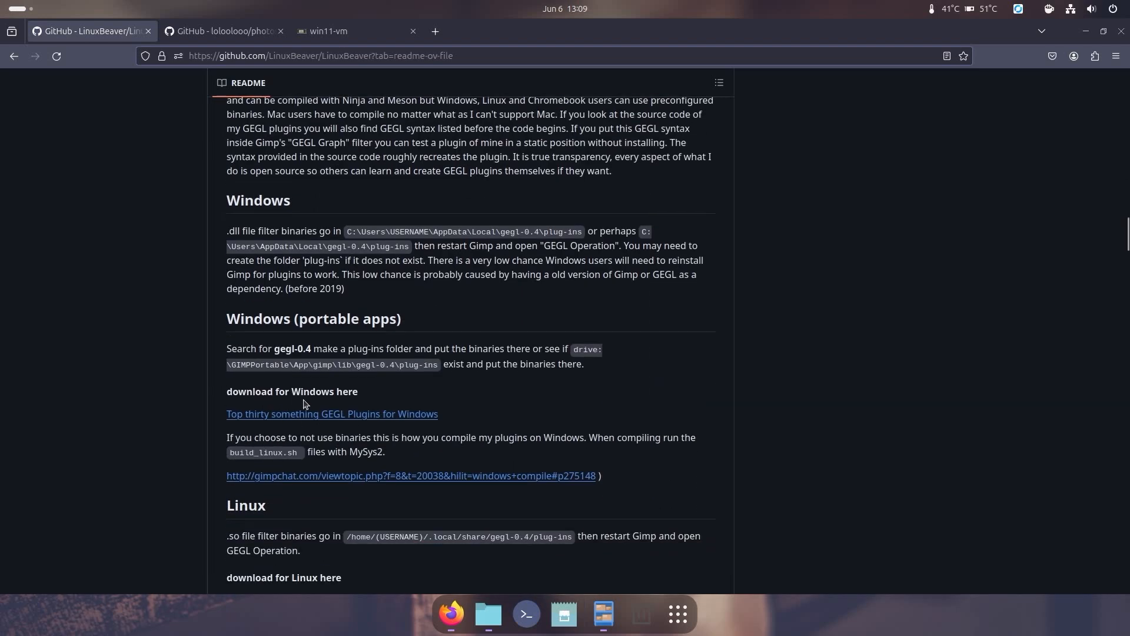
{"action": "scroll", "scroll_direction": "down", "scroll_amount": 3}
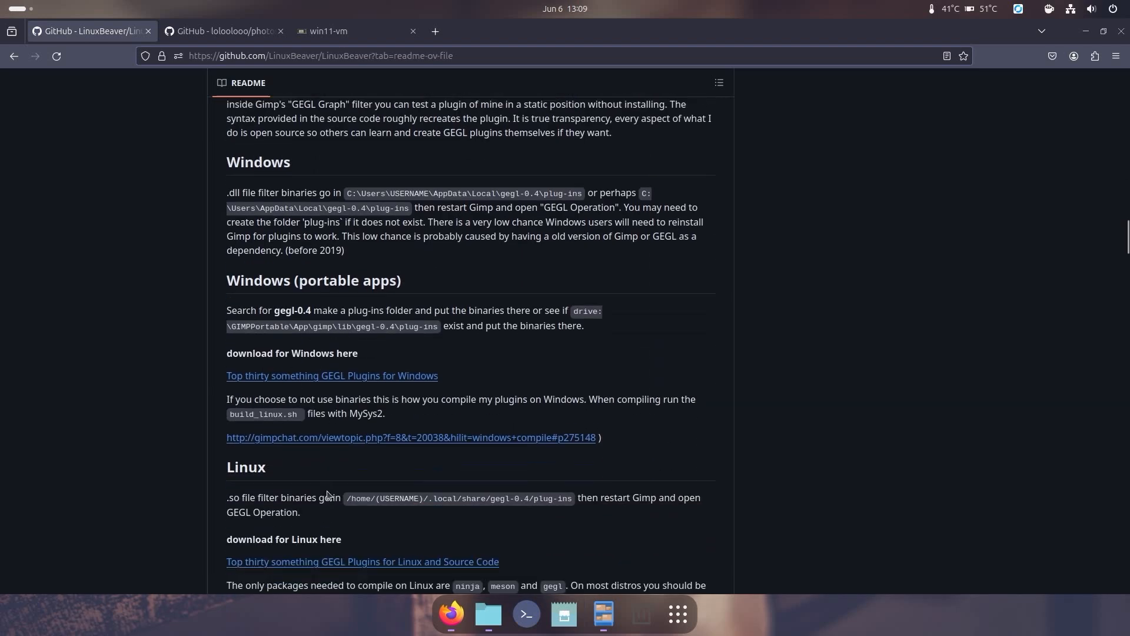
{"action": "scroll", "scroll_direction": "down", "scroll_amount": 3}
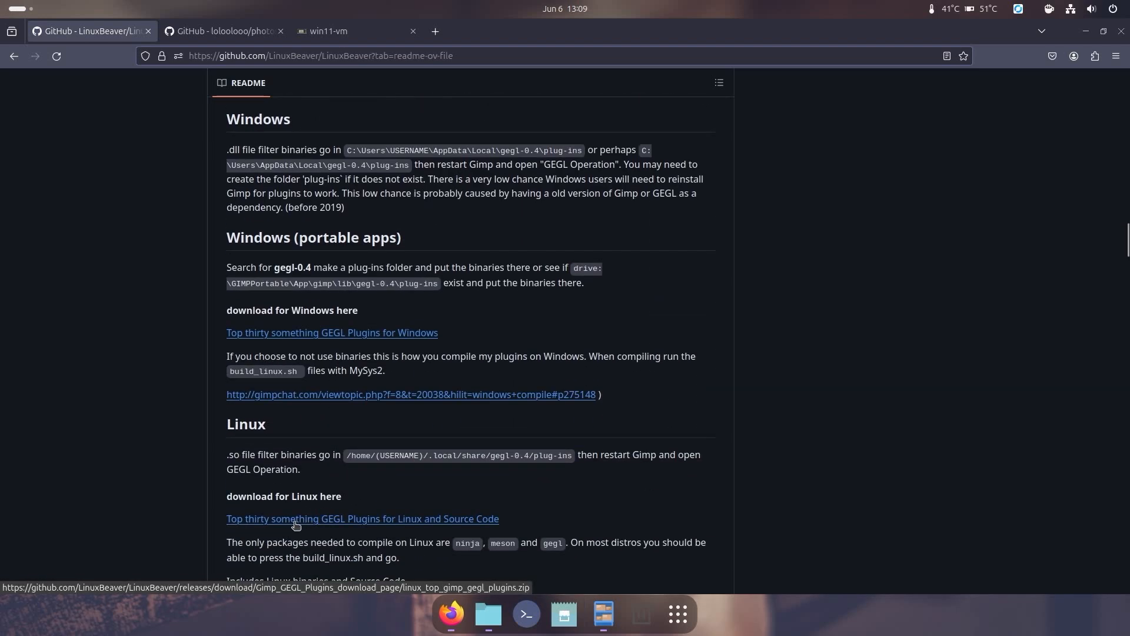
{"action": "left_click", "coordinate": [363, 518]}
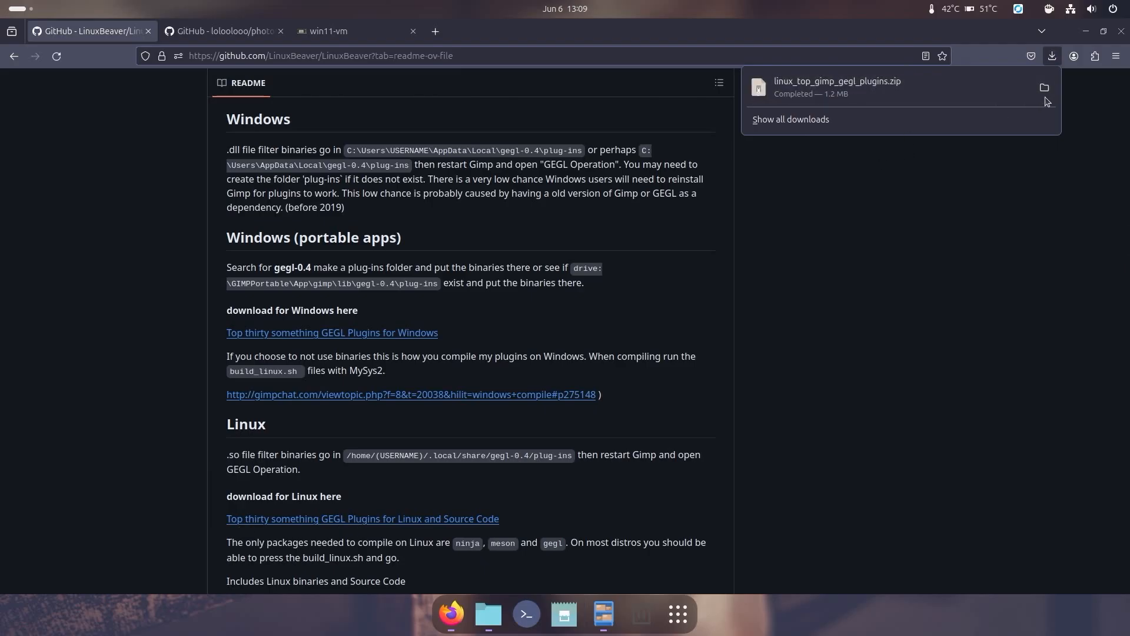
Show the downloaded plugins zip in Files, open it, and enter one of its folders.
{"action": "left_click", "coordinate": [1043, 86]}
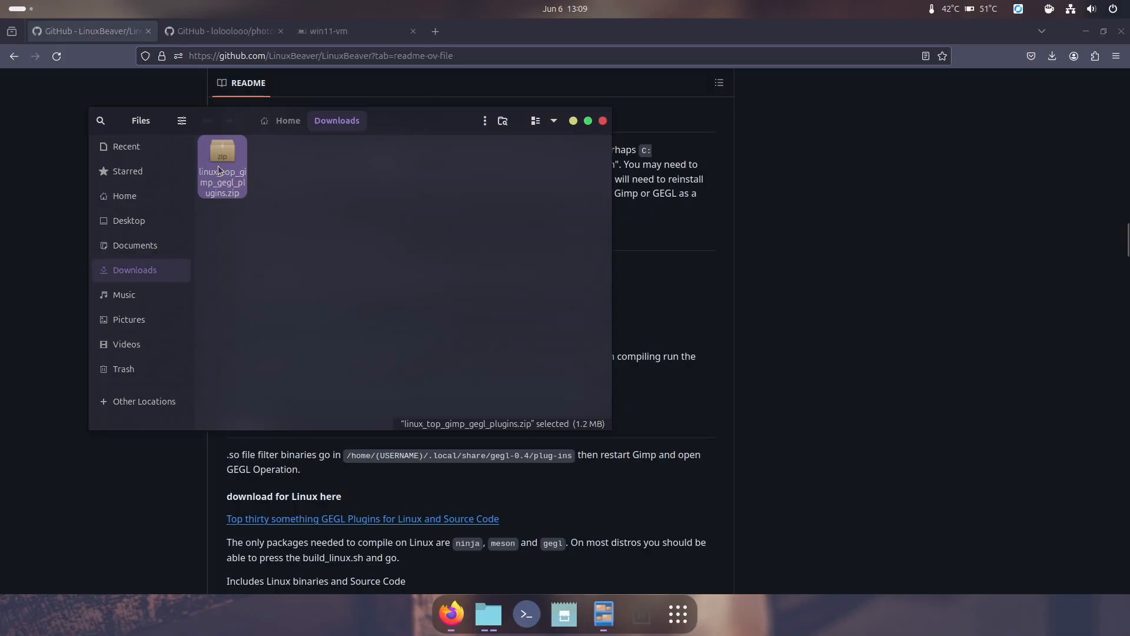
{"action": "double_click", "coordinate": [222, 166]}
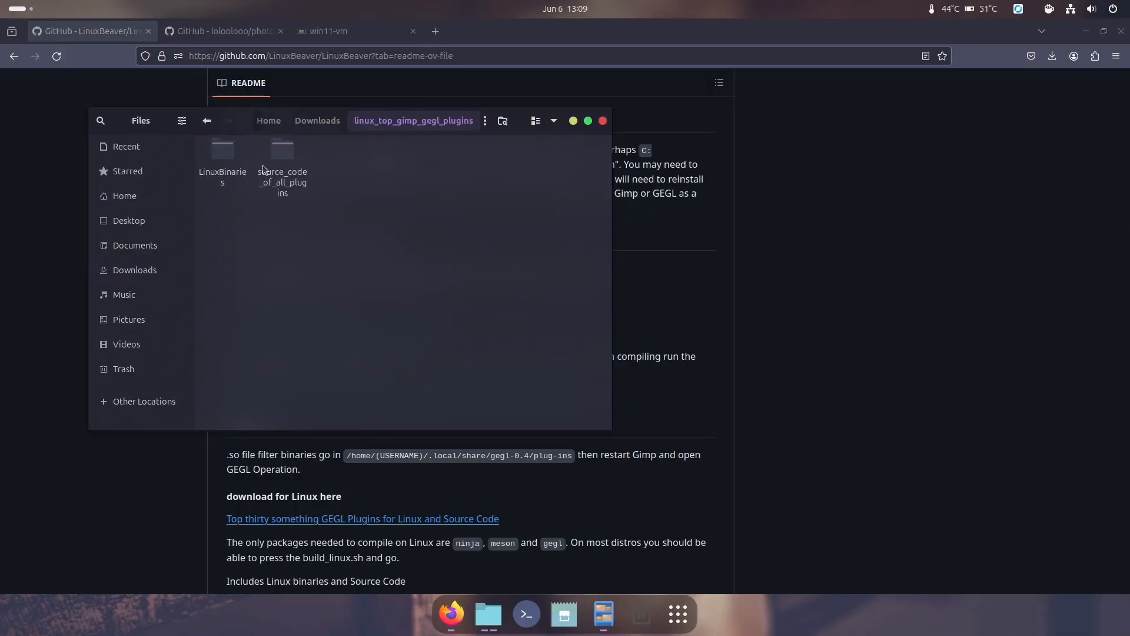
{"action": "double_click", "coordinate": [222, 149]}
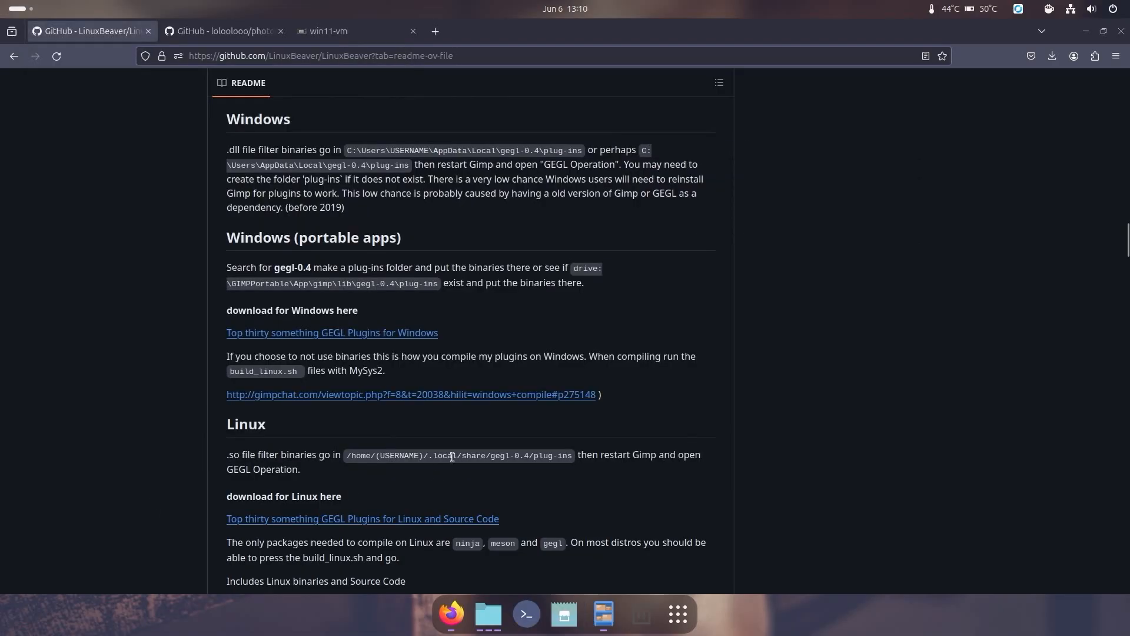
{"action": "mouse_move", "coordinate": [306, 285]}
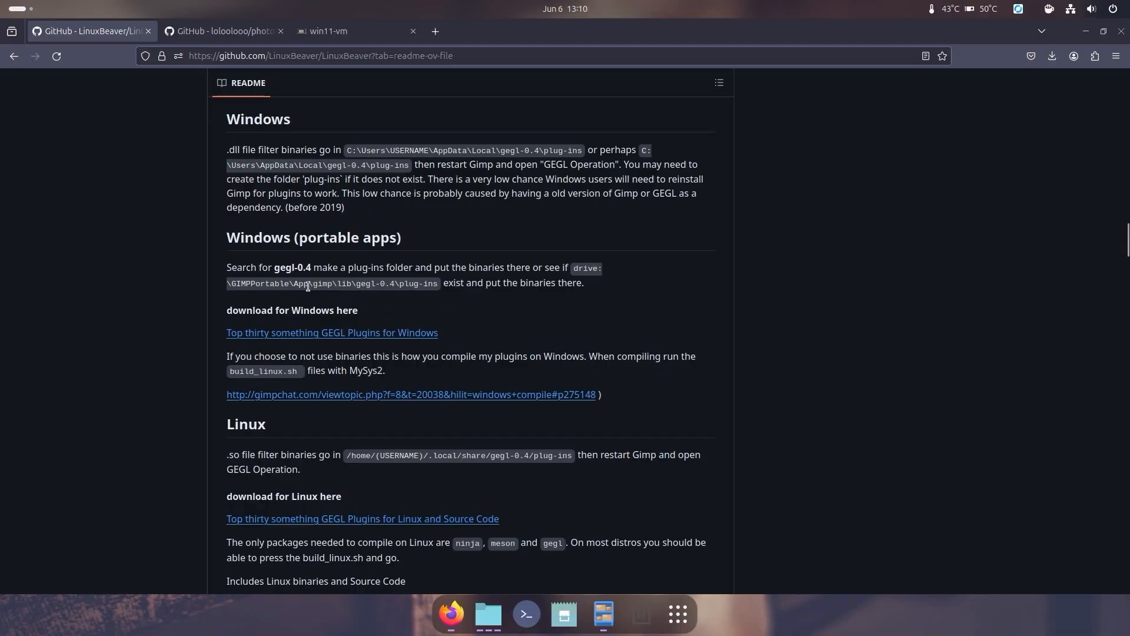
Navigate Files through GIMP's flatpak data and gegl-0.4 folders to plug-ins.
{"action": "scroll", "scroll_direction": "down", "scroll_amount": 3}
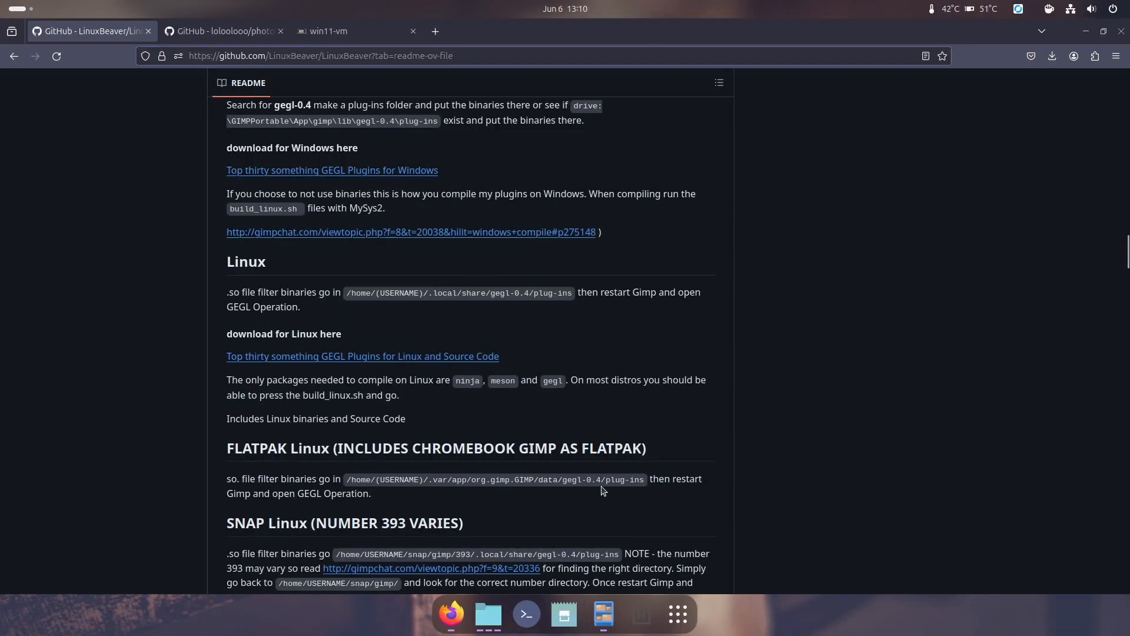
{"action": "left_click", "coordinate": [488, 614]}
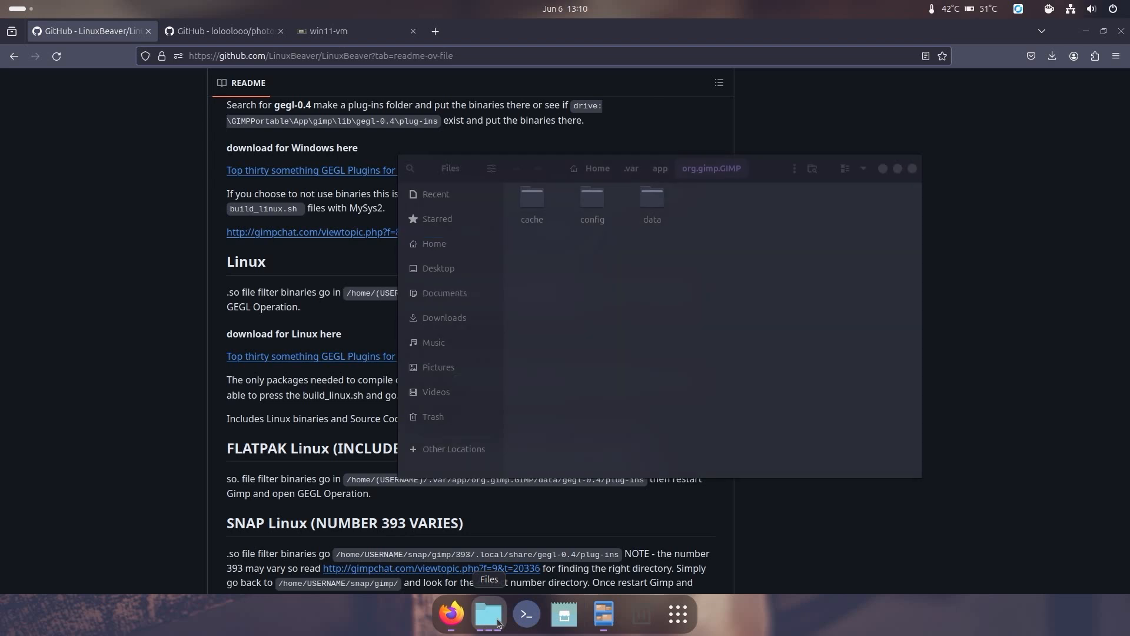
{"action": "double_click", "coordinate": [651, 200]}
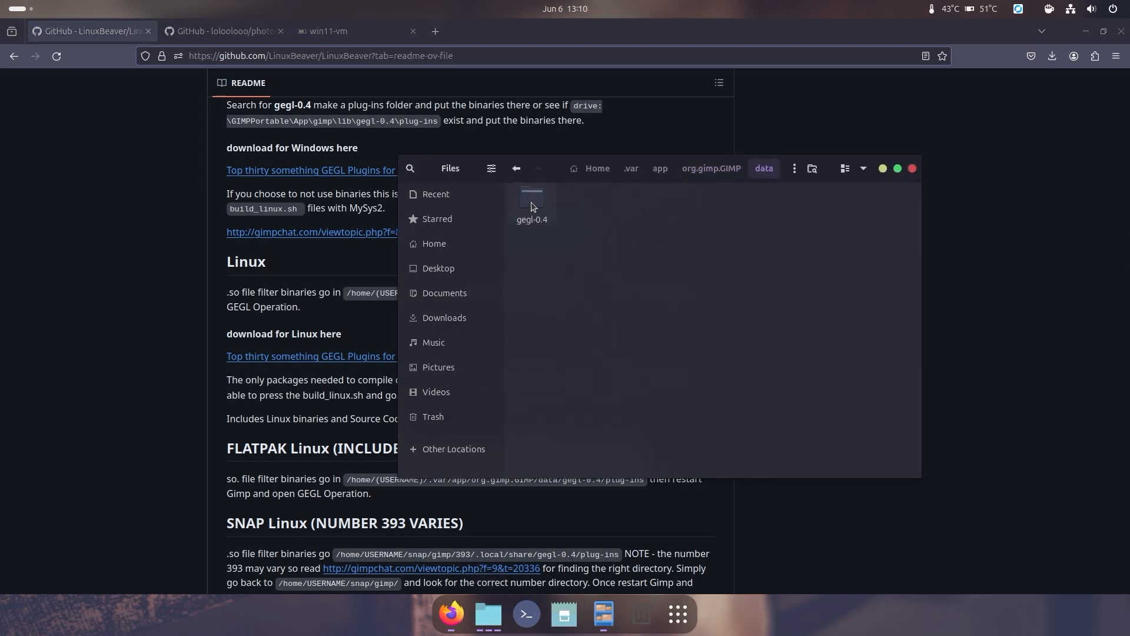
{"action": "double_click", "coordinate": [531, 200]}
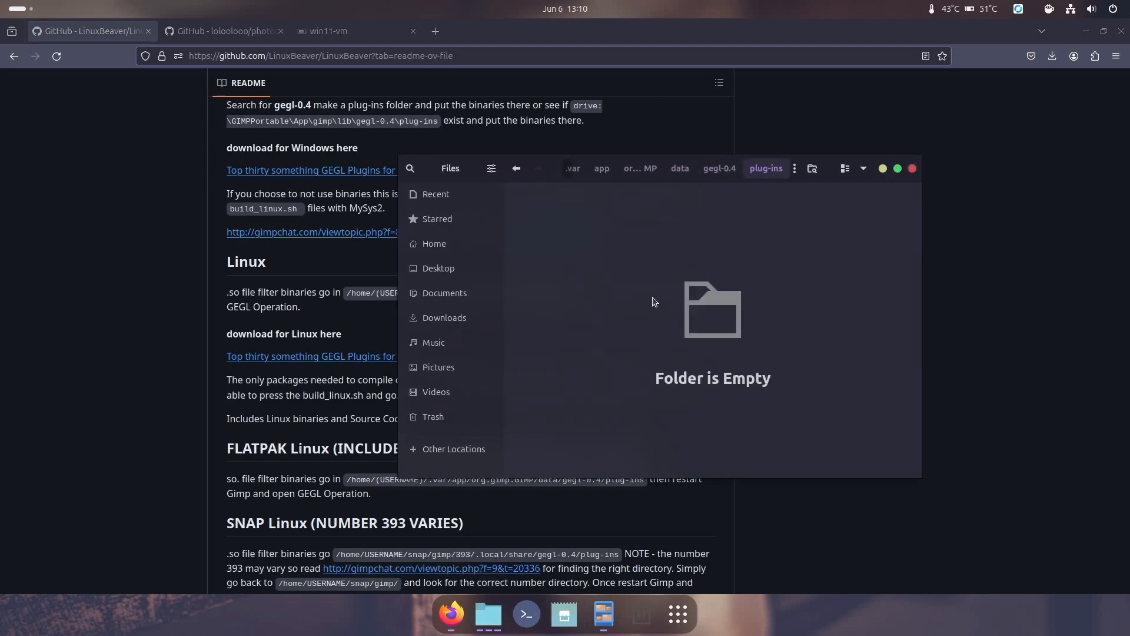
{"action": "key", "text": "ctrl+a"}
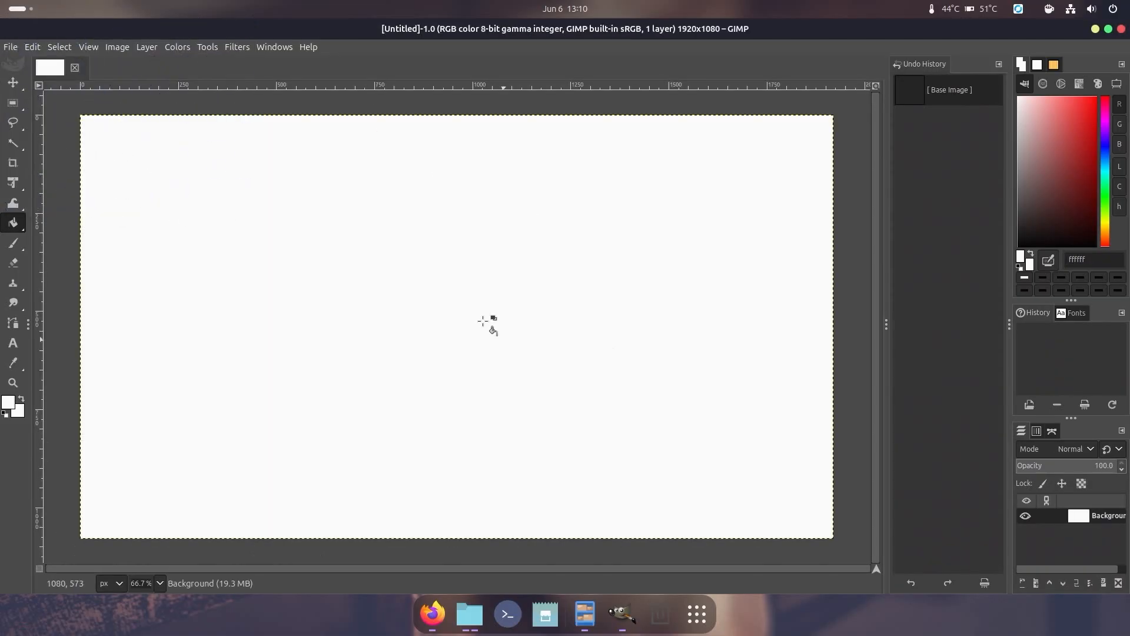
Merge the clouds layer down and choose Gaussian Blur for the clouds.
{"action": "left_click", "coordinate": [237, 48]}
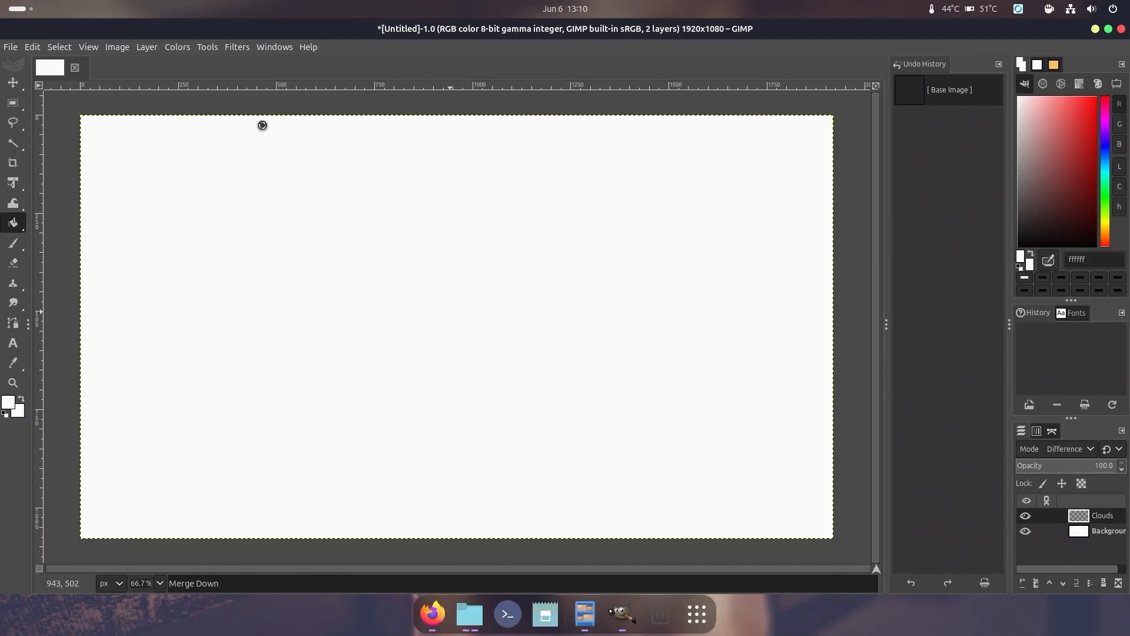
{"action": "left_click", "coordinate": [237, 45]}
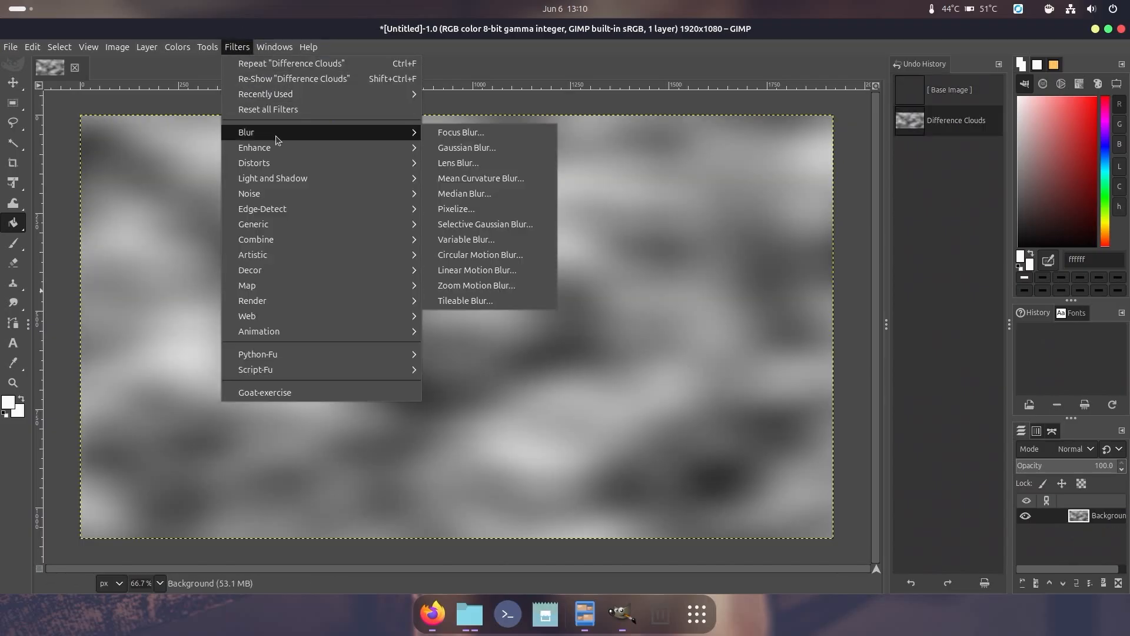
{"action": "left_click", "coordinate": [466, 147]}
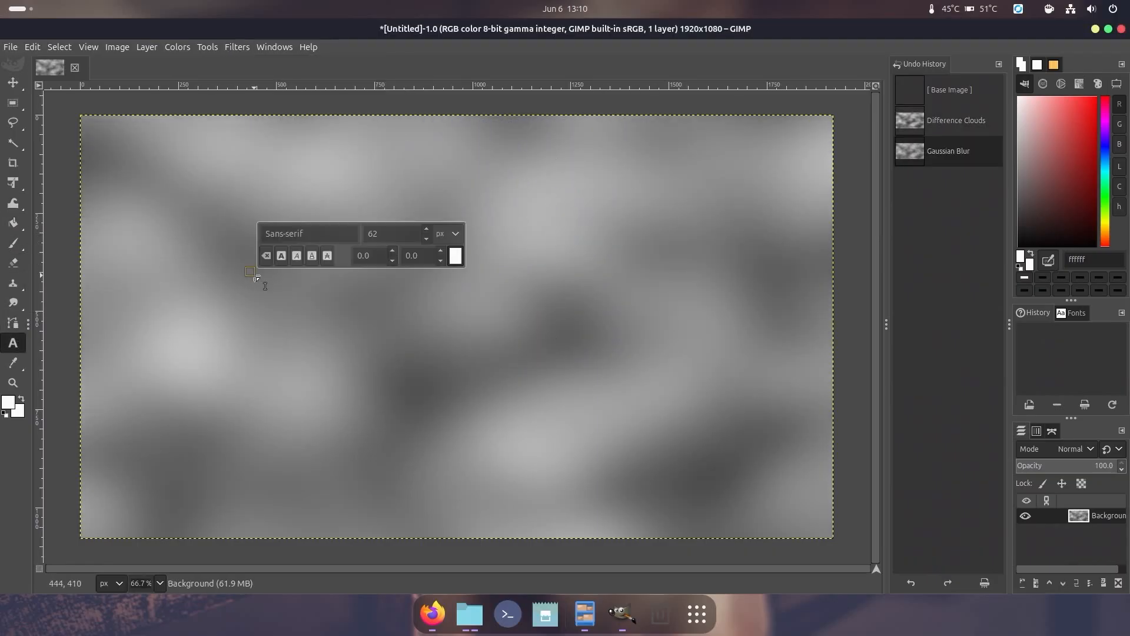
{"action": "mouse_move", "coordinate": [356, 348]}
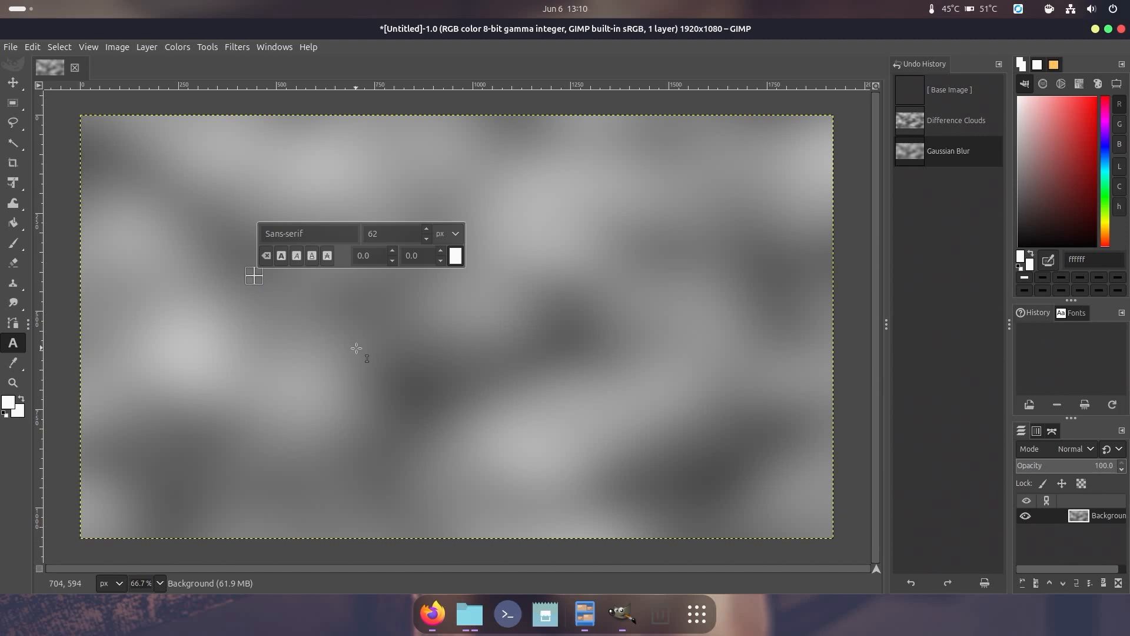
Type 'test' on the canvas, make it black (000000), and enlarge the font size.
{"action": "type", "text": "test"}
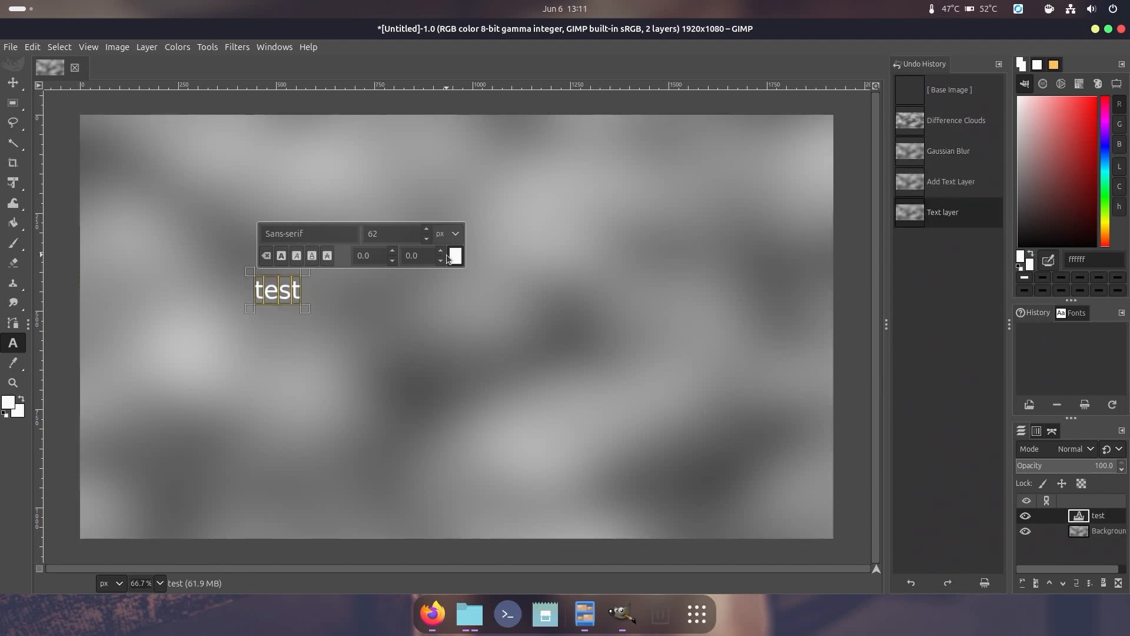
{"action": "left_click", "coordinate": [454, 254]}
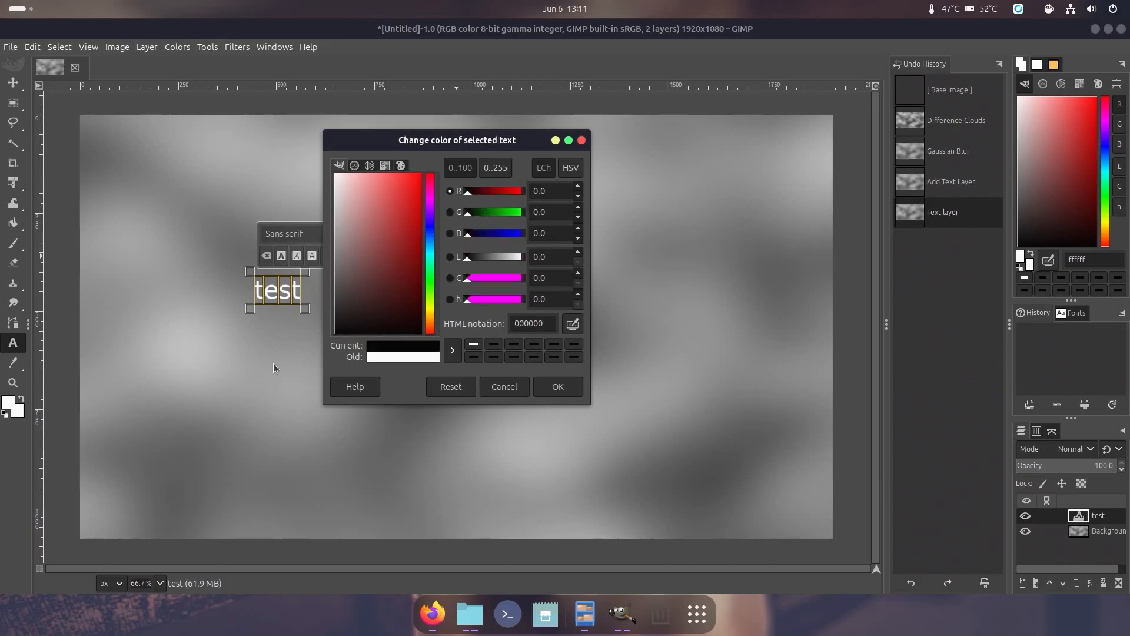
{"action": "left_click", "coordinate": [557, 386]}
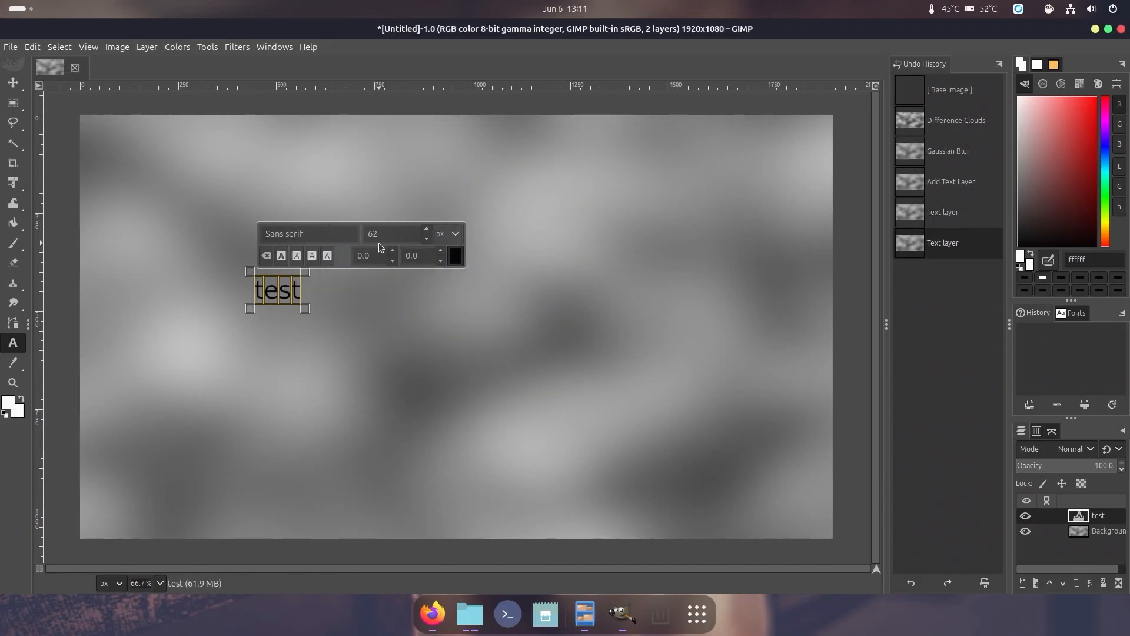
{"action": "left_click", "coordinate": [425, 229]}
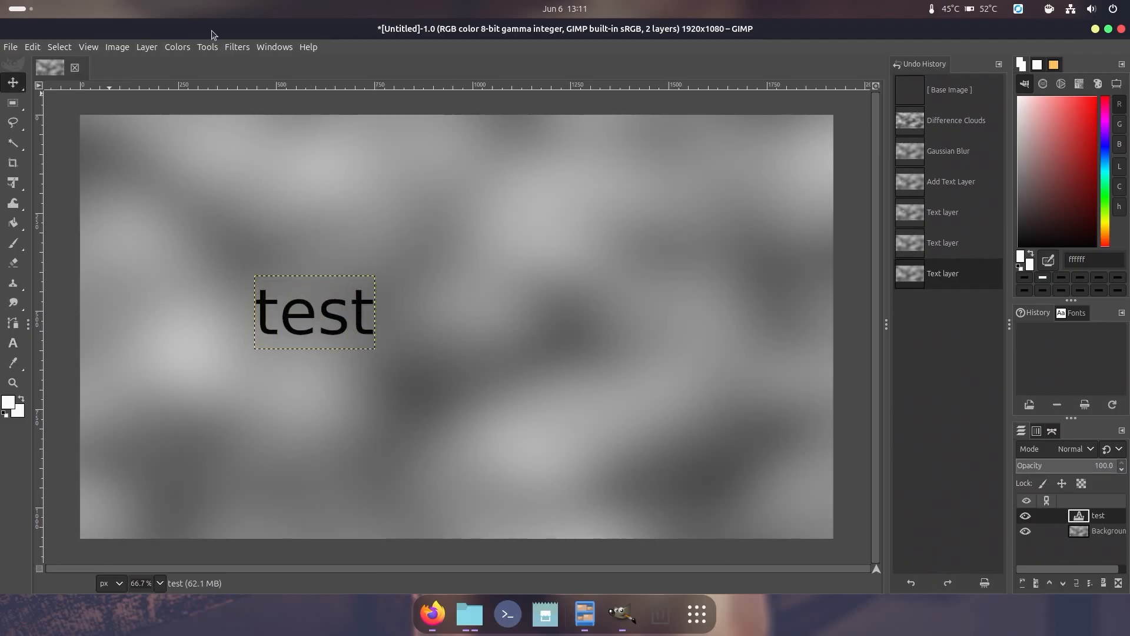
Apply GEGL Effects Continual through GEGL Operation with a white outline enabled.
{"action": "left_click", "coordinate": [207, 46]}
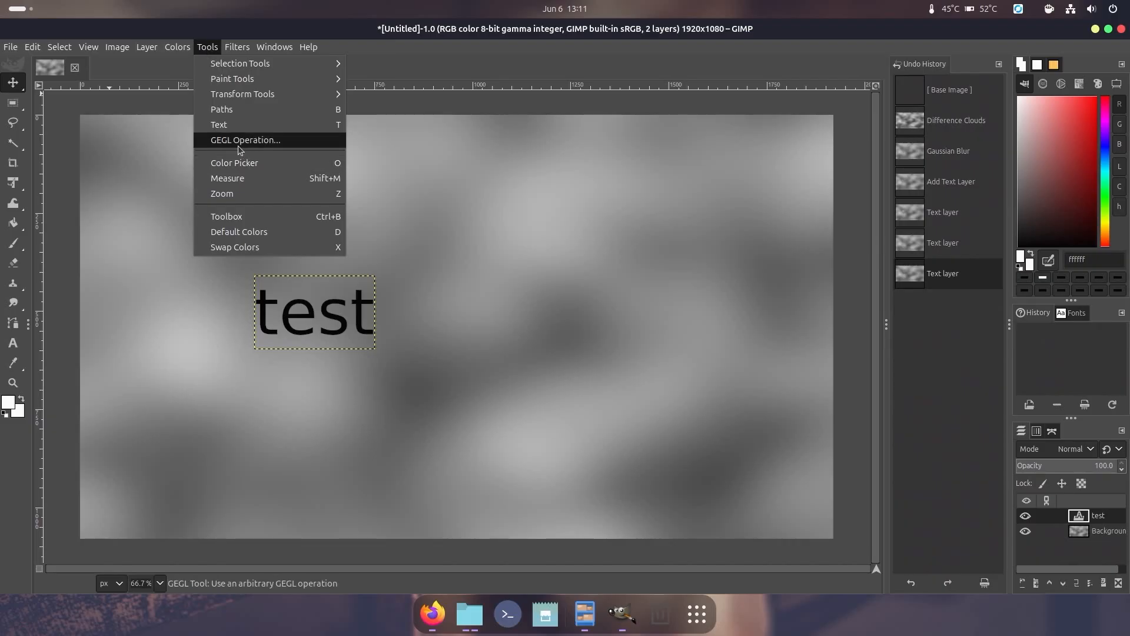
{"action": "left_click", "coordinate": [245, 140]}
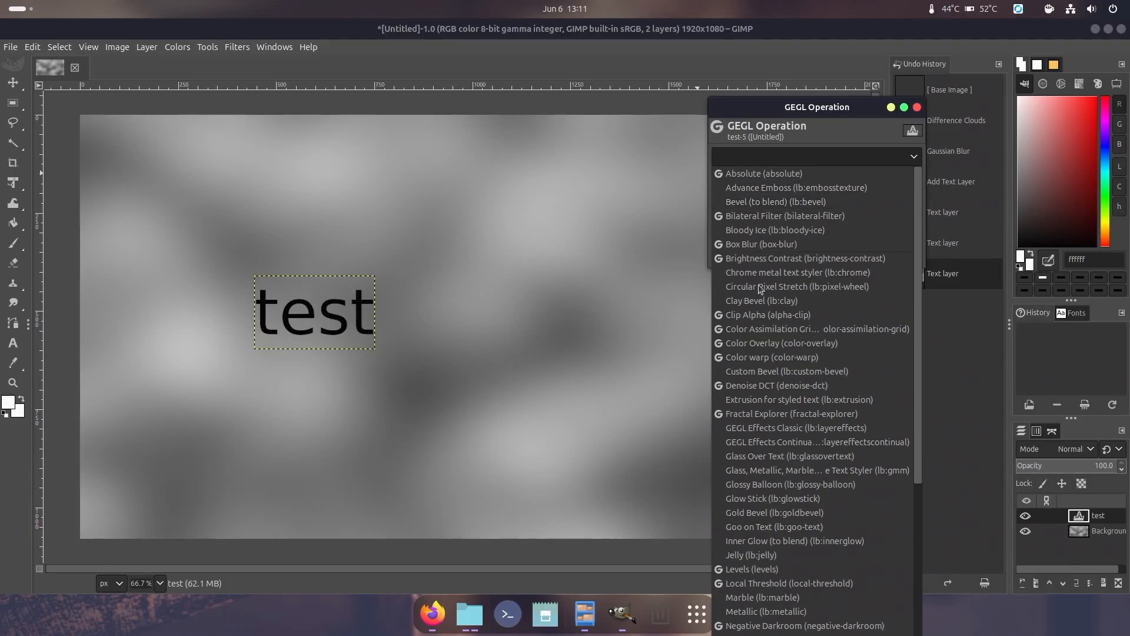
{"action": "mouse_move", "coordinate": [806, 356]}
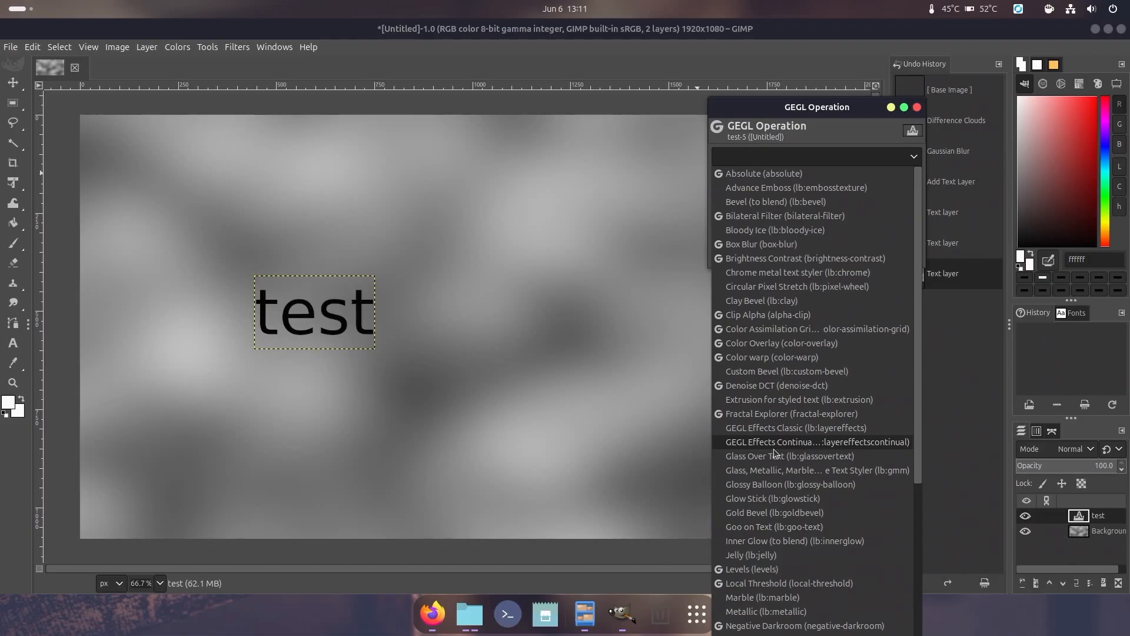
{"action": "mouse_move", "coordinate": [771, 448]}
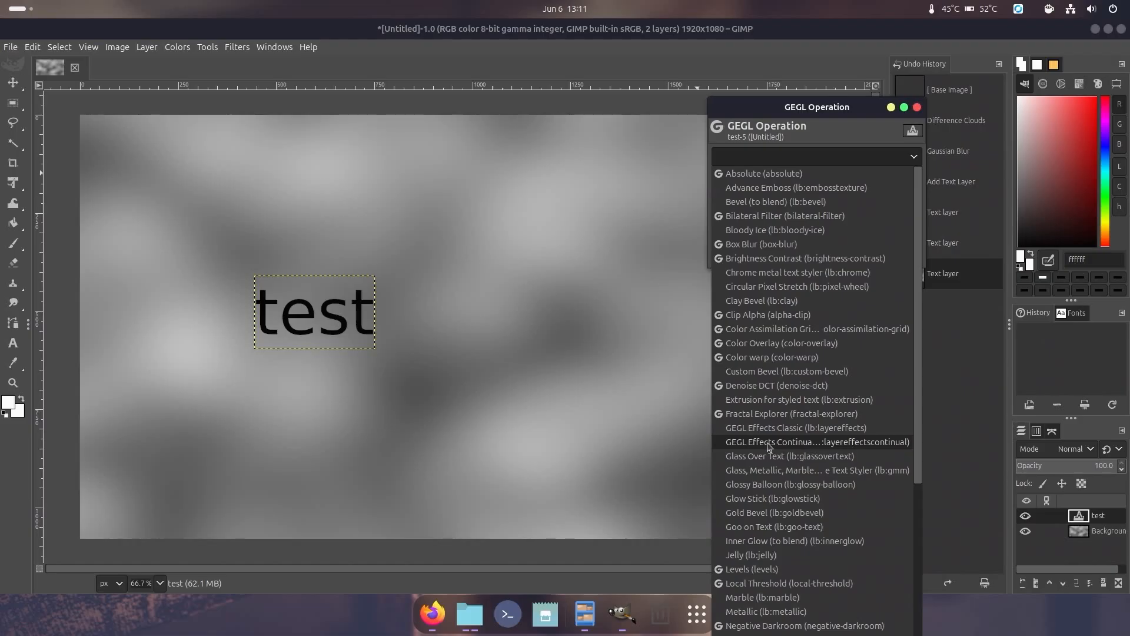
{"action": "left_click", "coordinate": [816, 442]}
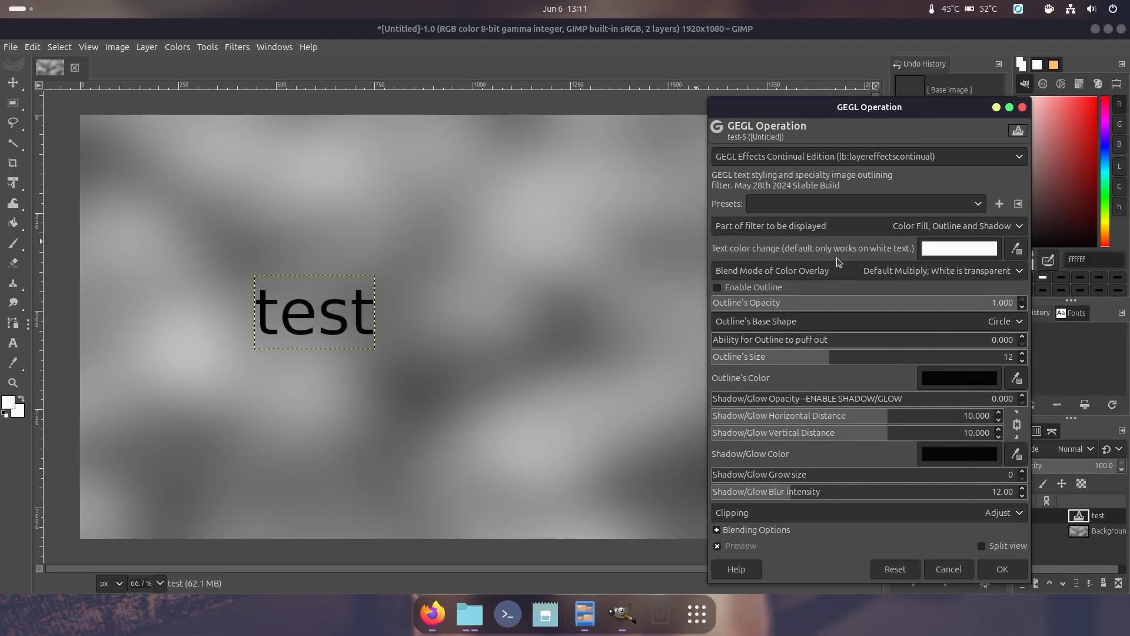
{"action": "left_click", "coordinate": [717, 286]}
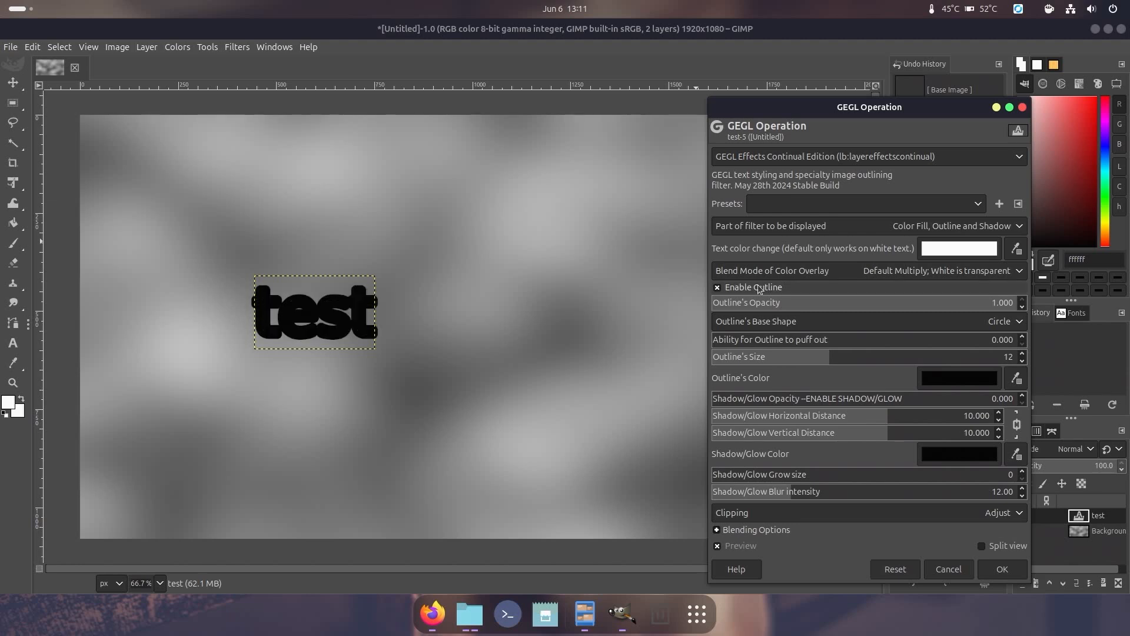
{"action": "left_click", "coordinate": [959, 377]}
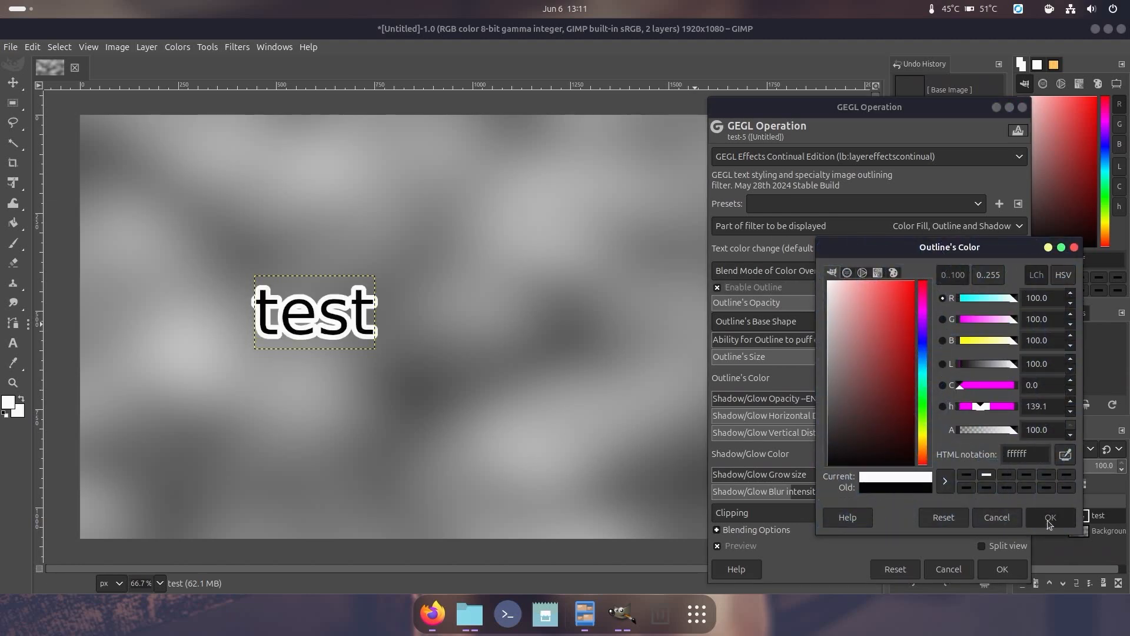
{"action": "left_click", "coordinate": [1050, 517]}
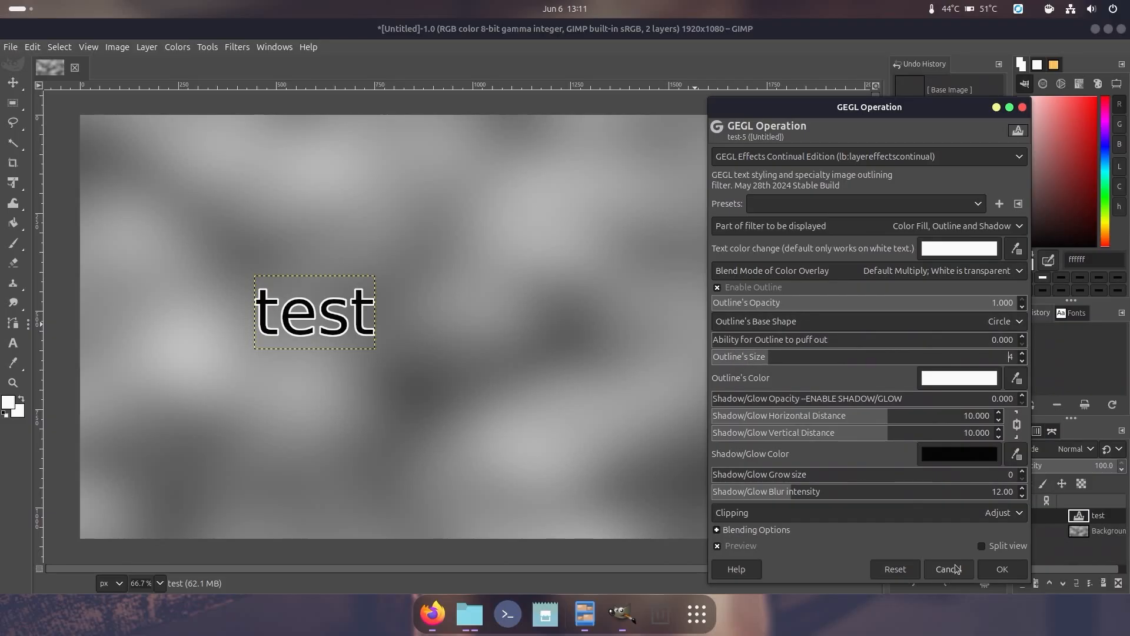
{"action": "left_click", "coordinate": [1001, 569]}
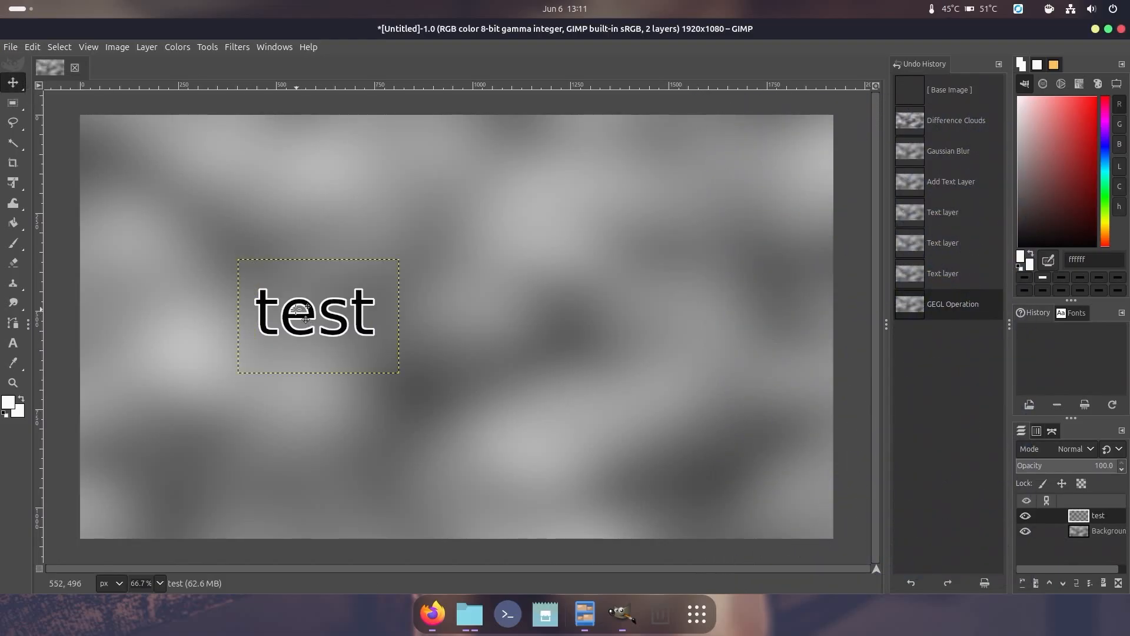
{"action": "left_click", "coordinate": [207, 47]}
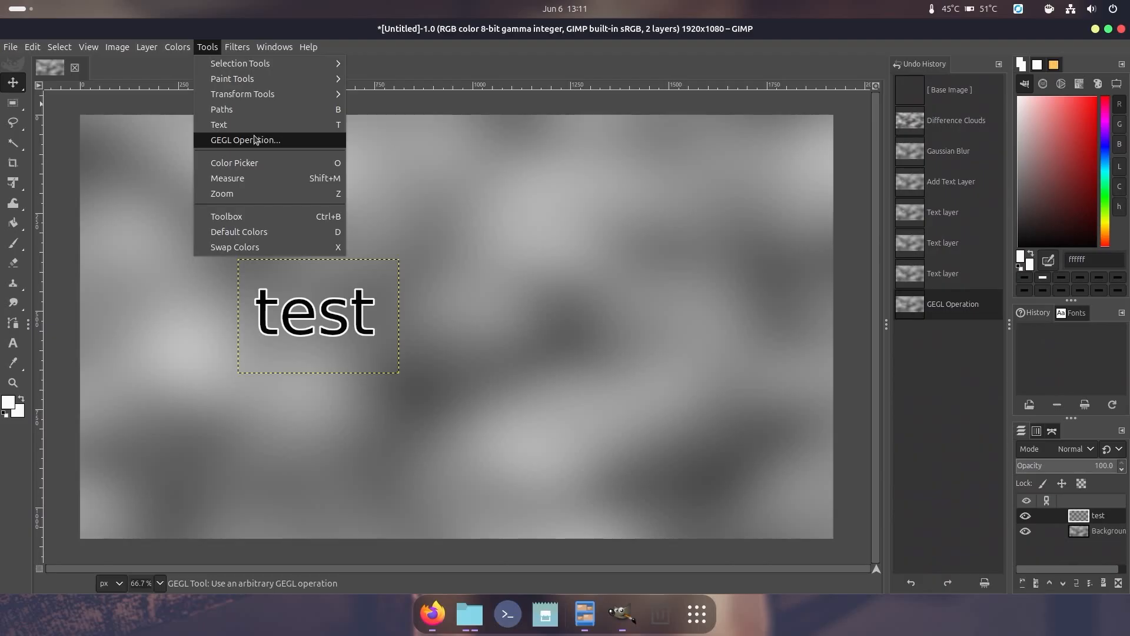
{"action": "left_click", "coordinate": [246, 140]}
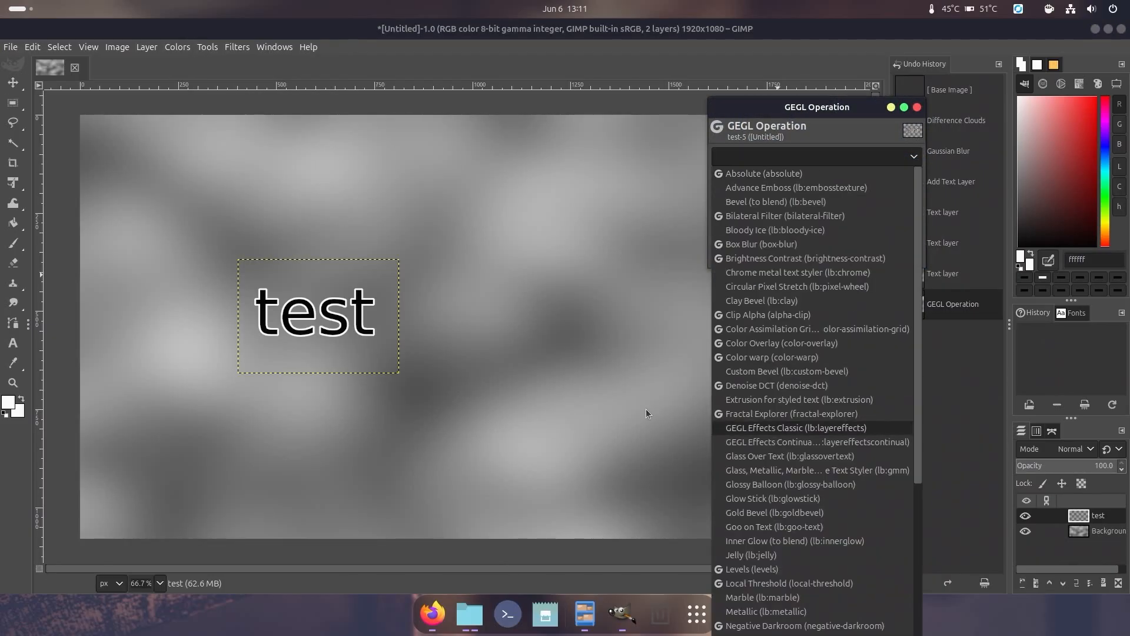
{"action": "left_click", "coordinate": [916, 106]}
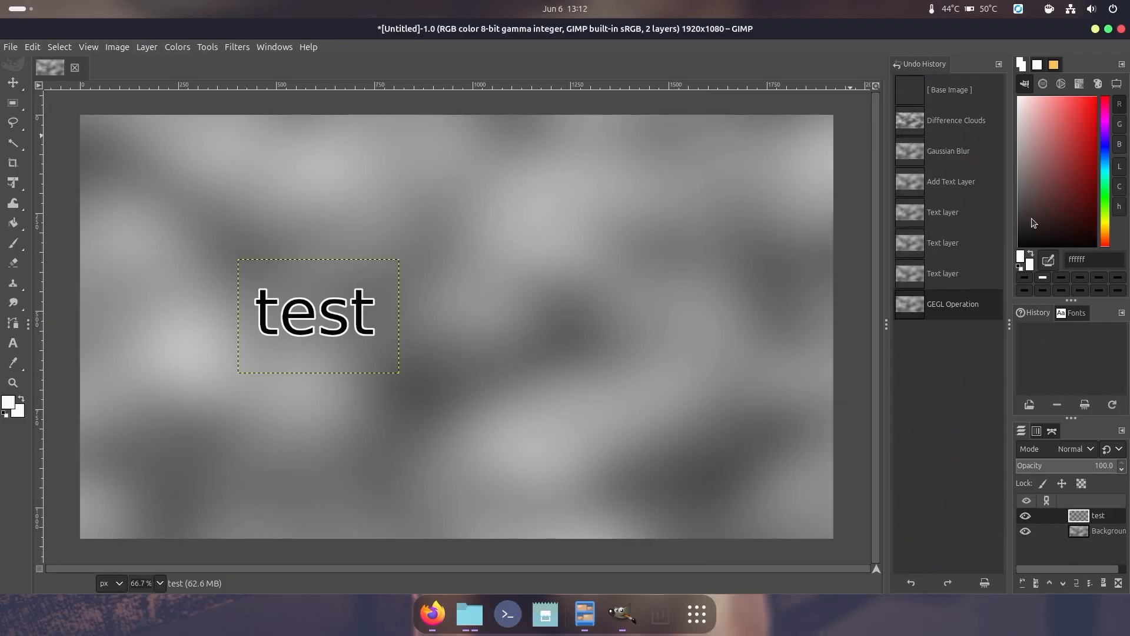
{"action": "mouse_move", "coordinate": [818, 349]}
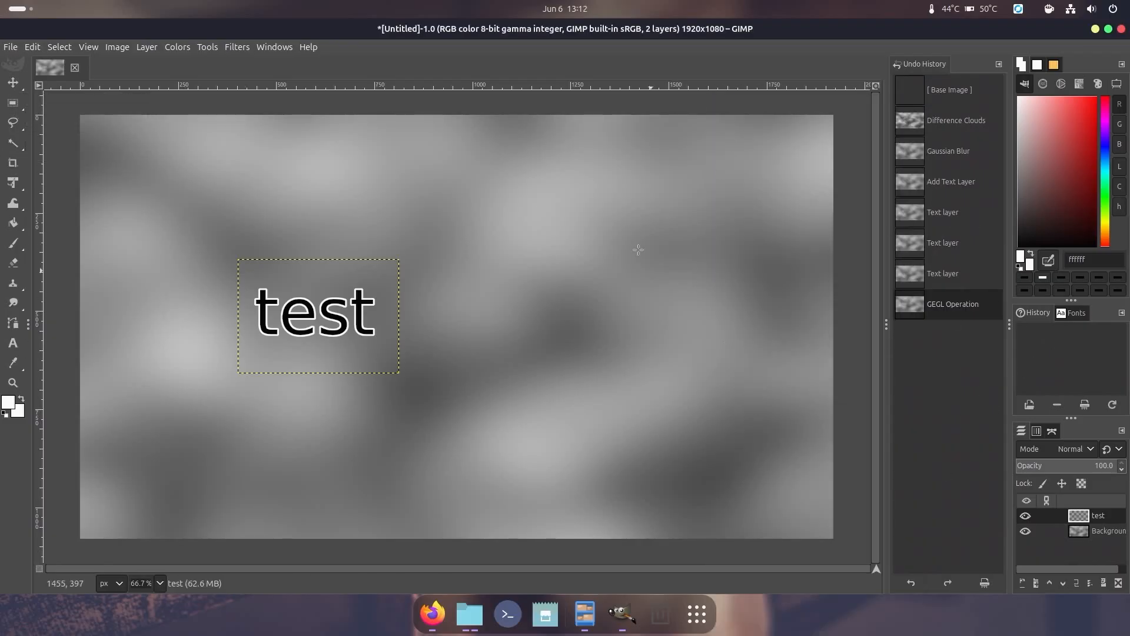
{"action": "left_click", "coordinate": [207, 46]}
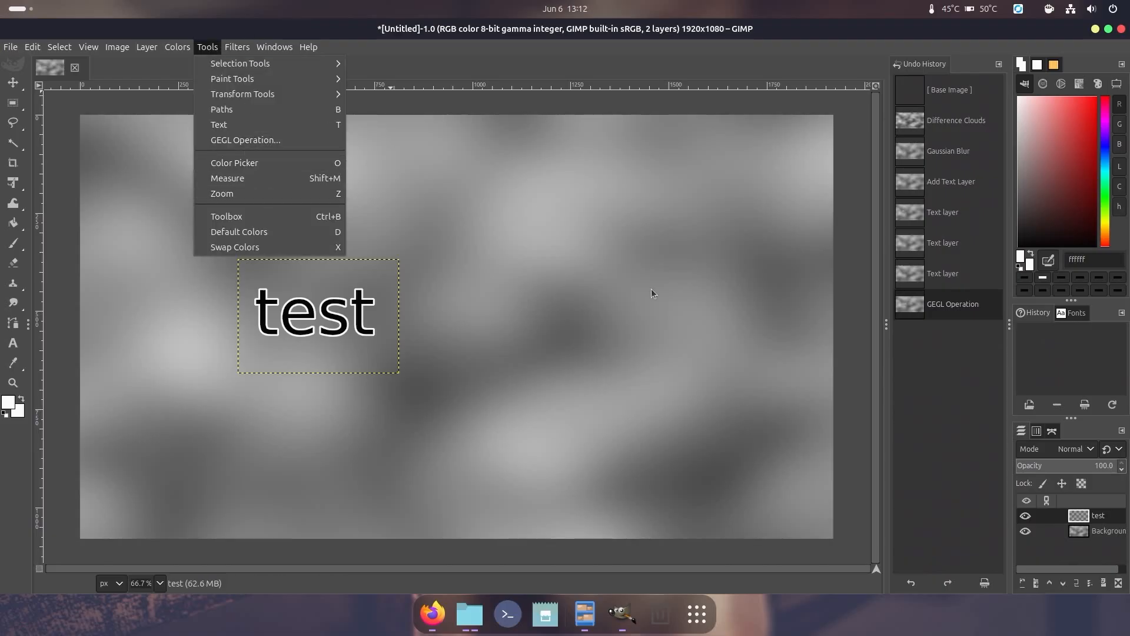
{"action": "mouse_move", "coordinate": [353, 221]}
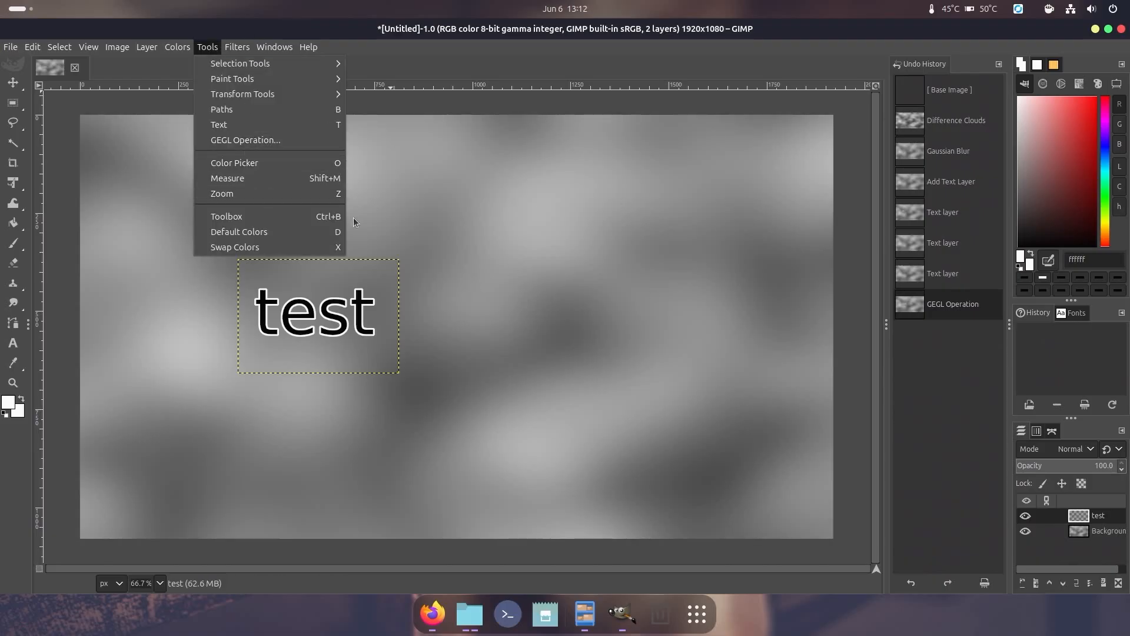
{"action": "mouse_move", "coordinate": [395, 234]}
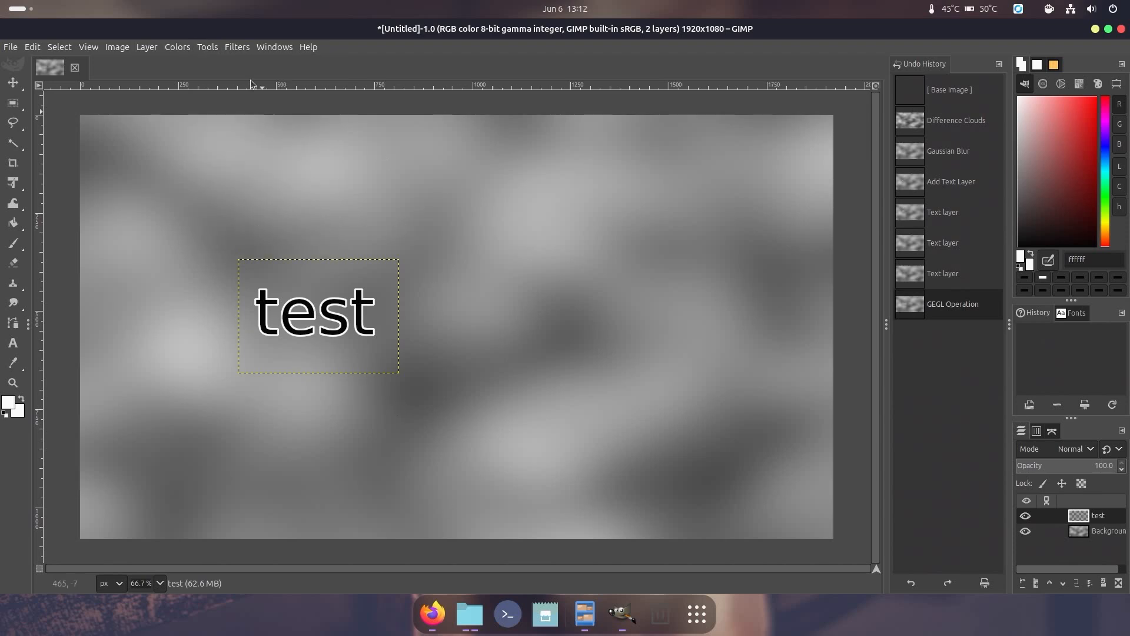
{"action": "left_click", "coordinate": [237, 46]}
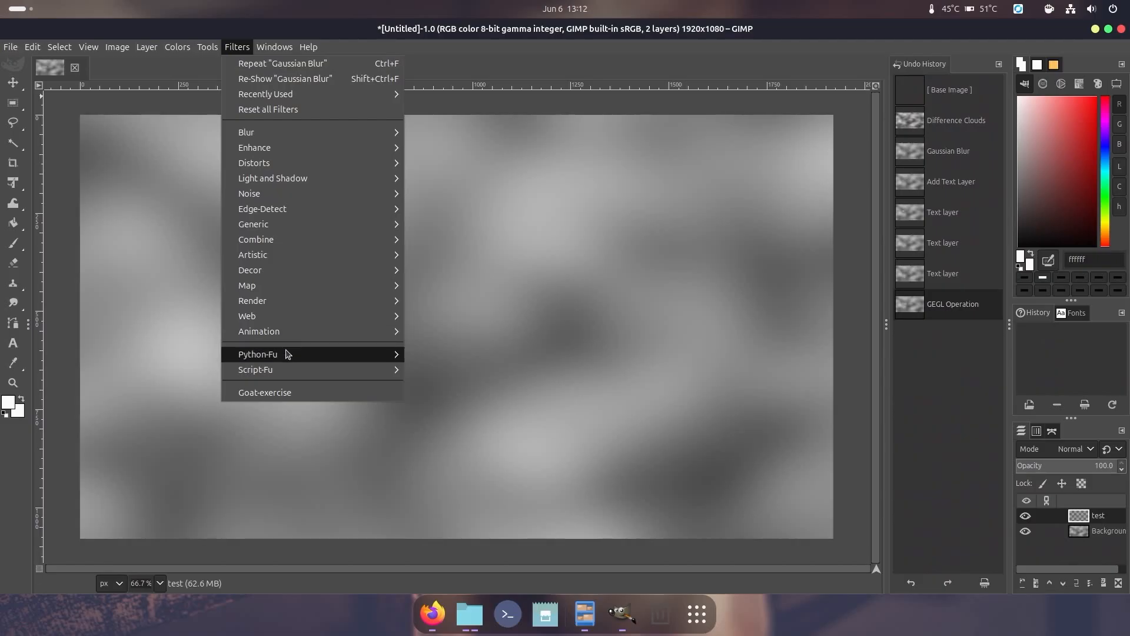
{"action": "mouse_move", "coordinate": [305, 369]}
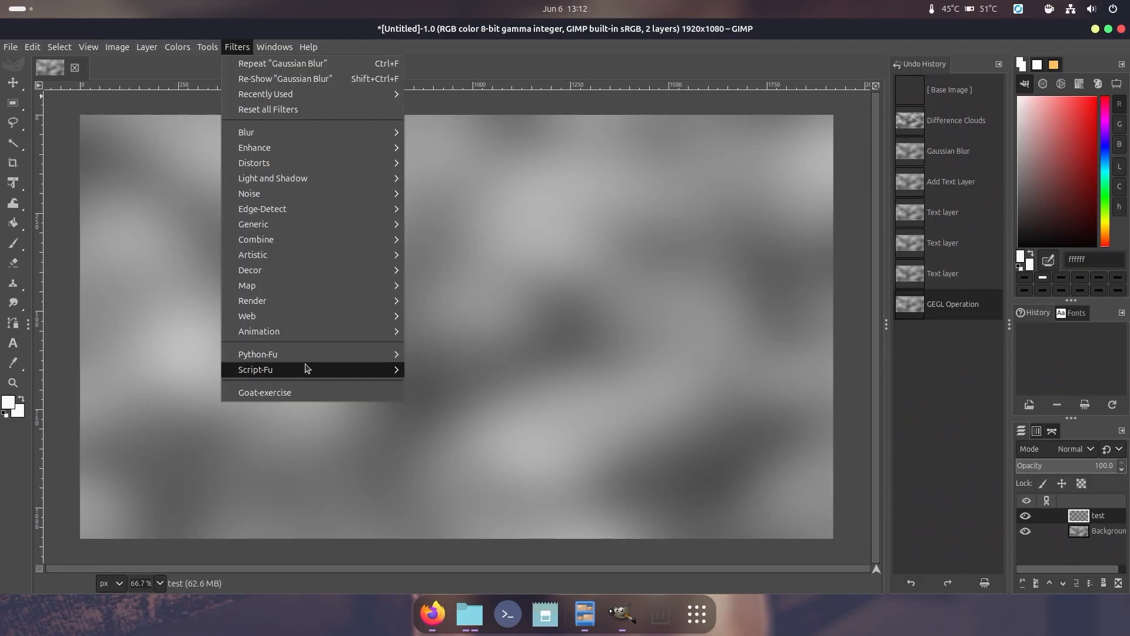
{"action": "mouse_move", "coordinate": [555, 235]}
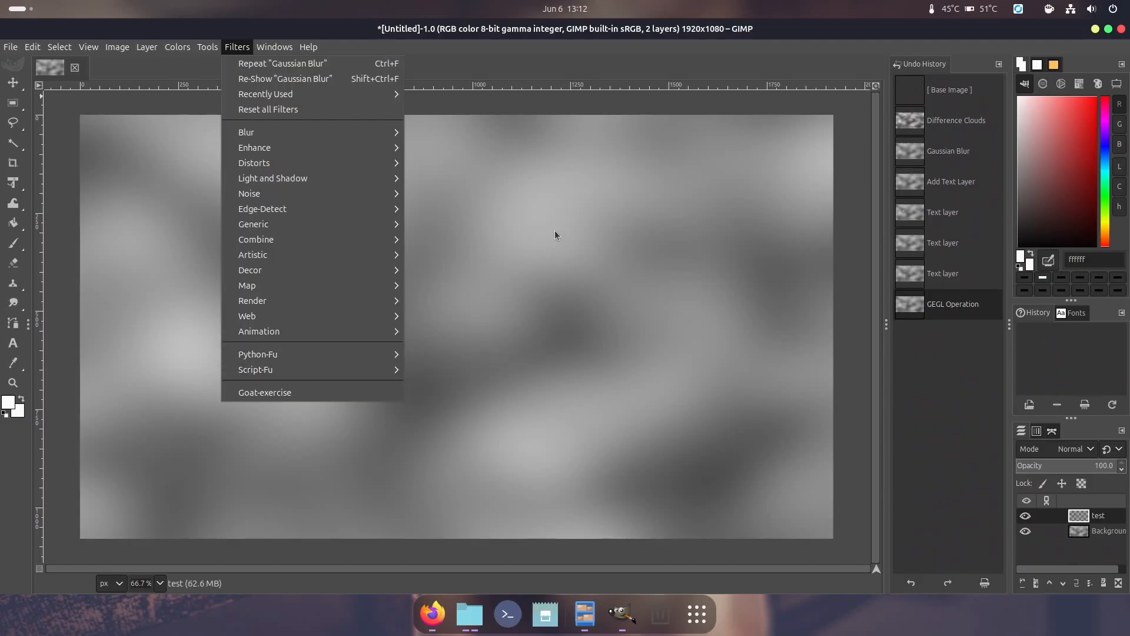